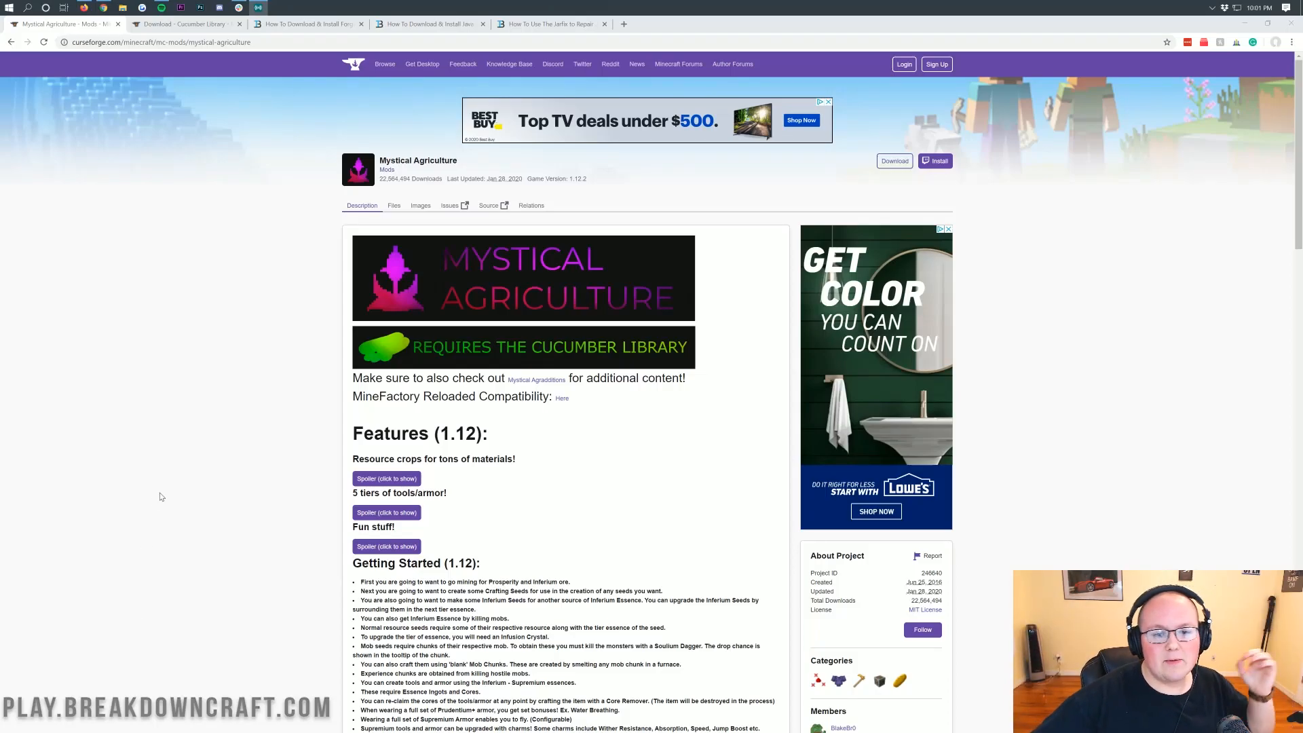
Expand the '5 tiers of tools/armor' and 'Fun stuff!' spoilers, then reach the Recent Files list
{"action": "double_click", "coordinate": [419, 159]}
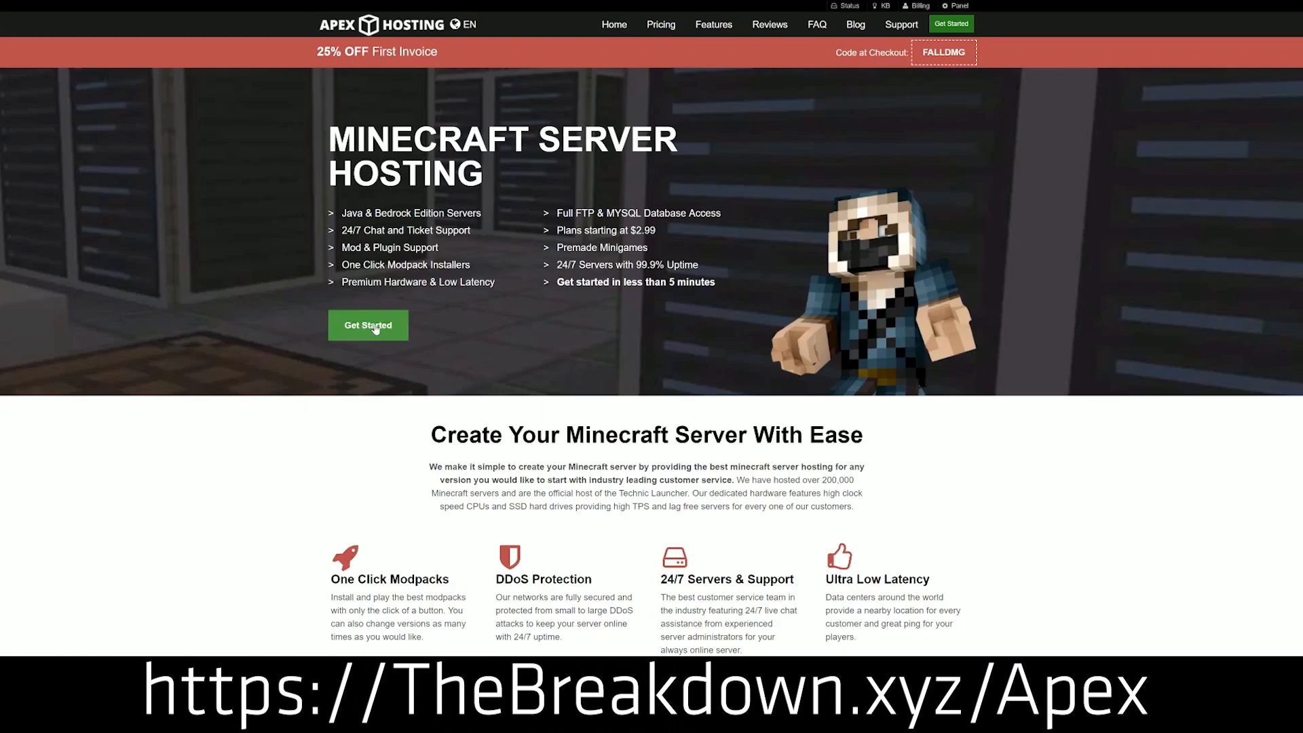
{"action": "scroll", "scroll_direction": "down", "scroll_amount": 3}
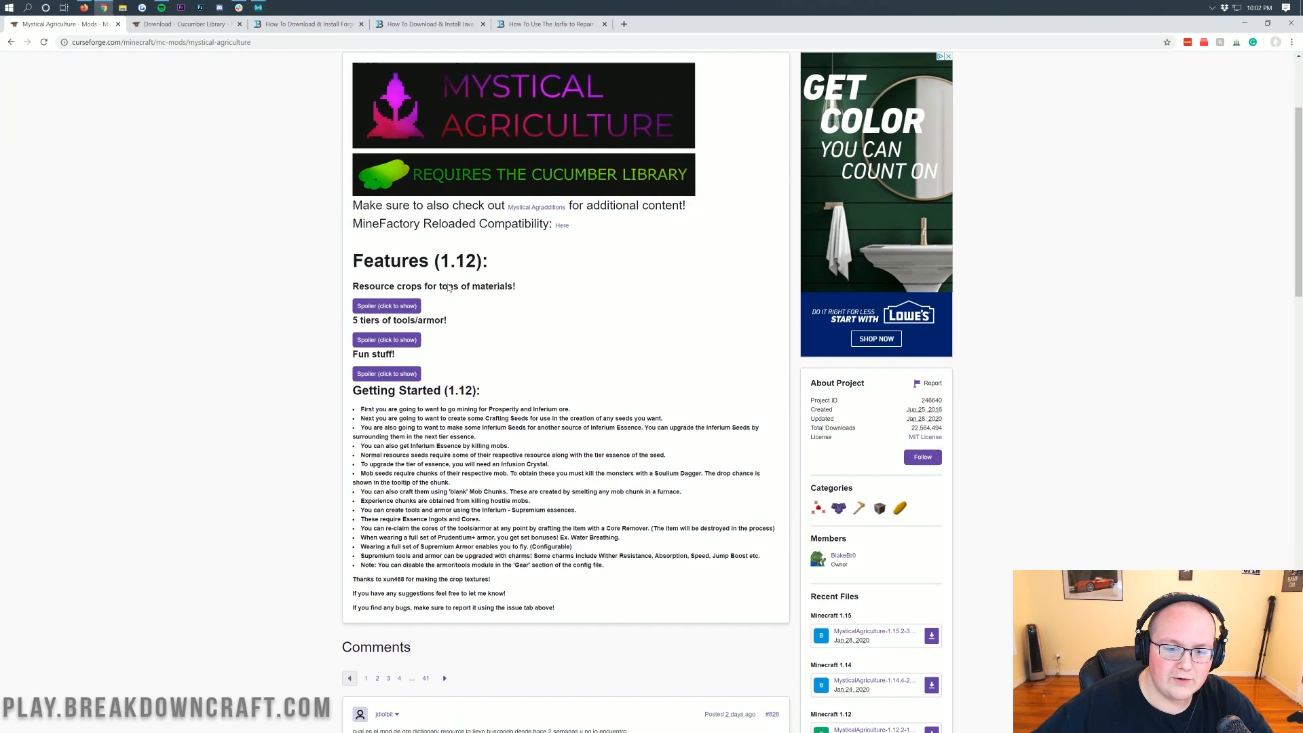
{"action": "scroll", "scroll_direction": "down", "scroll_amount": 3}
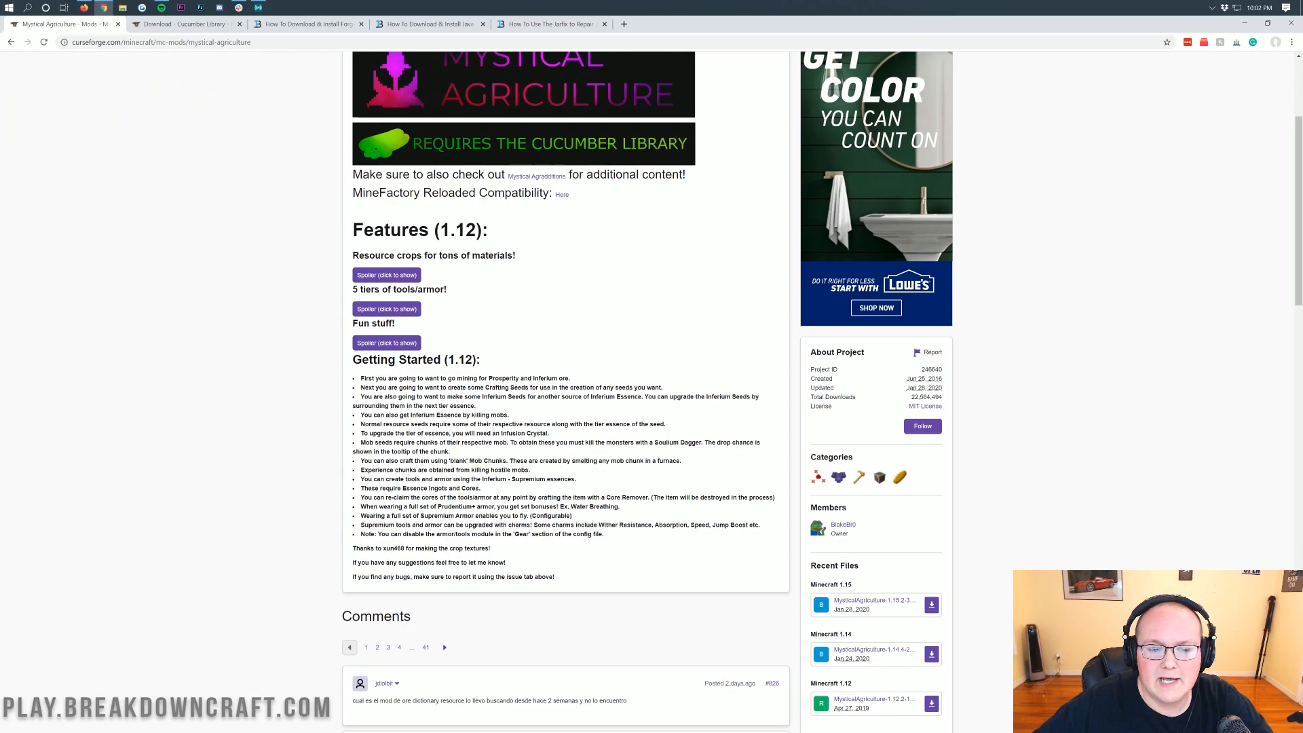
{"action": "left_click", "coordinate": [386, 274]}
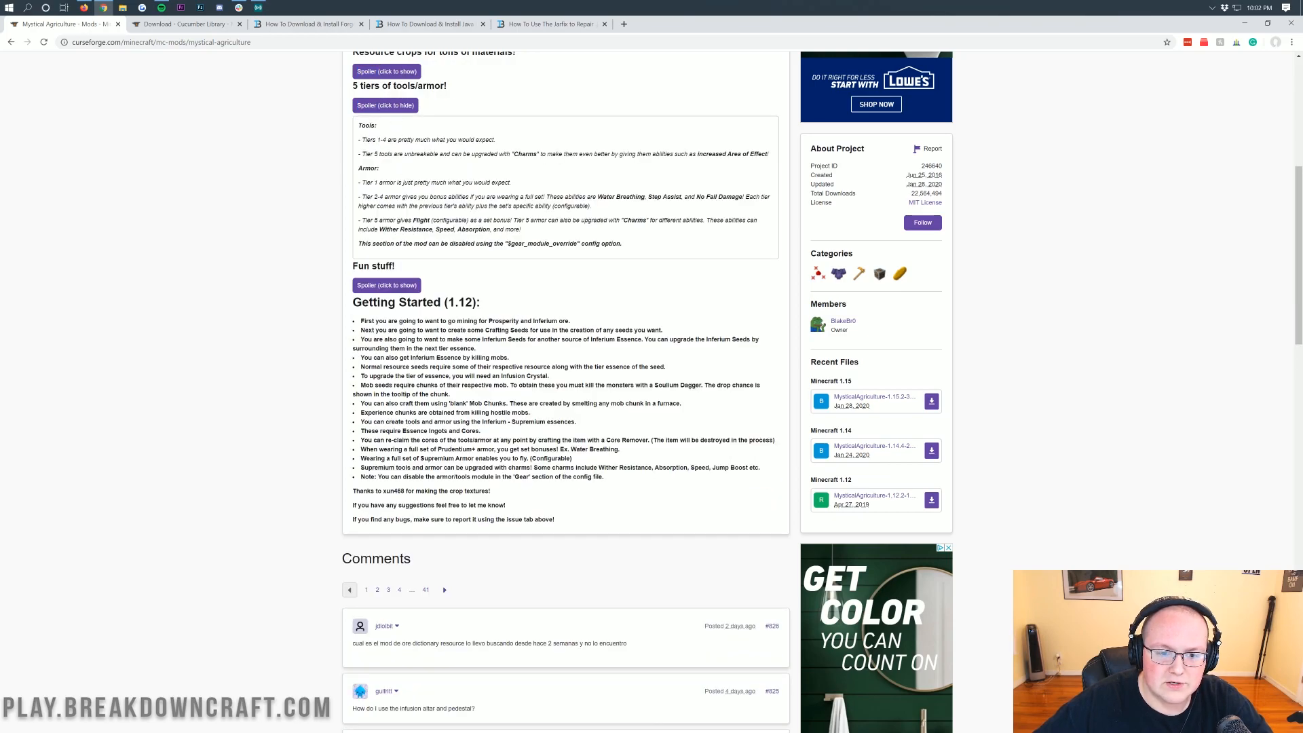
{"action": "left_click", "coordinate": [385, 285]}
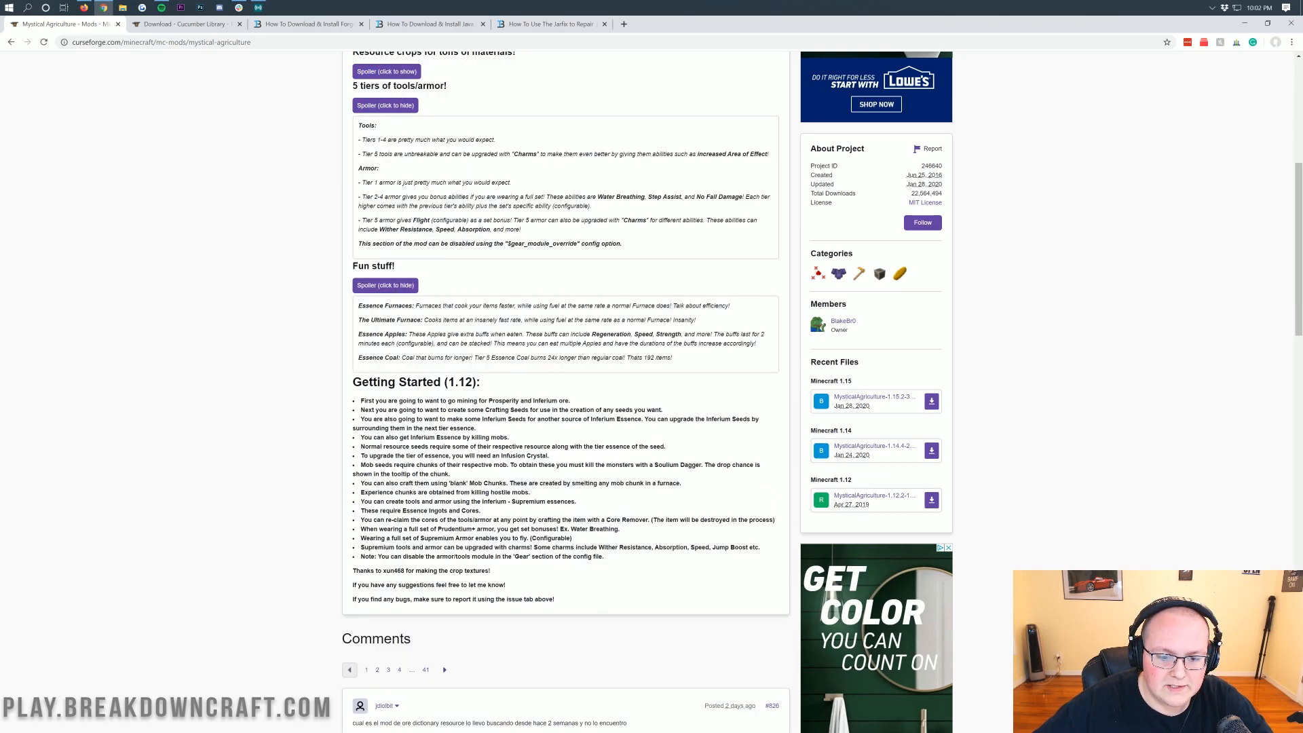
{"action": "scroll", "scroll_direction": "up", "scroll_amount": 3}
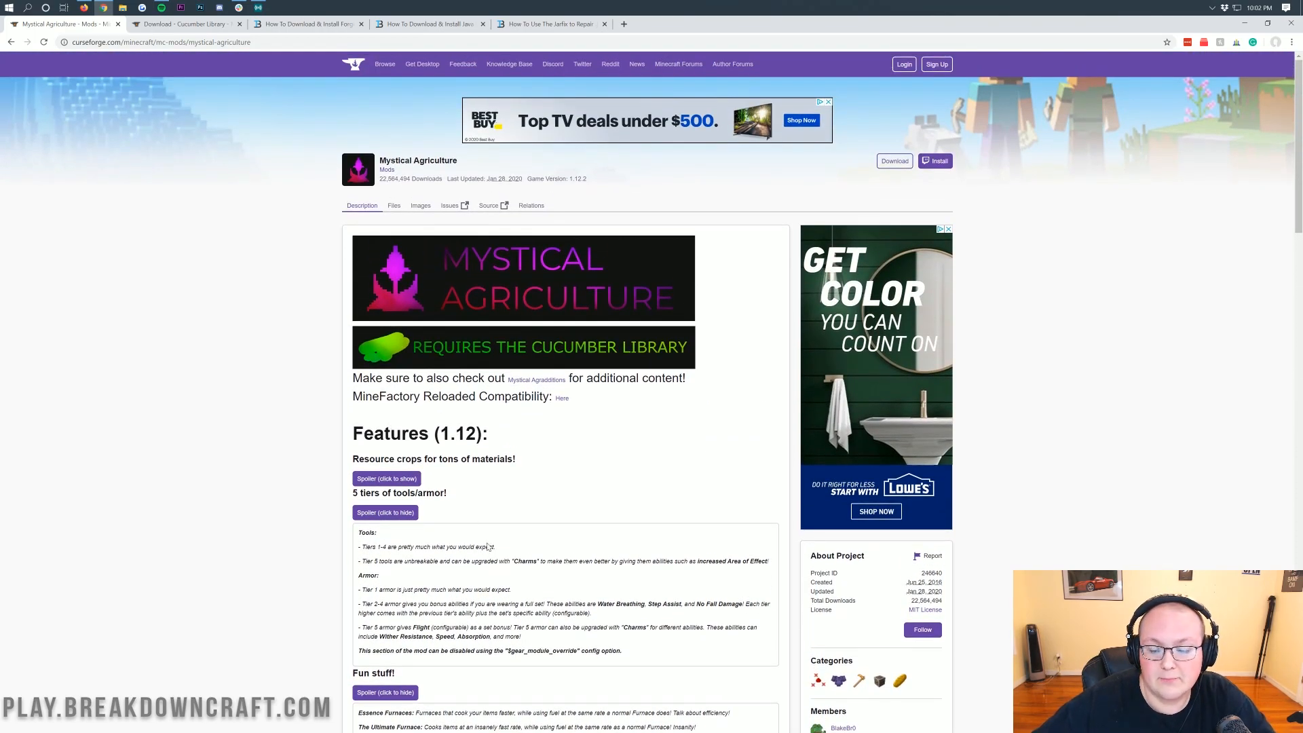
{"action": "mouse_move", "coordinate": [553, 444]}
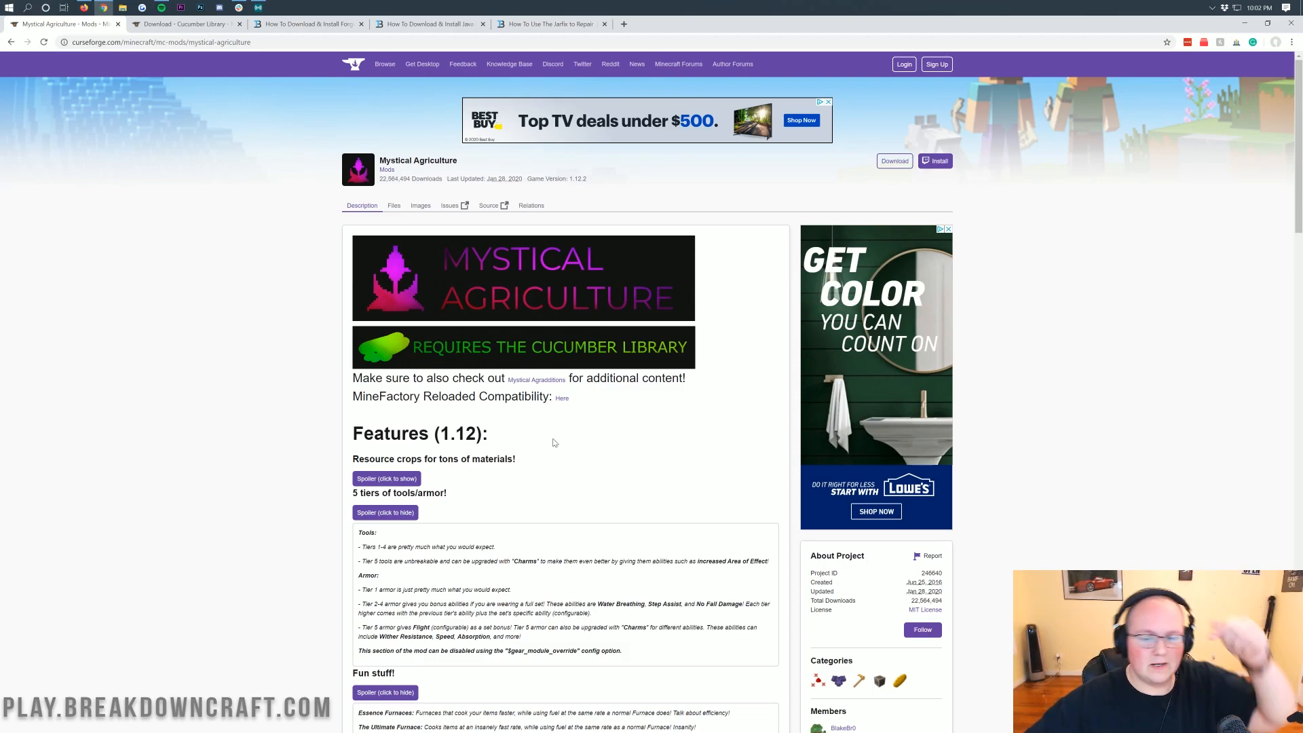
{"action": "mouse_move", "coordinate": [937, 490]}
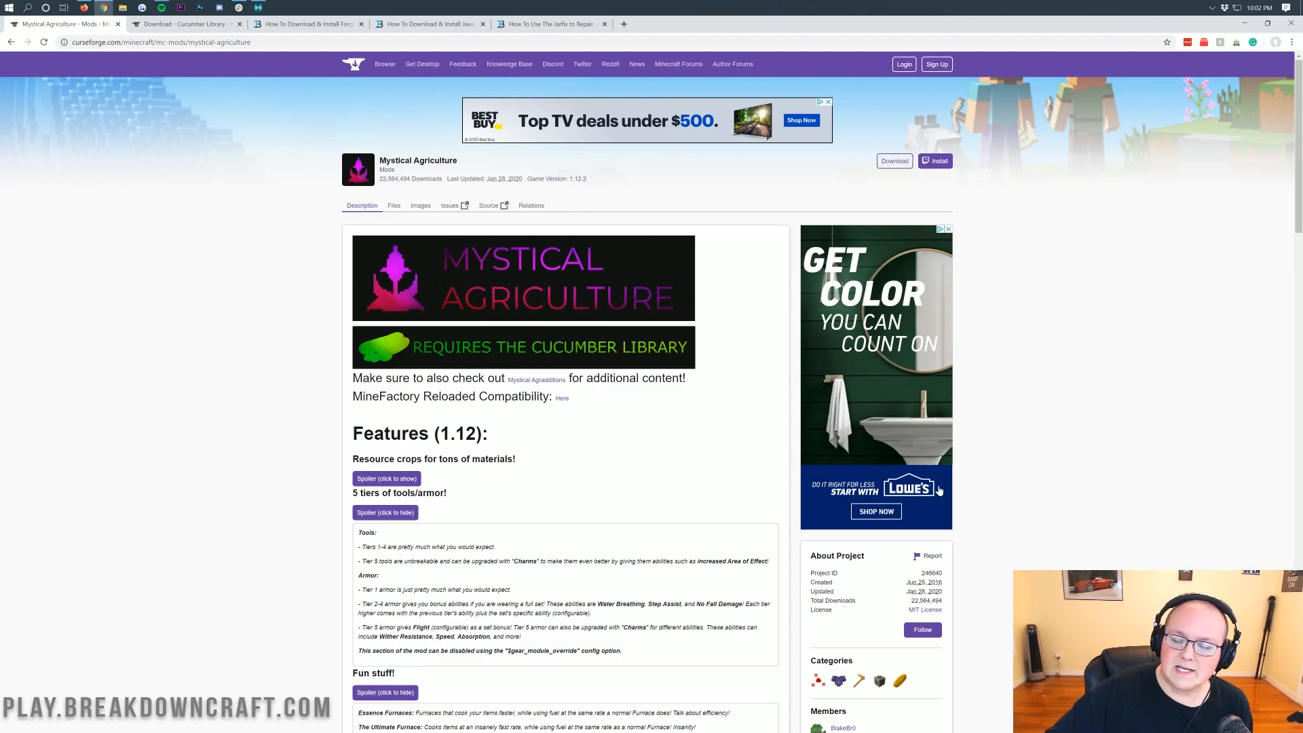
{"action": "scroll", "scroll_direction": "down", "scroll_amount": 3}
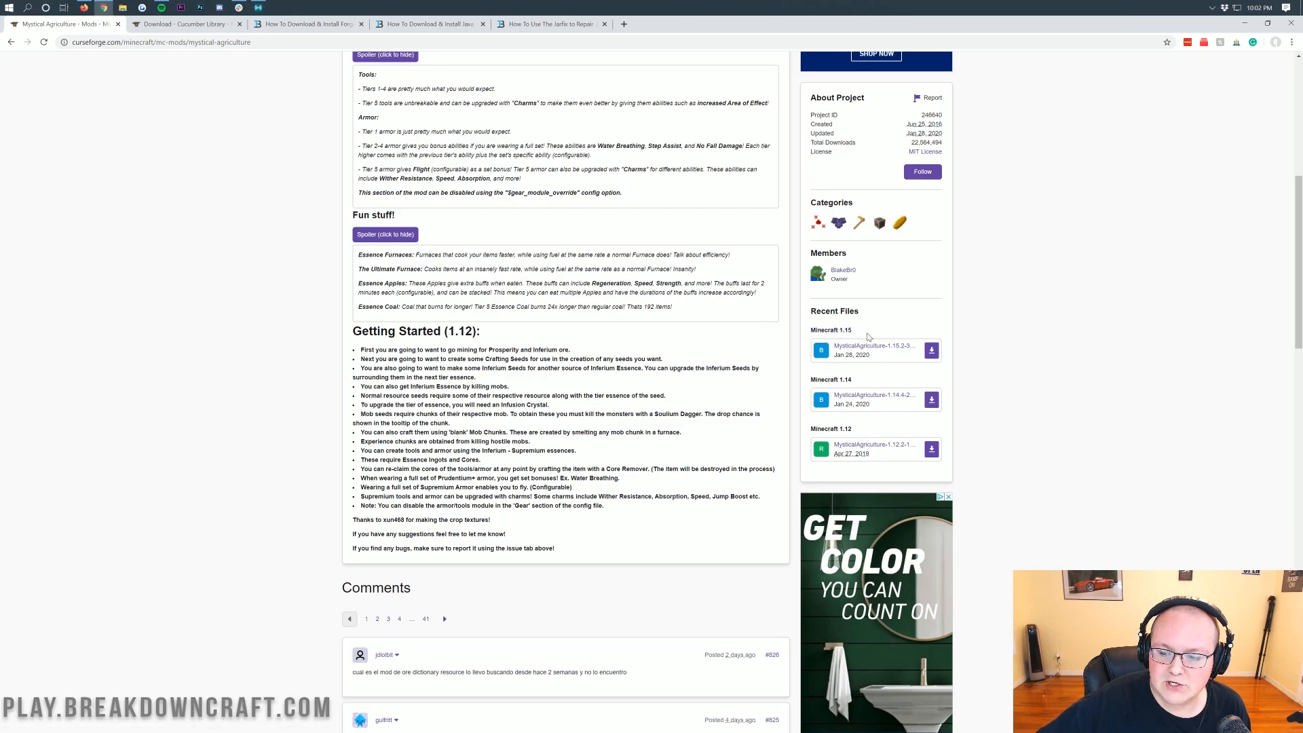
{"action": "mouse_move", "coordinate": [858, 346]}
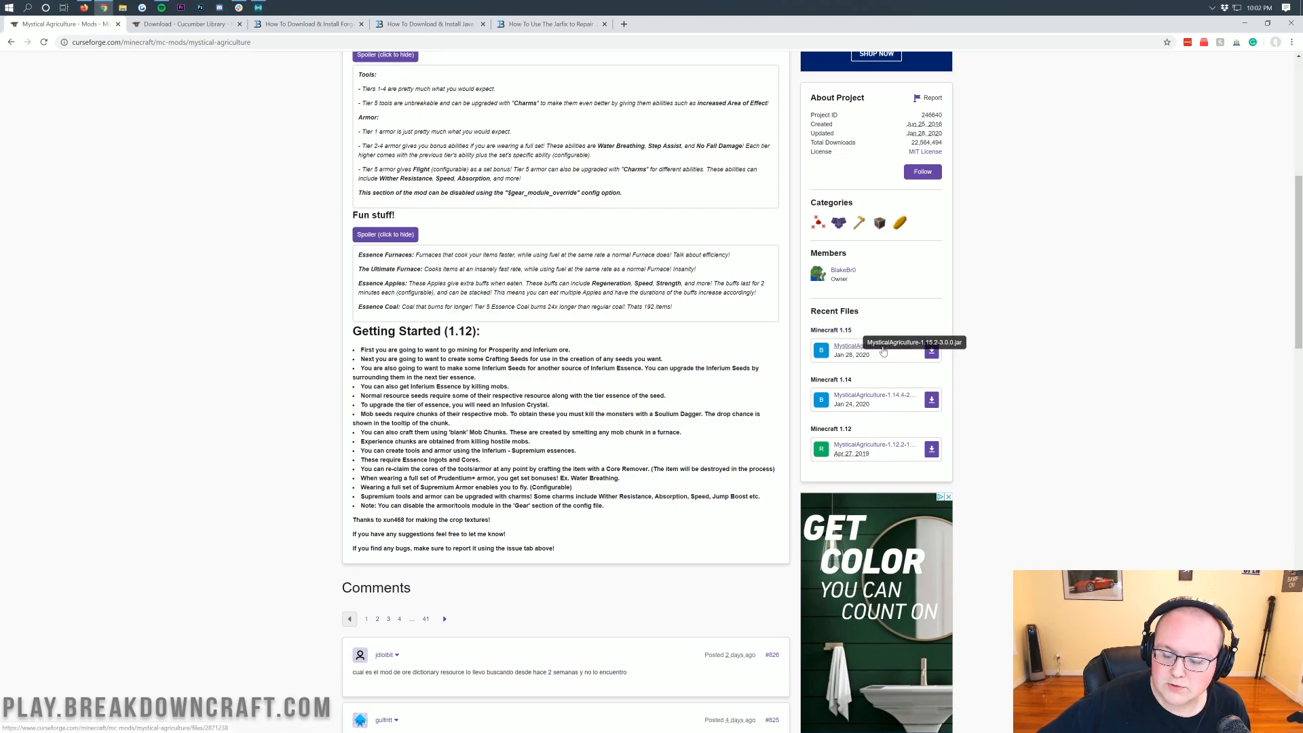
{"action": "mouse_move", "coordinate": [898, 353]}
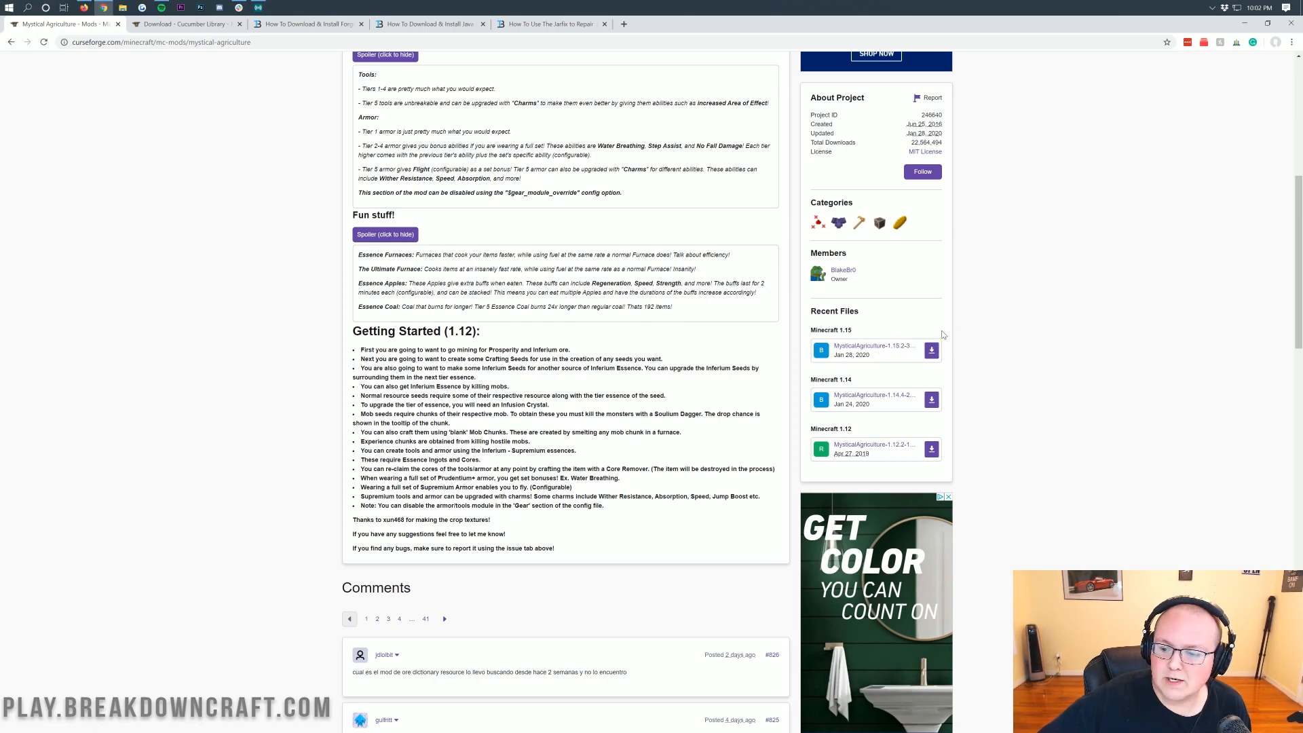
Download the Mystical Agriculture 1.15 jar from Recent Files and keep it despite the warning
{"action": "left_click", "coordinate": [930, 351]}
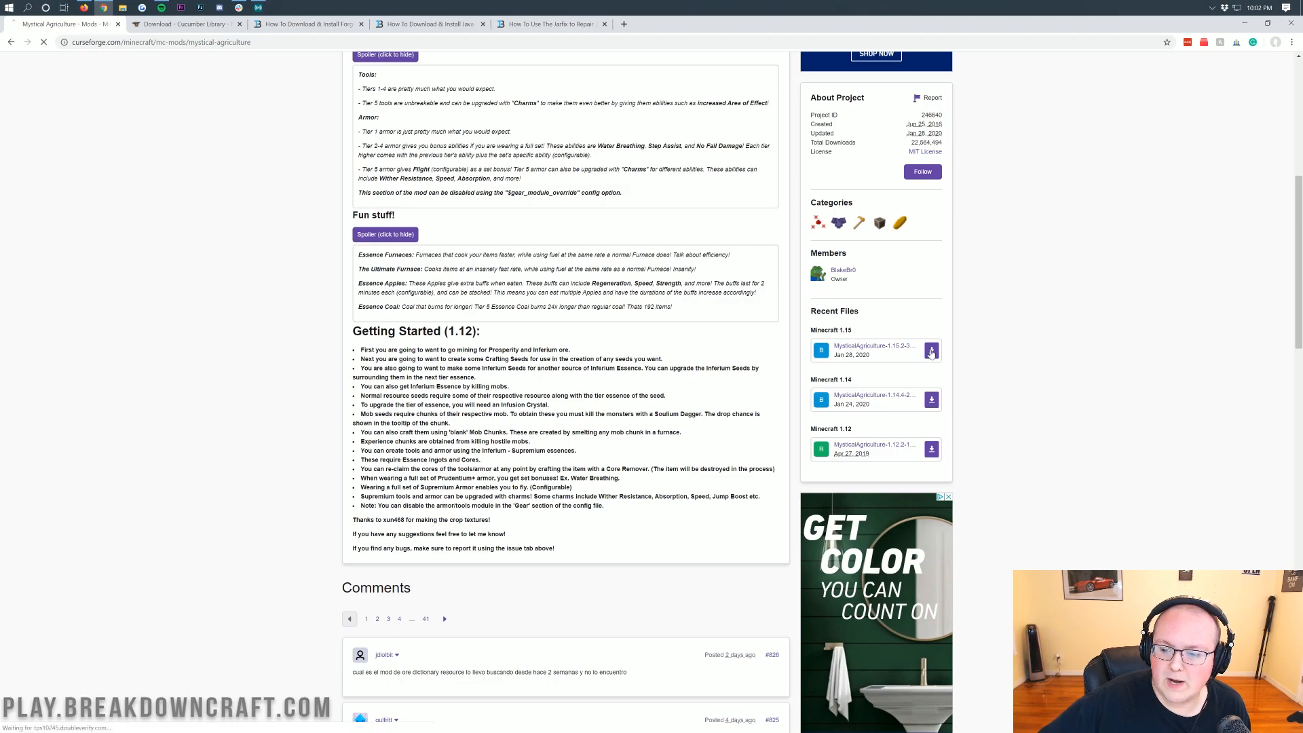
{"action": "left_click", "coordinate": [931, 350]}
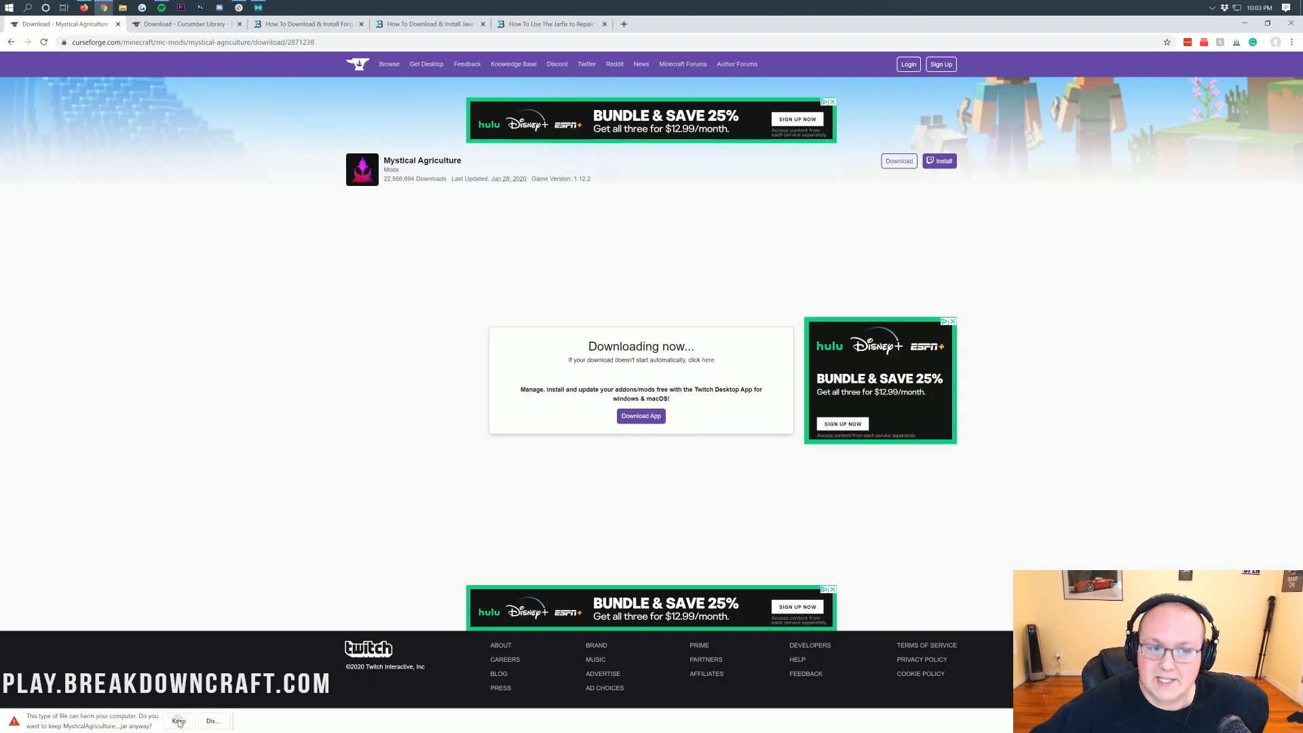
{"action": "left_click", "coordinate": [179, 721]}
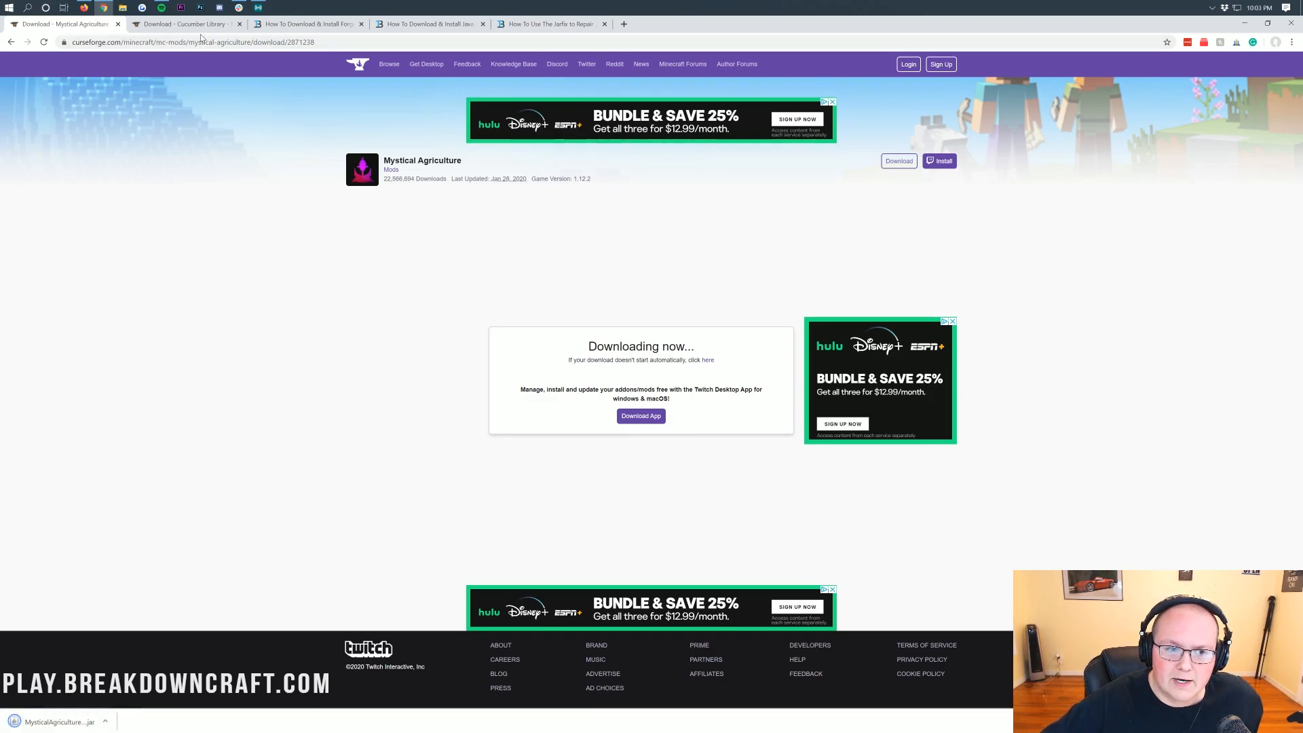
{"action": "left_click", "coordinate": [183, 23]}
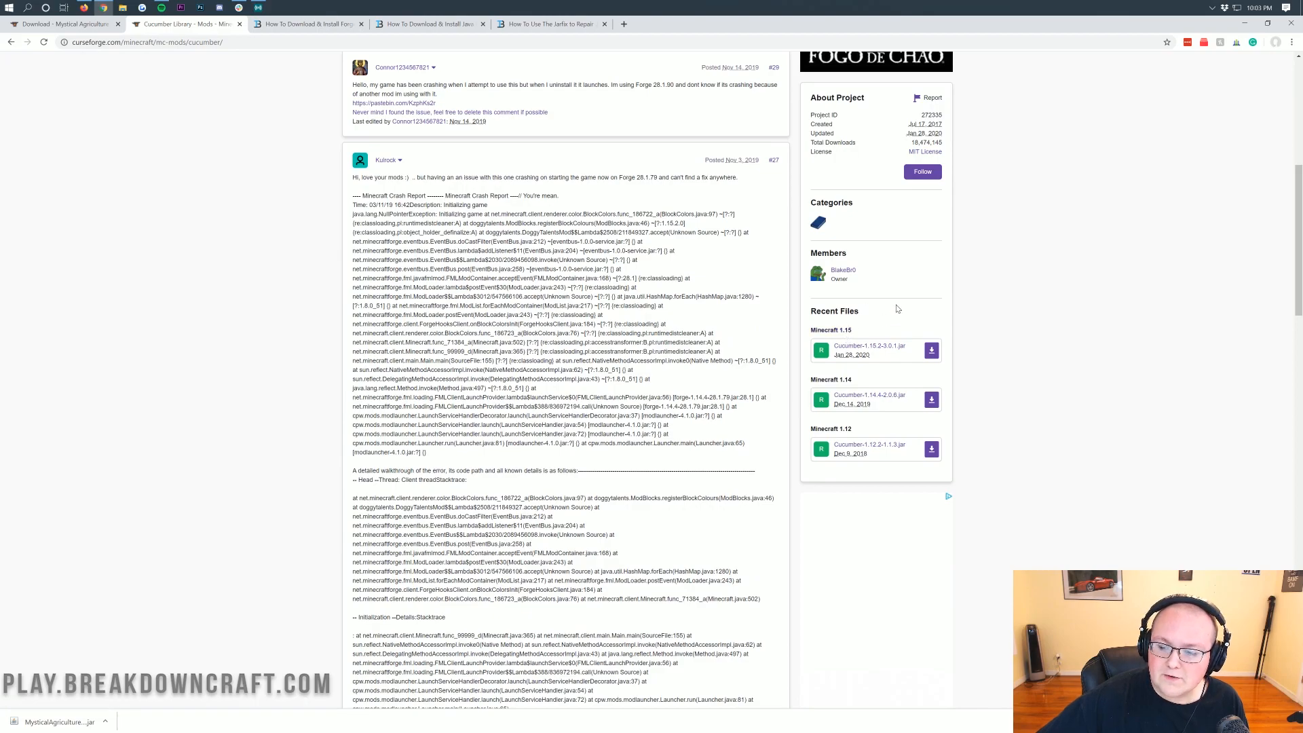
{"action": "mouse_move", "coordinate": [852, 349]}
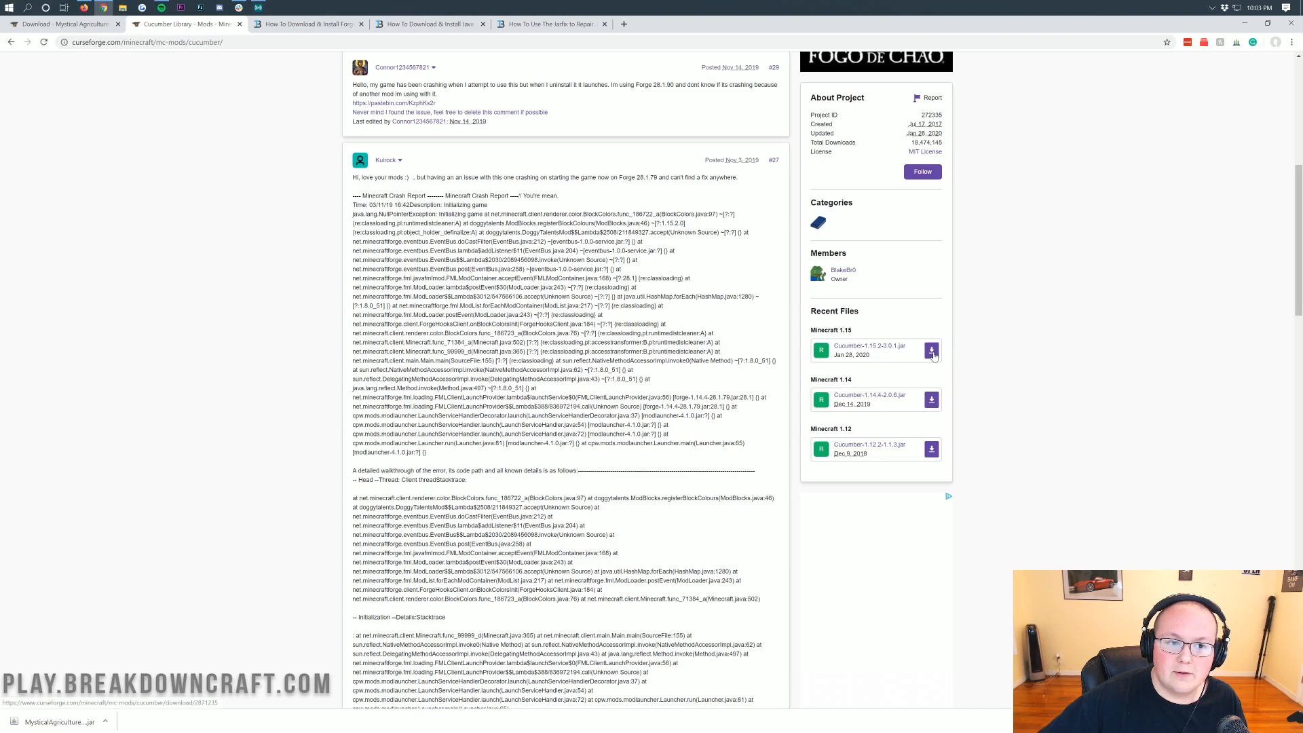
Download the Cucumber Library 1.15 jar from its Recent Files list
{"action": "left_click", "coordinate": [932, 349]}
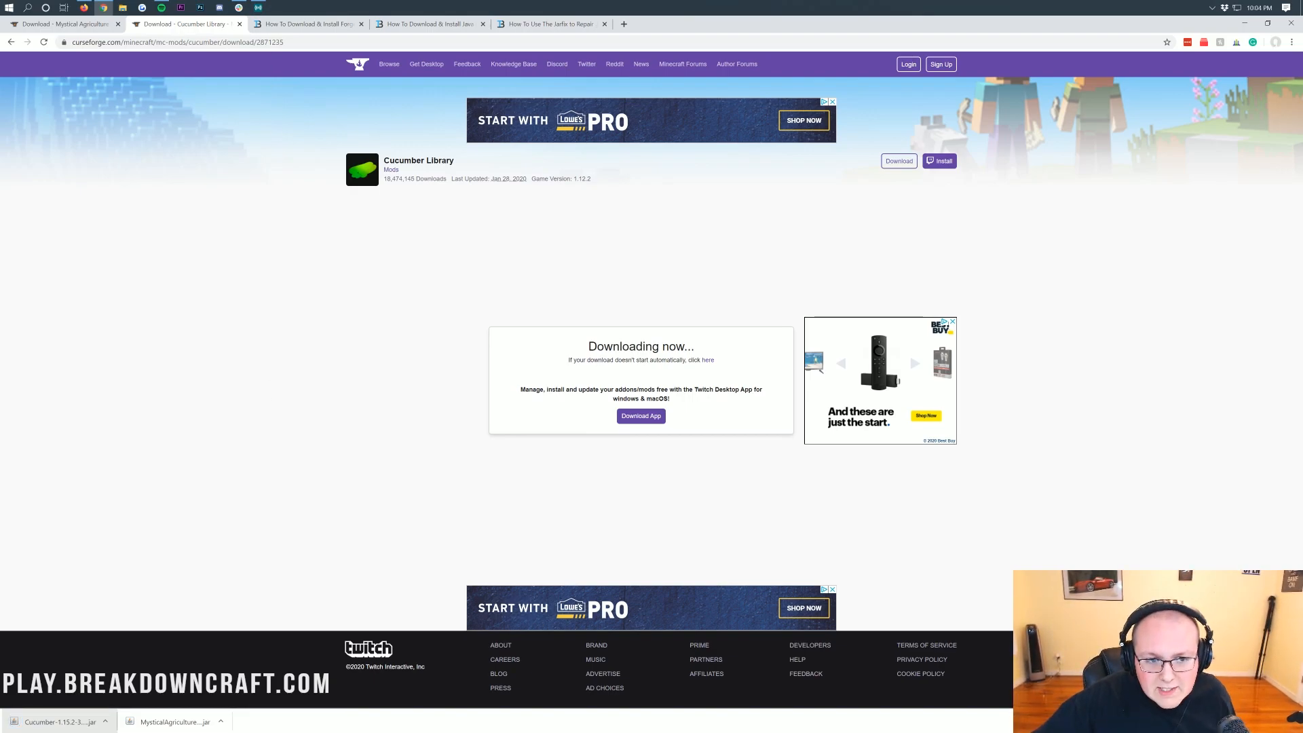
Bring the Download Forge button of TheBreakdown.xyz's Forge guide into view
{"action": "left_click", "coordinate": [307, 23]}
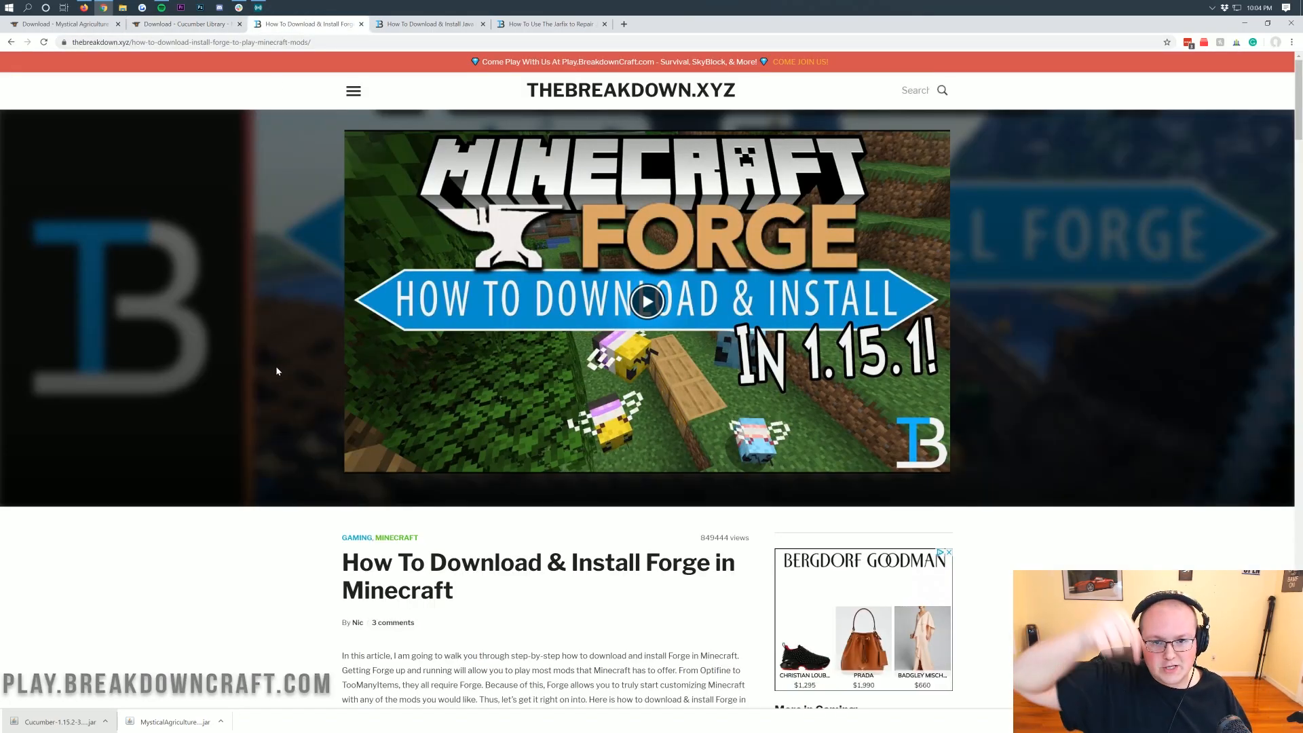
{"action": "scroll", "scroll_direction": "down", "scroll_amount": 3}
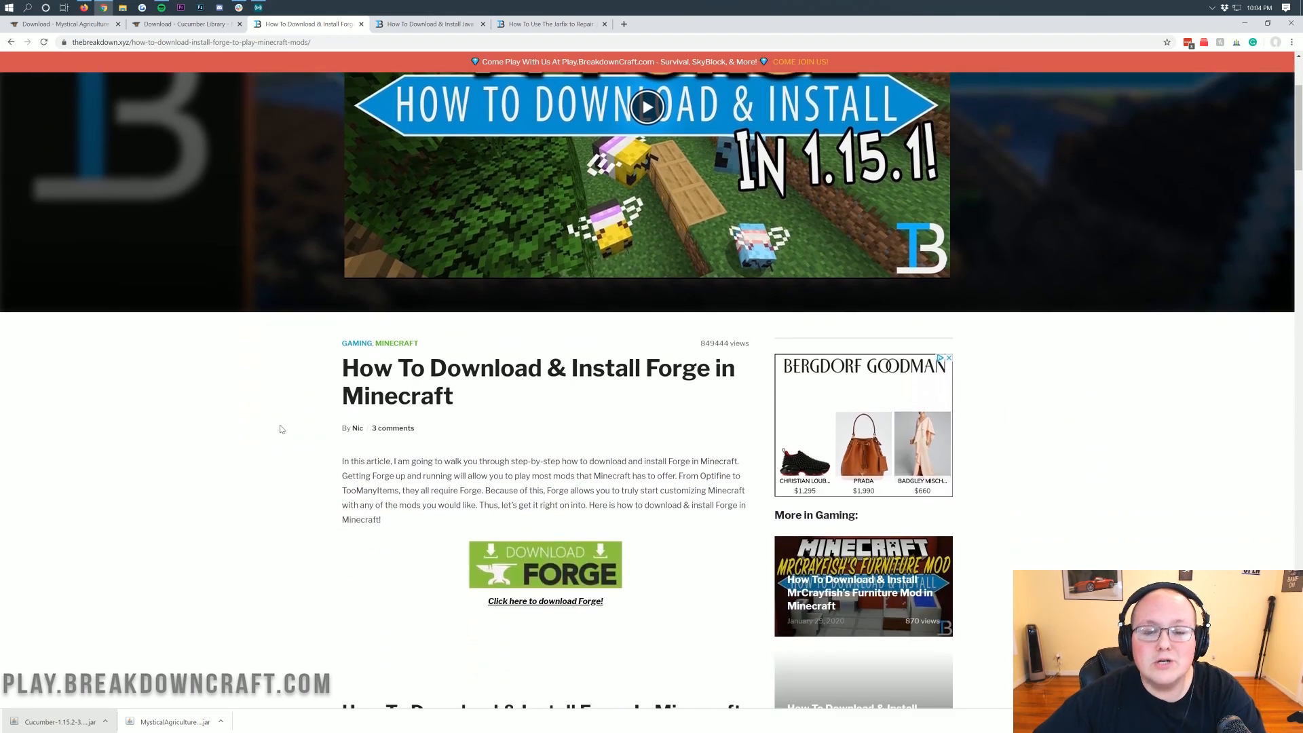
{"action": "scroll", "scroll_direction": "down", "scroll_amount": 3}
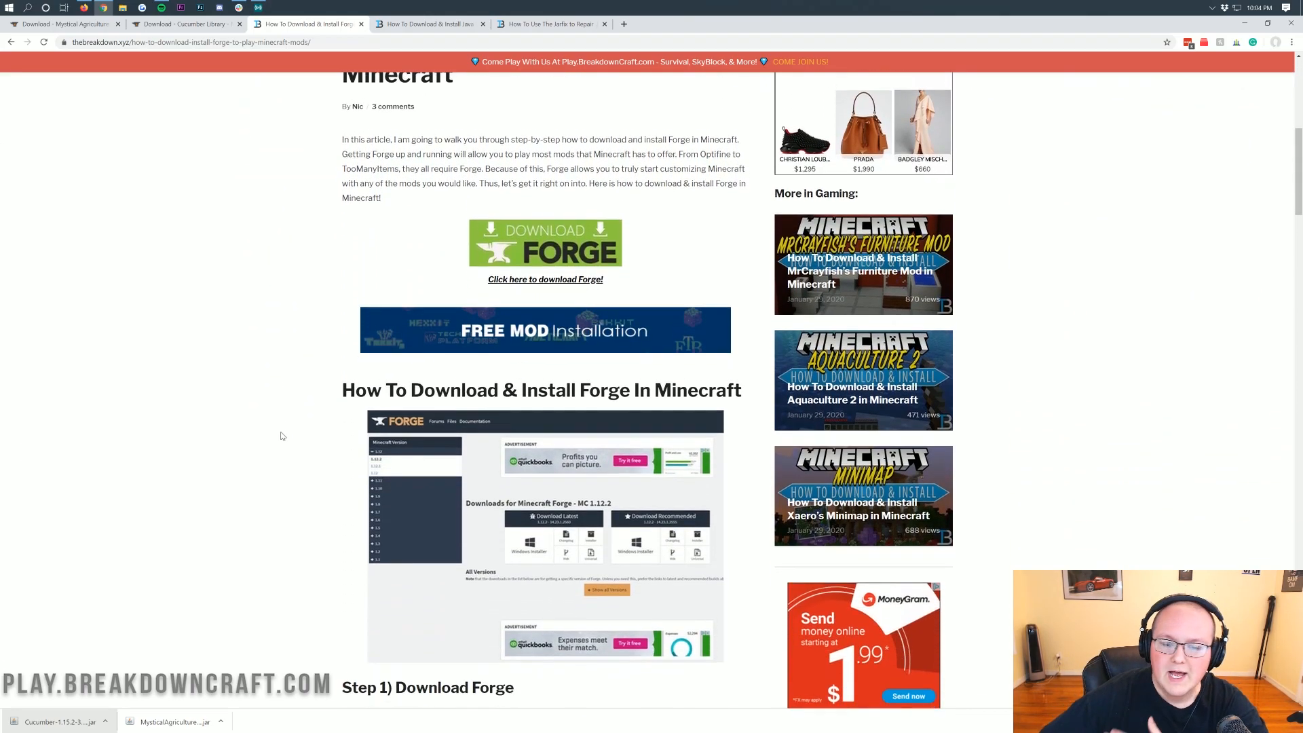
{"action": "scroll", "scroll_direction": "down", "scroll_amount": 3}
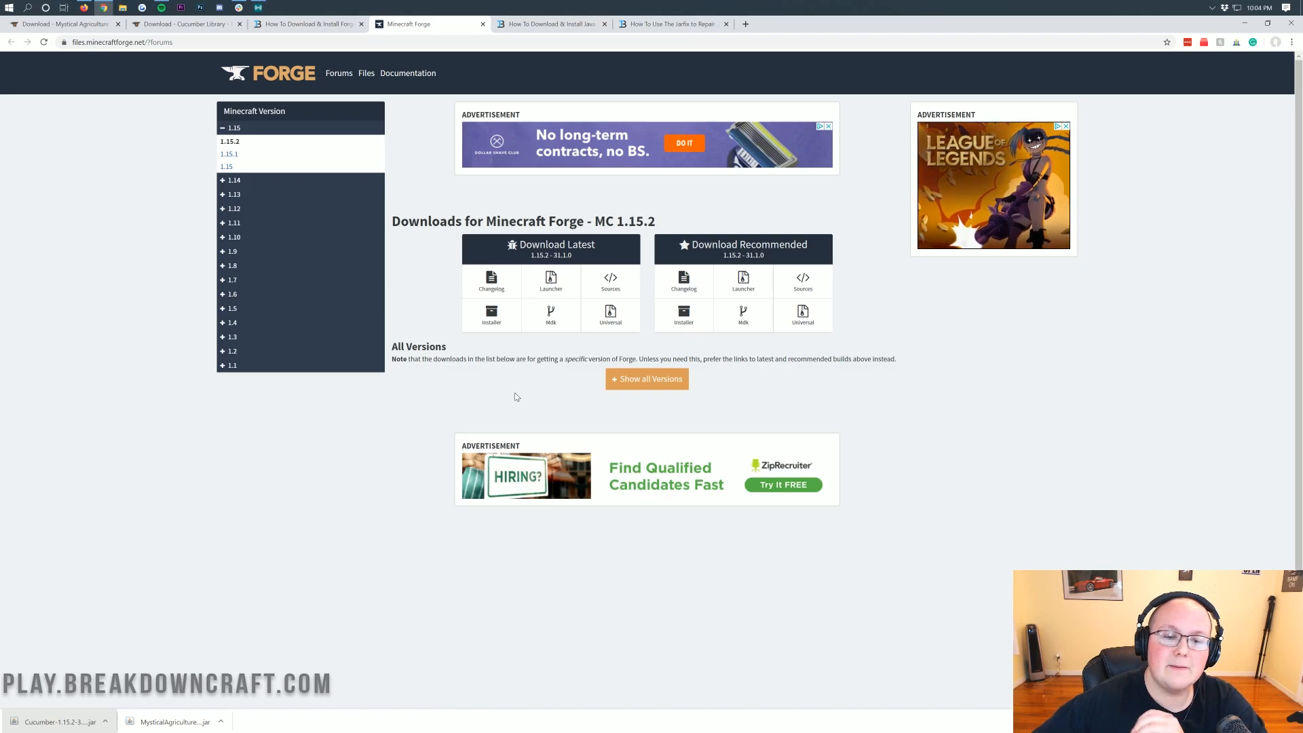
{"action": "mouse_move", "coordinate": [524, 384]}
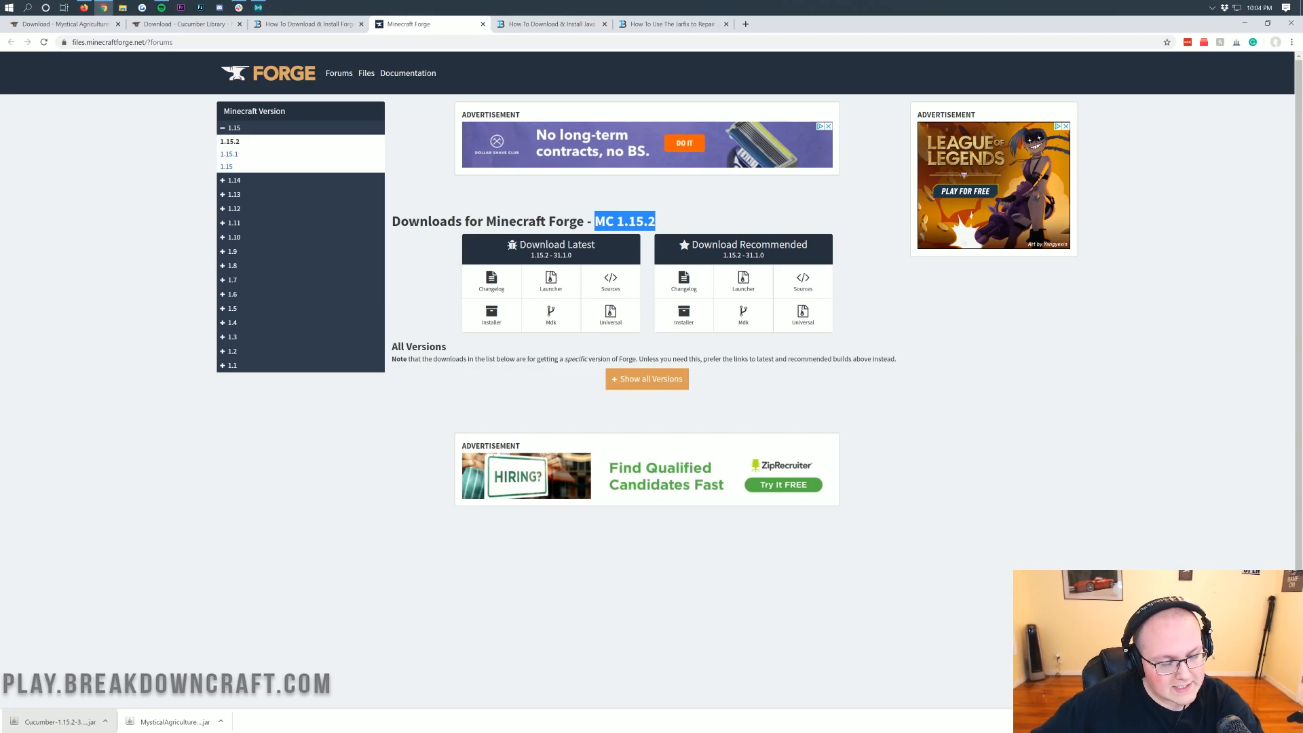
Start the recommended Forge 1.15.2 Installer download from files.minecraftforge.net
{"action": "left_click", "coordinate": [233, 127]}
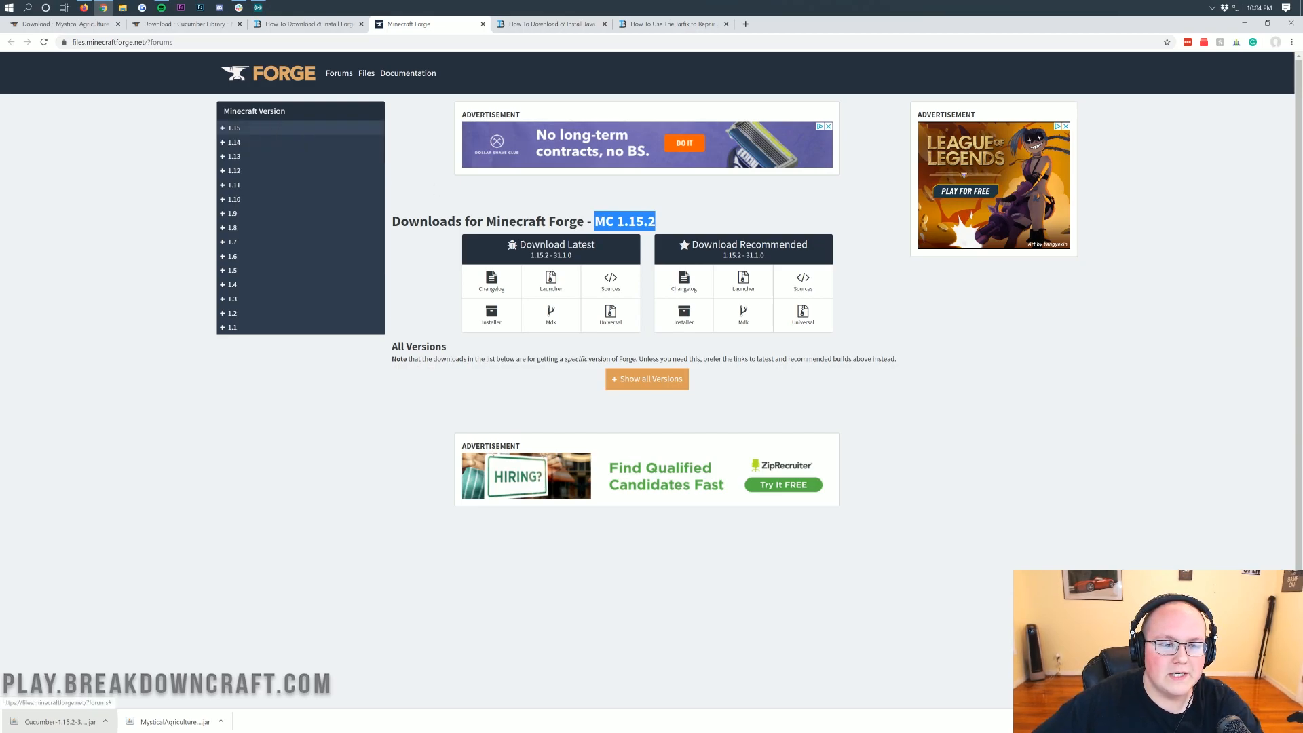
{"action": "left_click", "coordinate": [233, 128]}
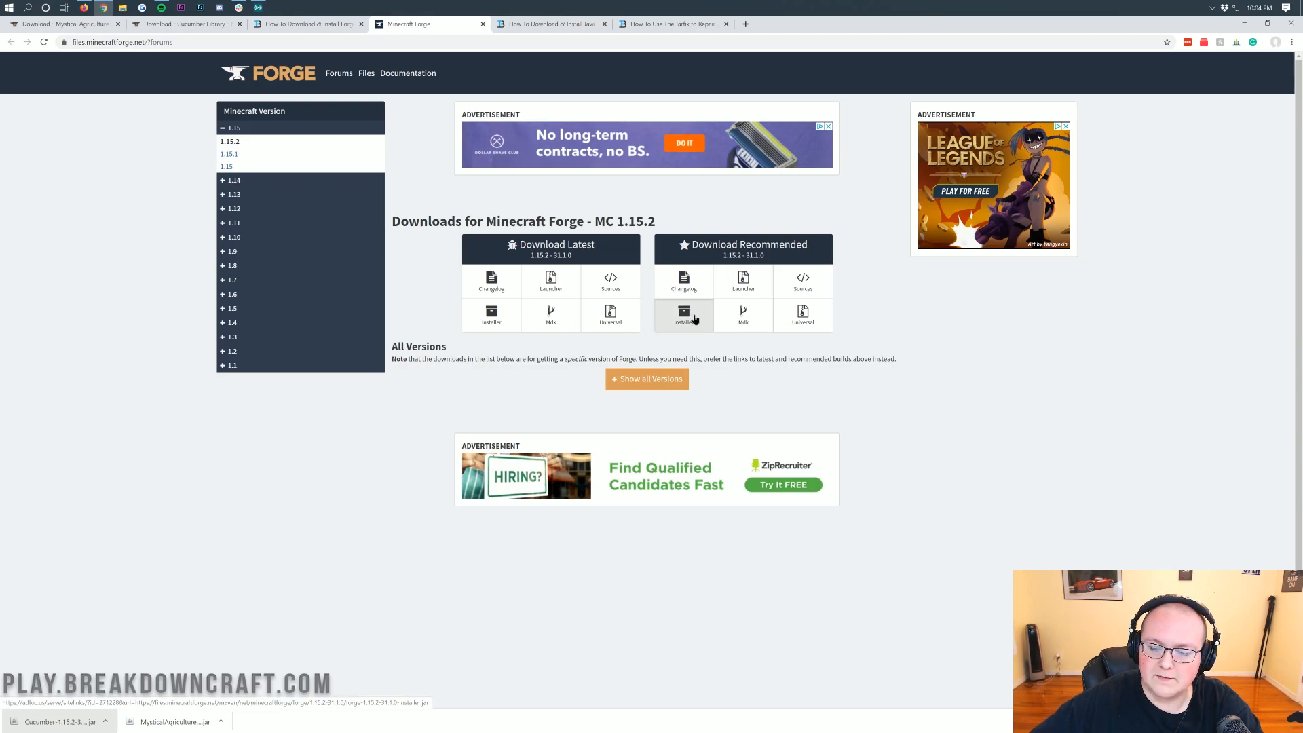
{"action": "left_click", "coordinate": [684, 315]}
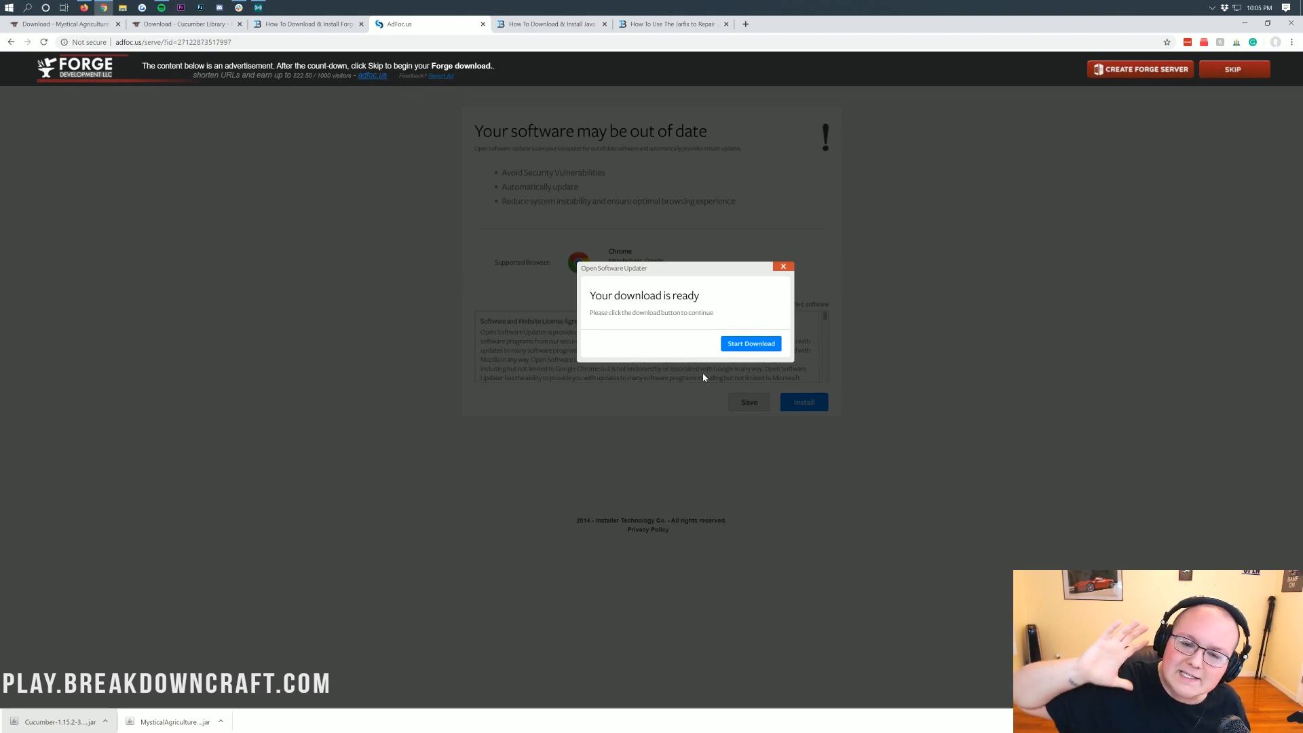
{"action": "mouse_move", "coordinate": [1245, 60]}
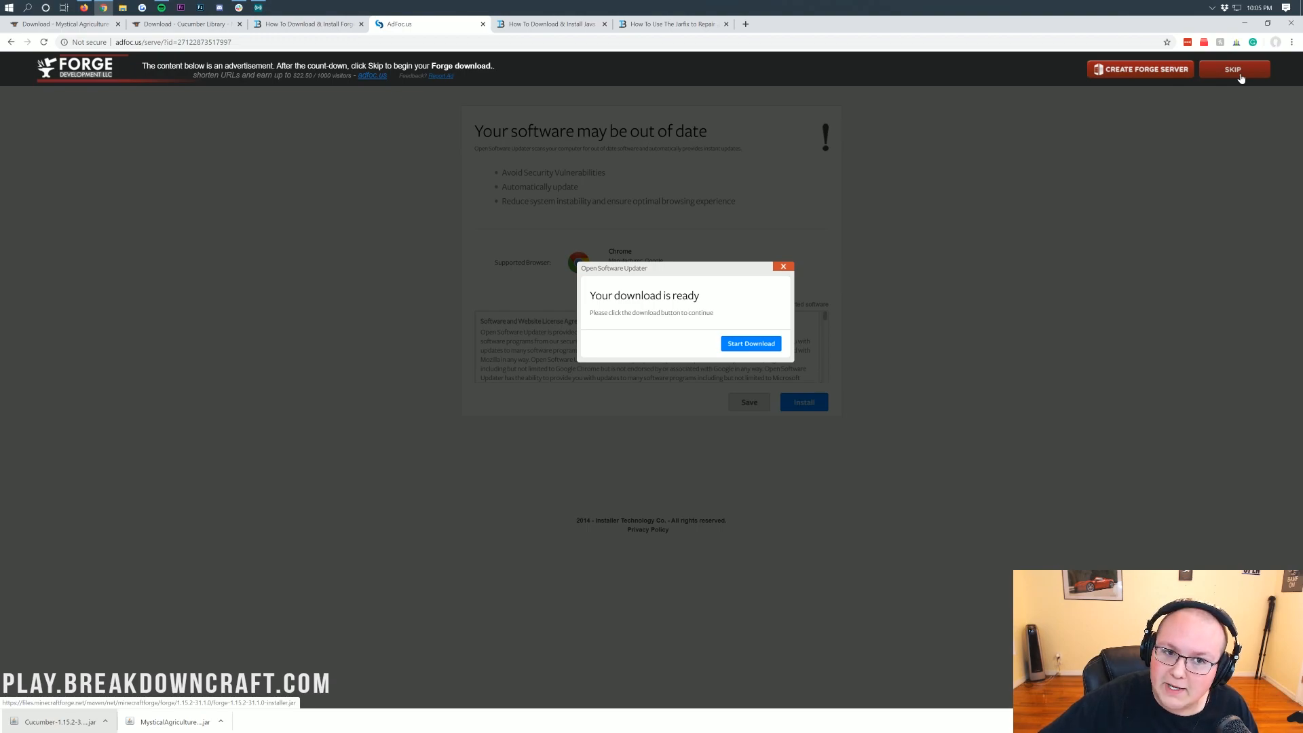
Skip the AdFoc.us advertisement so the Forge 1.15.2 installer downloads
{"action": "left_click", "coordinate": [1233, 69]}
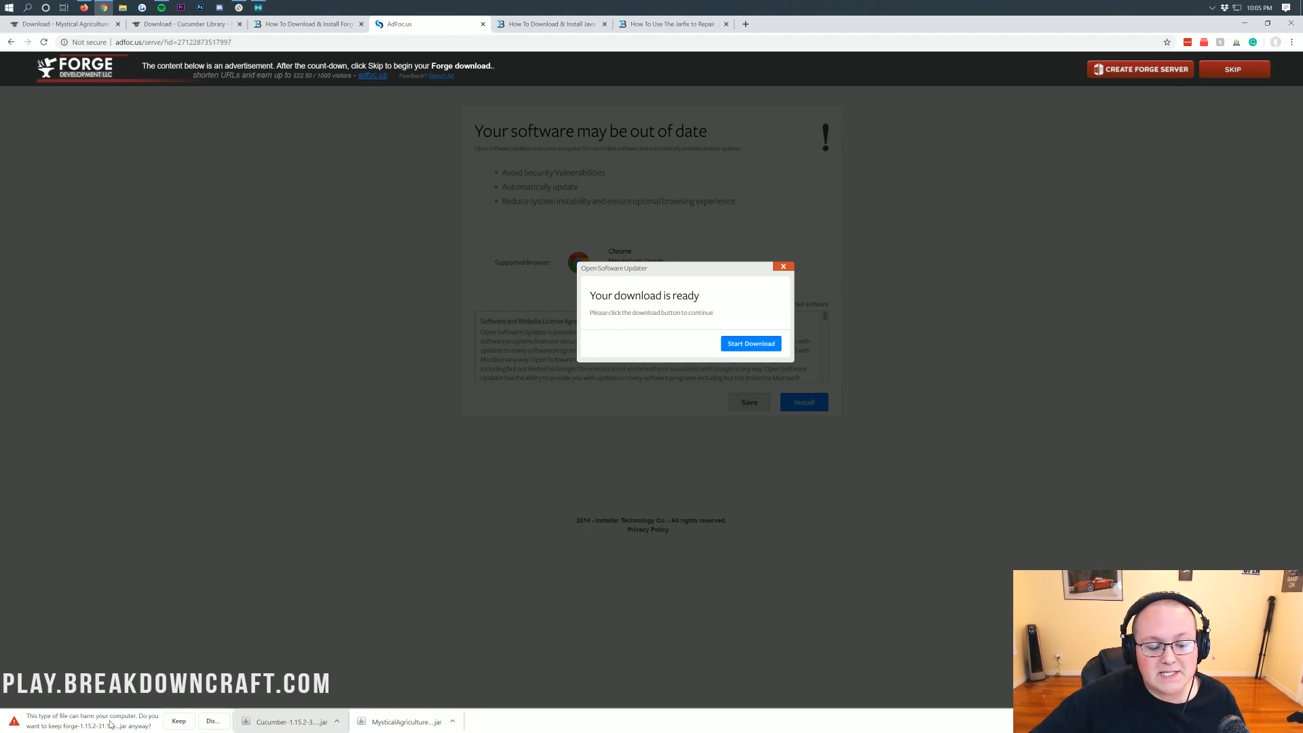
{"action": "mouse_move", "coordinate": [73, 729]}
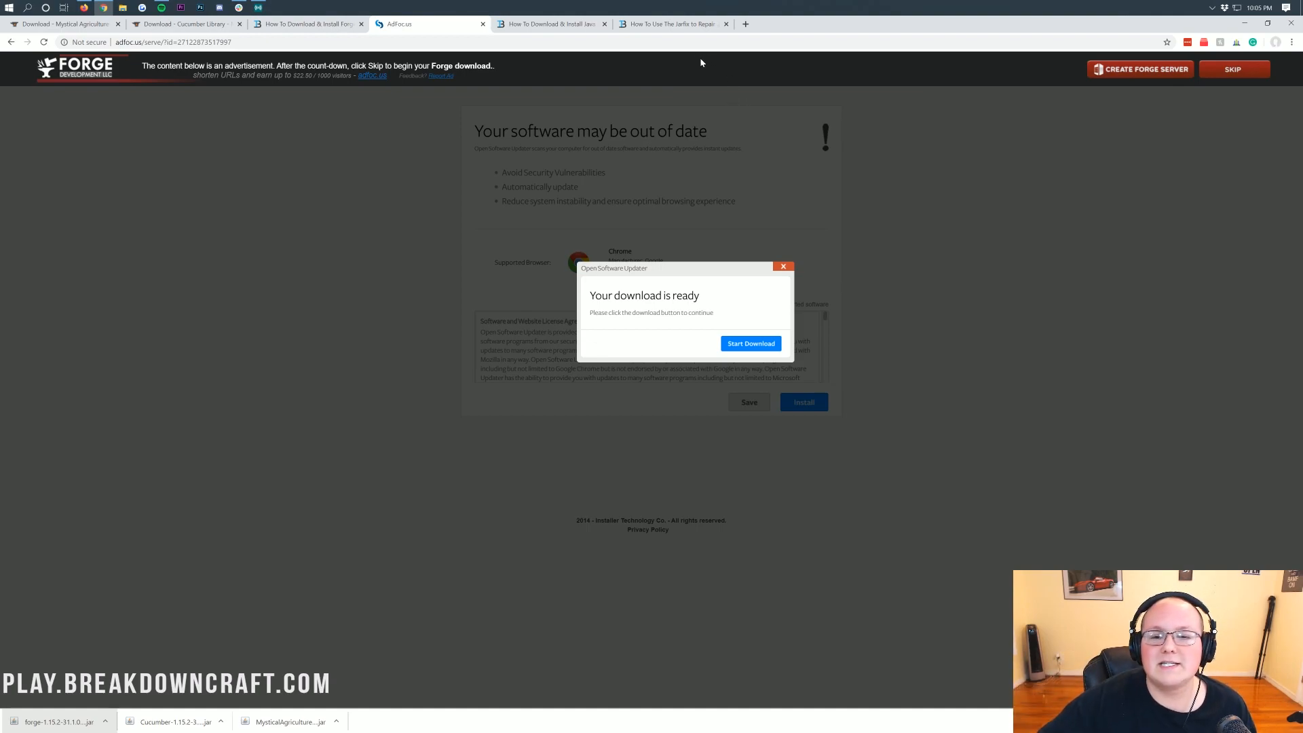
{"action": "left_click", "coordinate": [551, 23]}
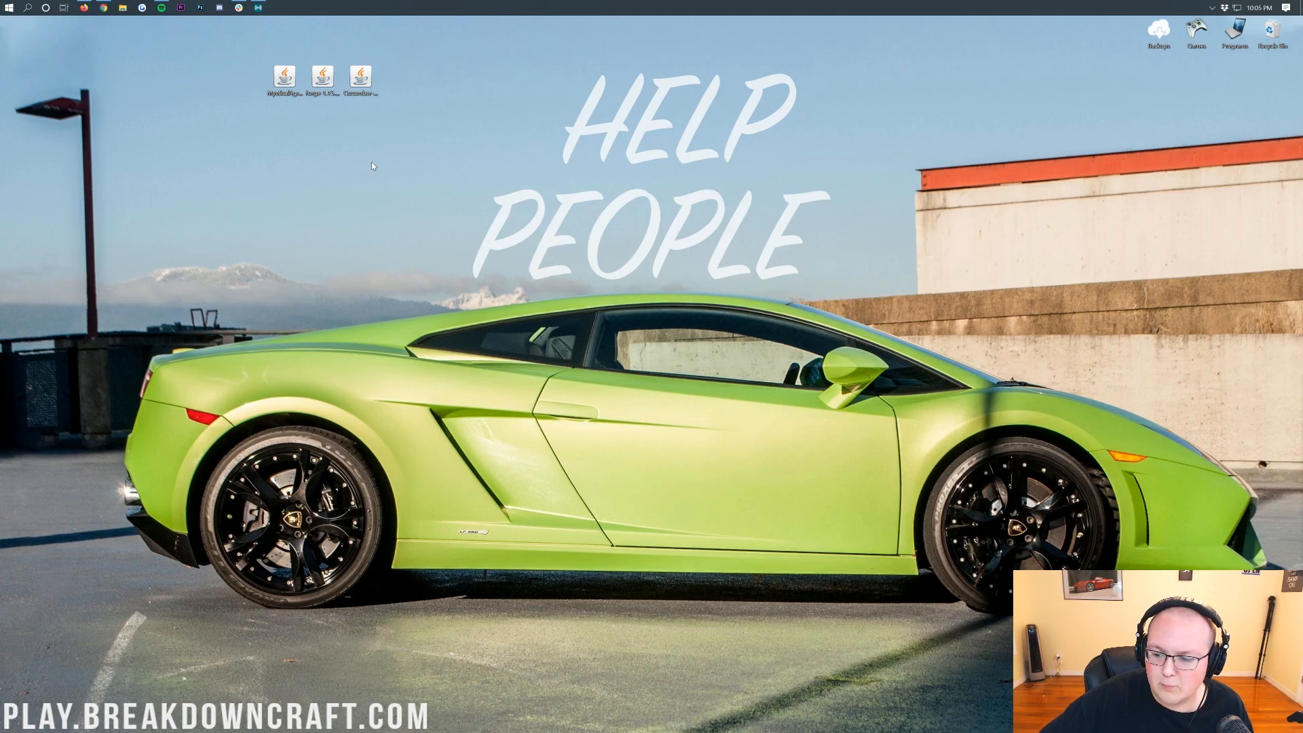
{"action": "mouse_move", "coordinate": [336, 141]}
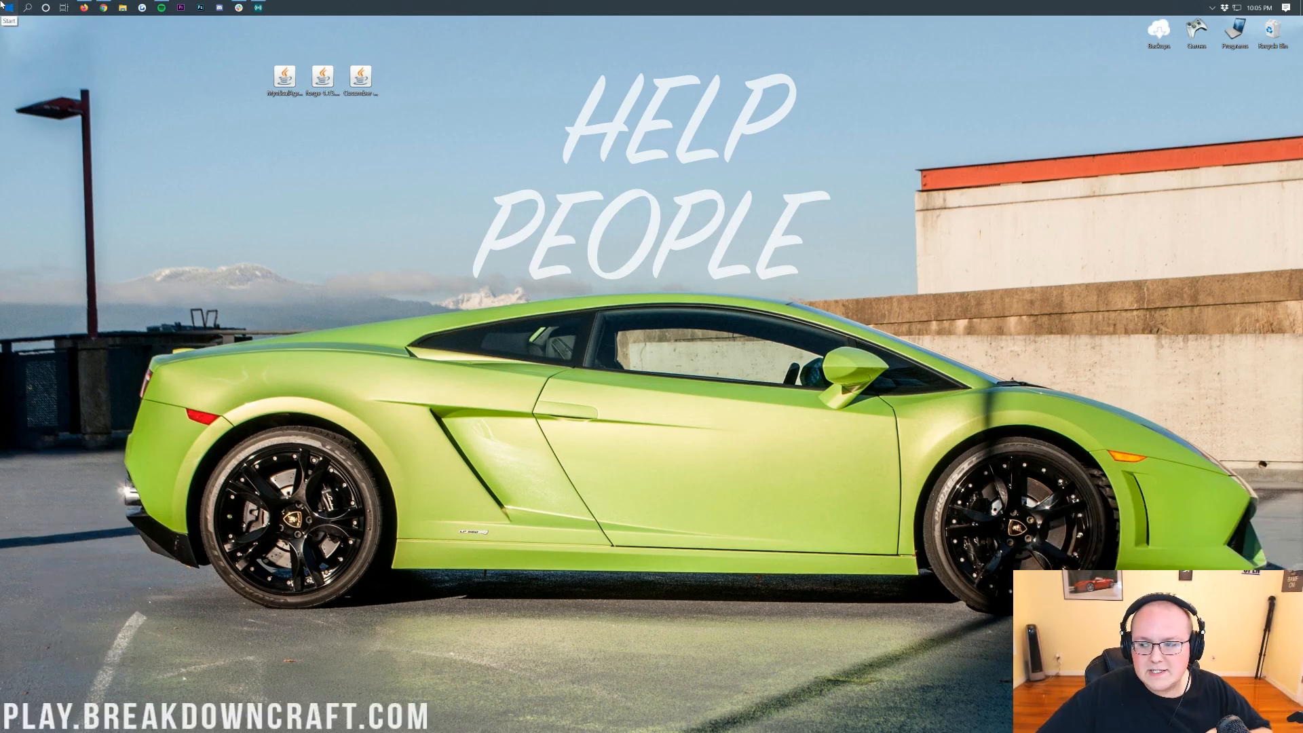
Locate the Forge jar in the Downloads folder, try running it, and reach its Open with prompt
{"action": "type", "text": "downloads"}
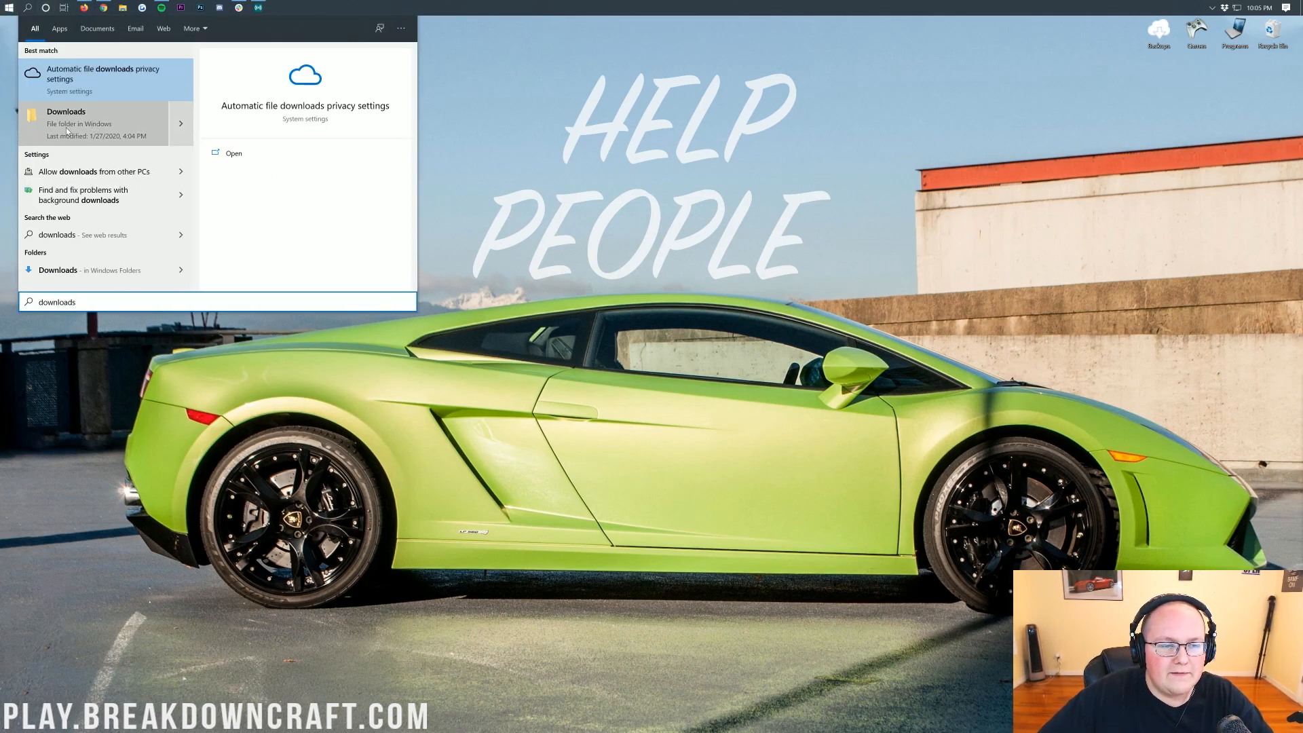
{"action": "left_click", "coordinate": [65, 111]}
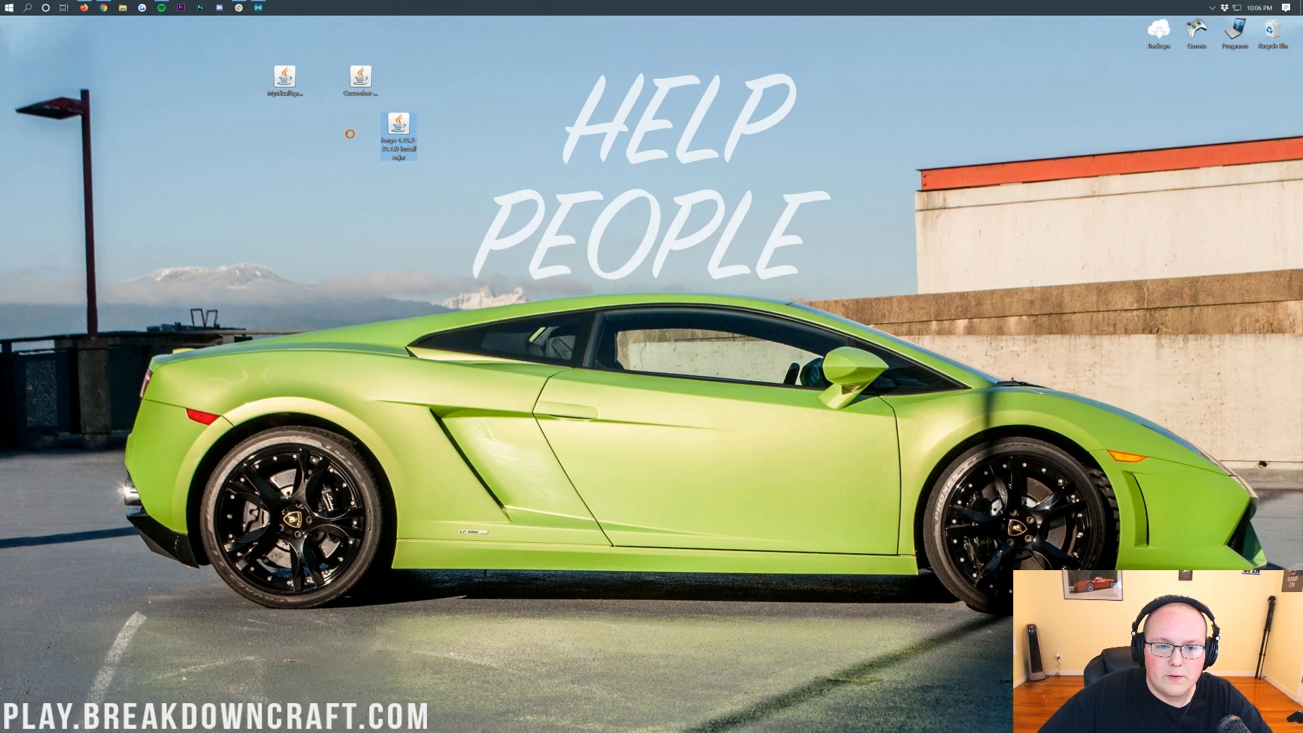
{"action": "double_click", "coordinate": [397, 129]}
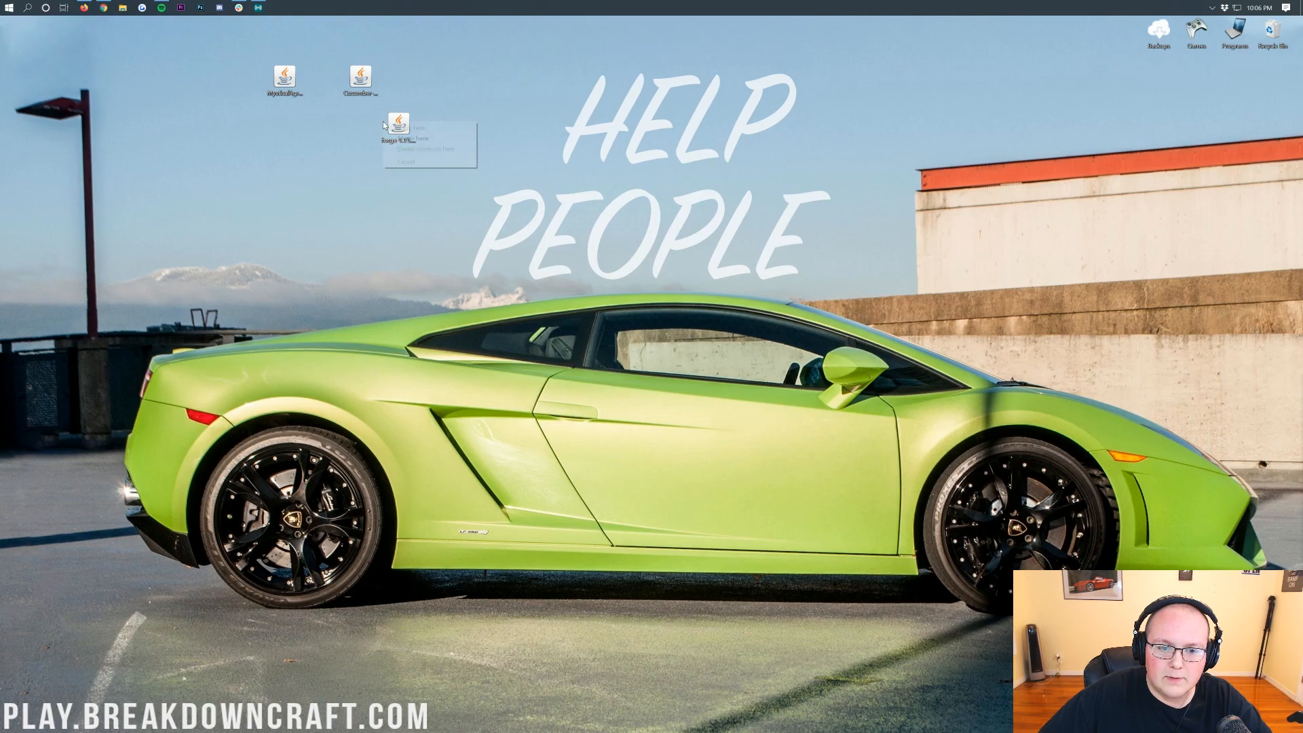
{"action": "right_click", "coordinate": [397, 125]}
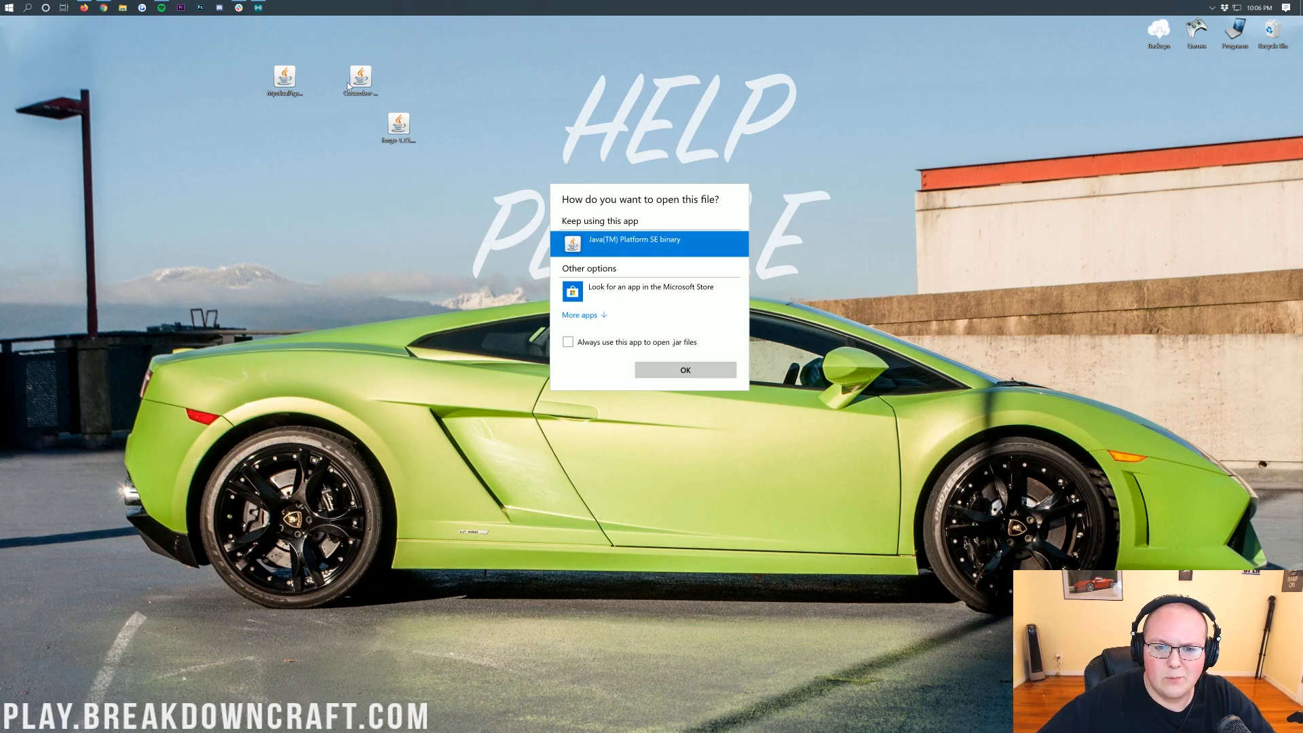
{"action": "left_click", "coordinate": [685, 370]}
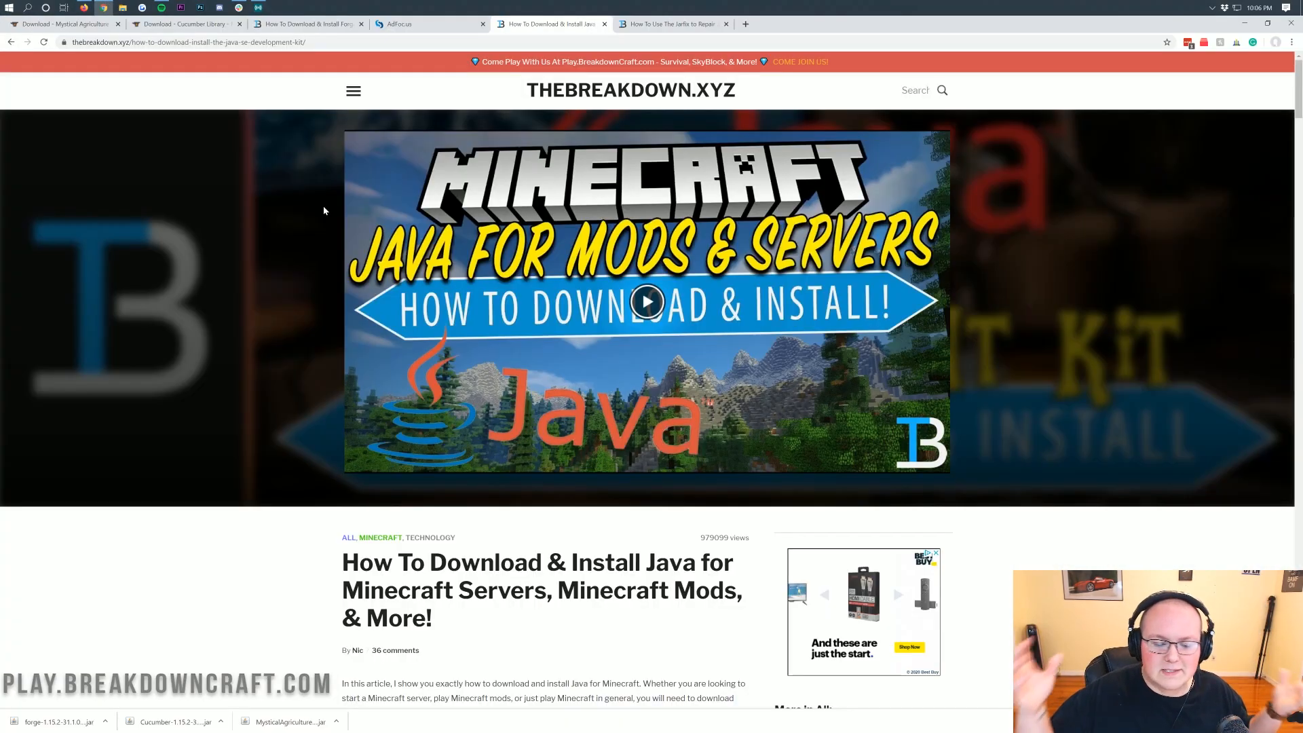
{"action": "mouse_move", "coordinate": [693, 520]}
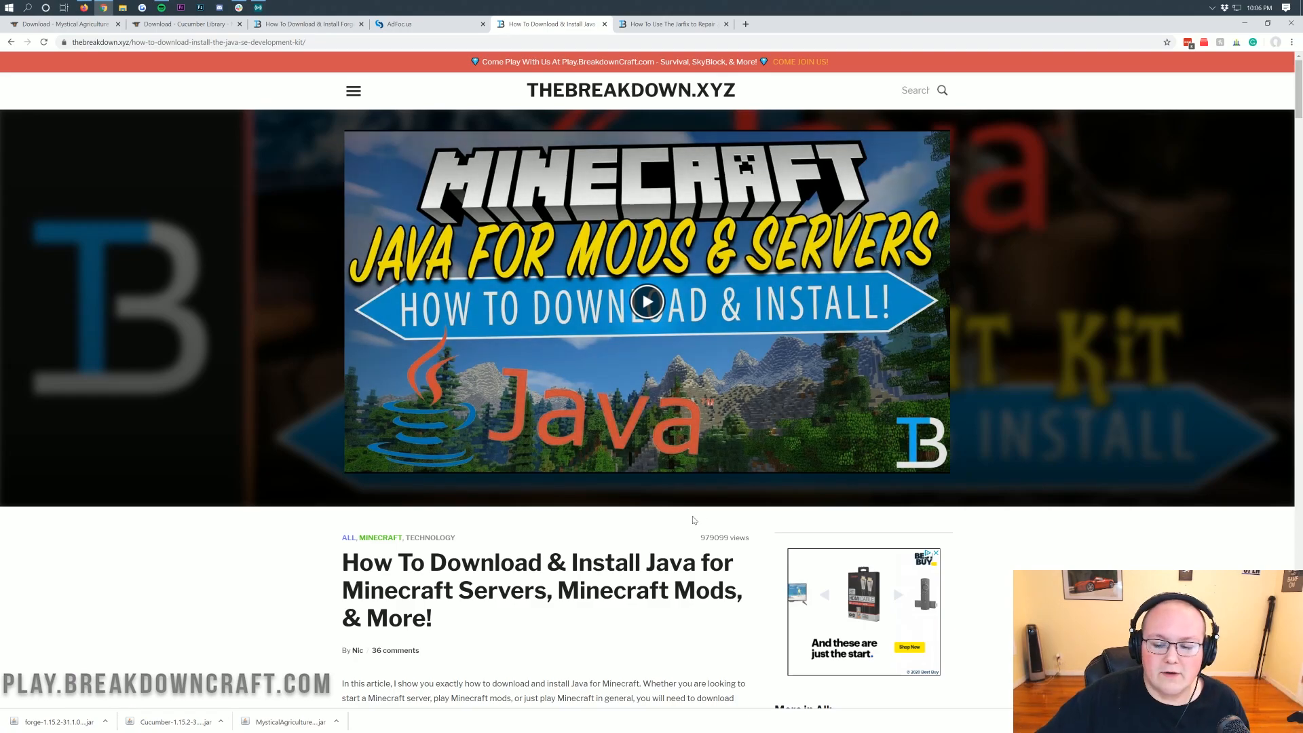
Scroll TheBreakdown.xyz's Java guide to its Download Java Development Kit button
{"action": "scroll", "scroll_direction": "down", "scroll_amount": 3}
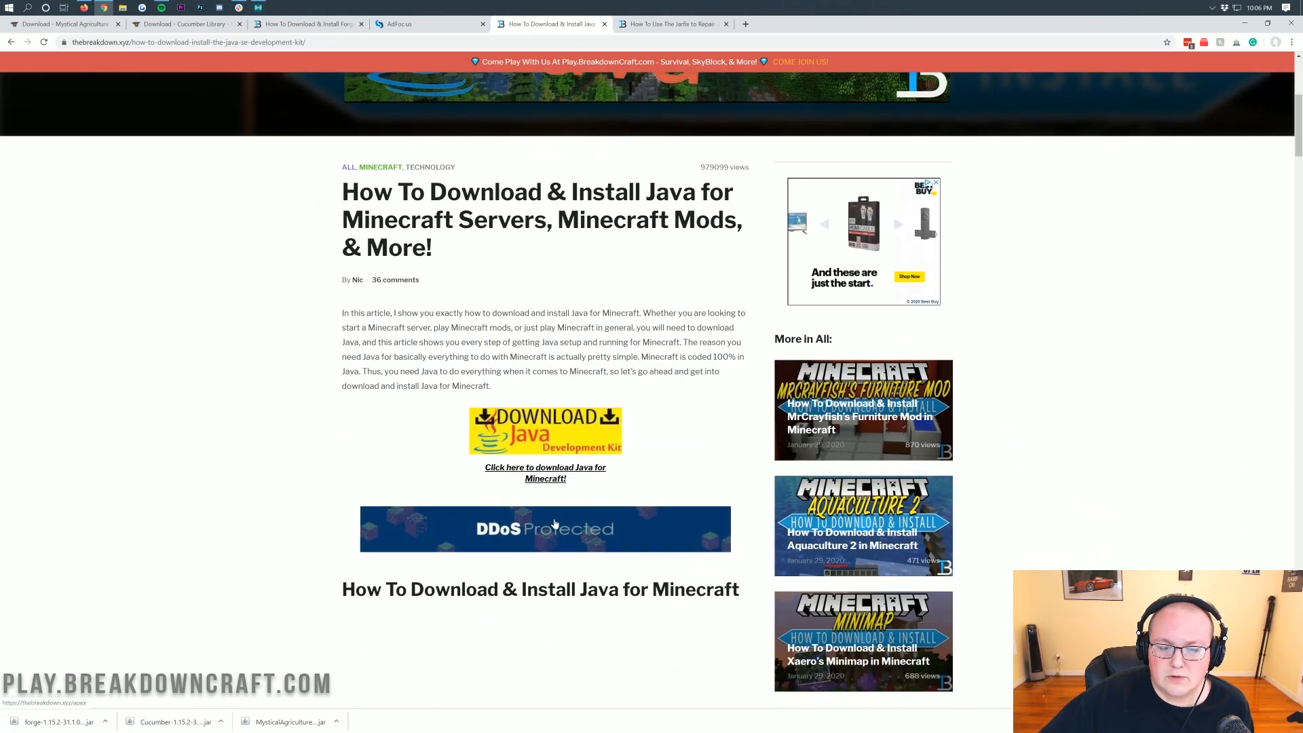
{"action": "scroll", "scroll_direction": "down", "scroll_amount": 3}
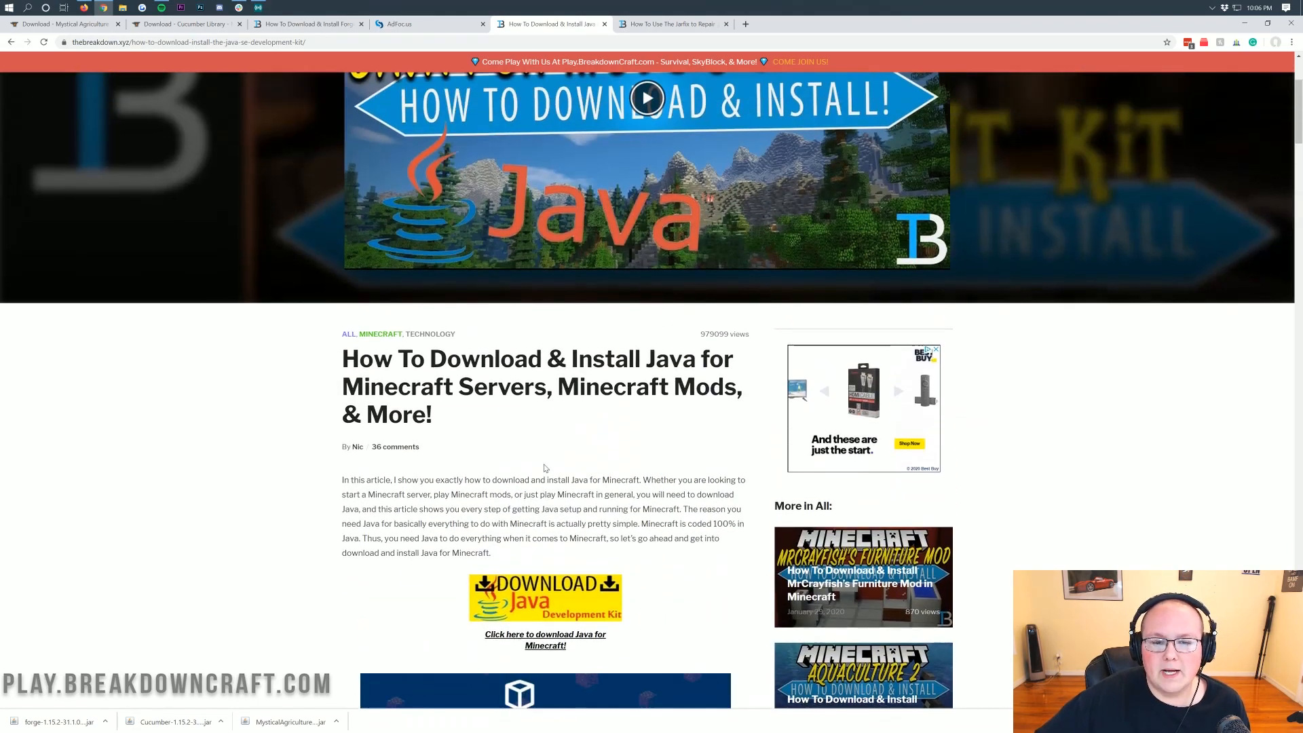
{"action": "scroll", "scroll_direction": "up", "scroll_amount": 3}
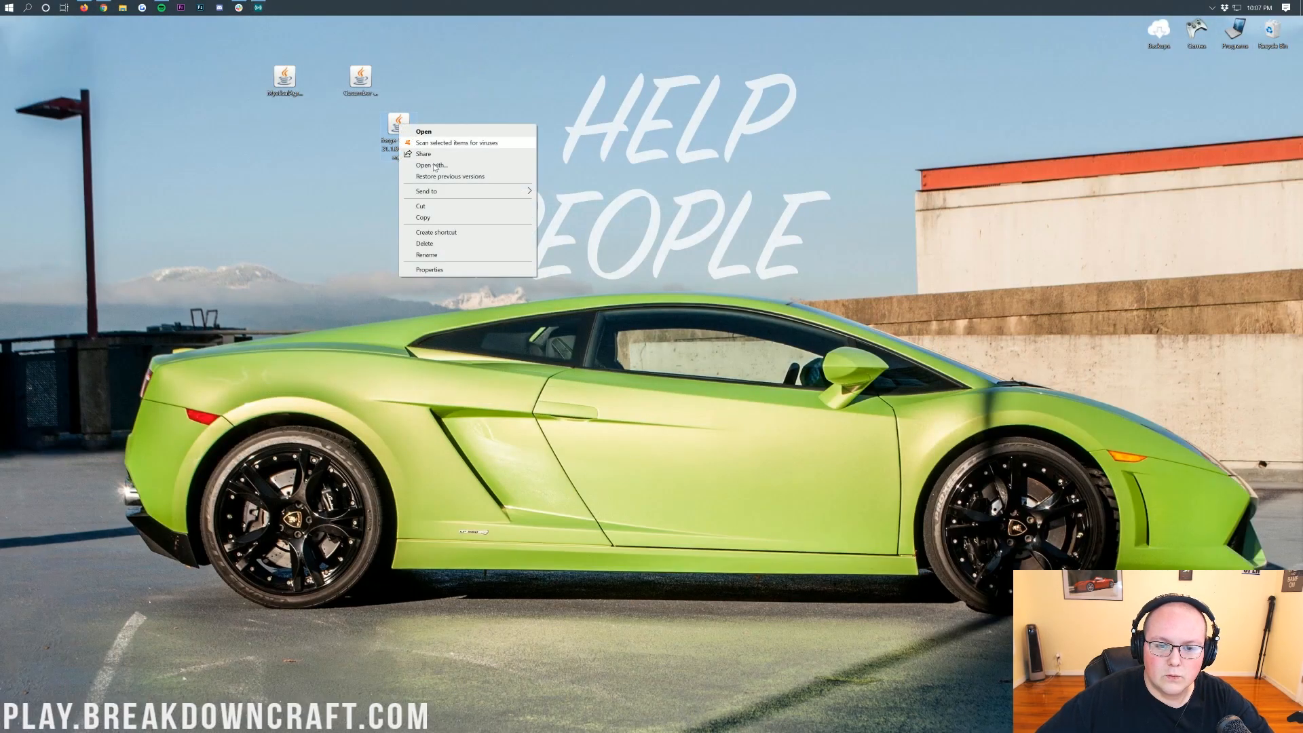
Run the Forge jar with Java(TM) Platform SE binary via Open with
{"action": "left_click", "coordinate": [432, 165]}
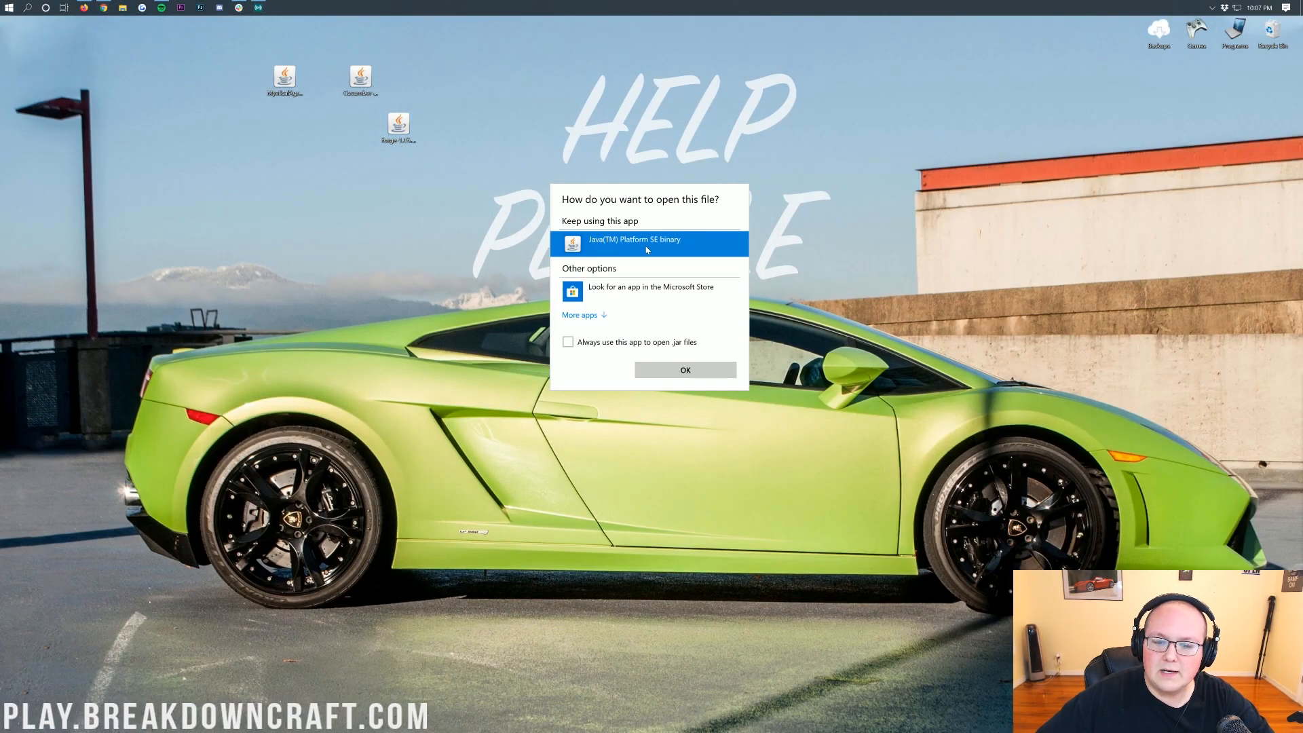
{"action": "left_click", "coordinate": [685, 370]}
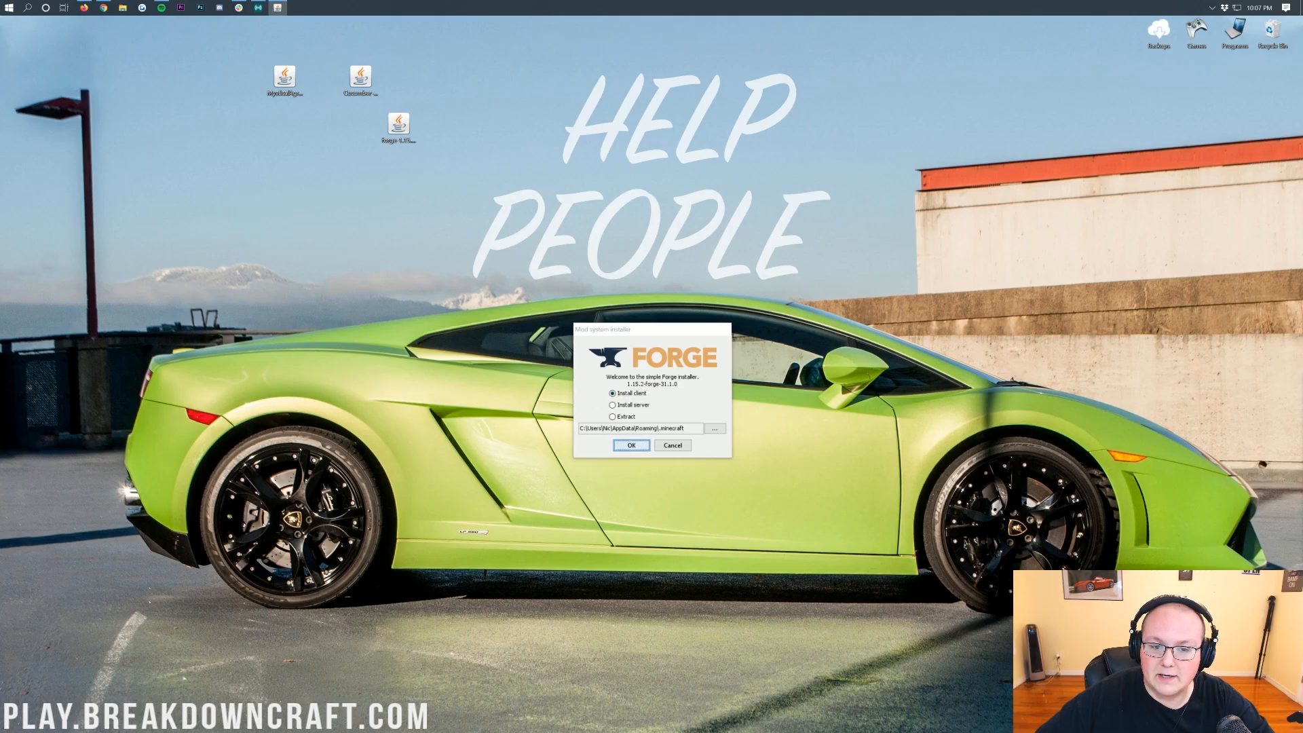
Install the Forge 1.15.2 client profile and confirm the success message
{"action": "left_click", "coordinate": [630, 445]}
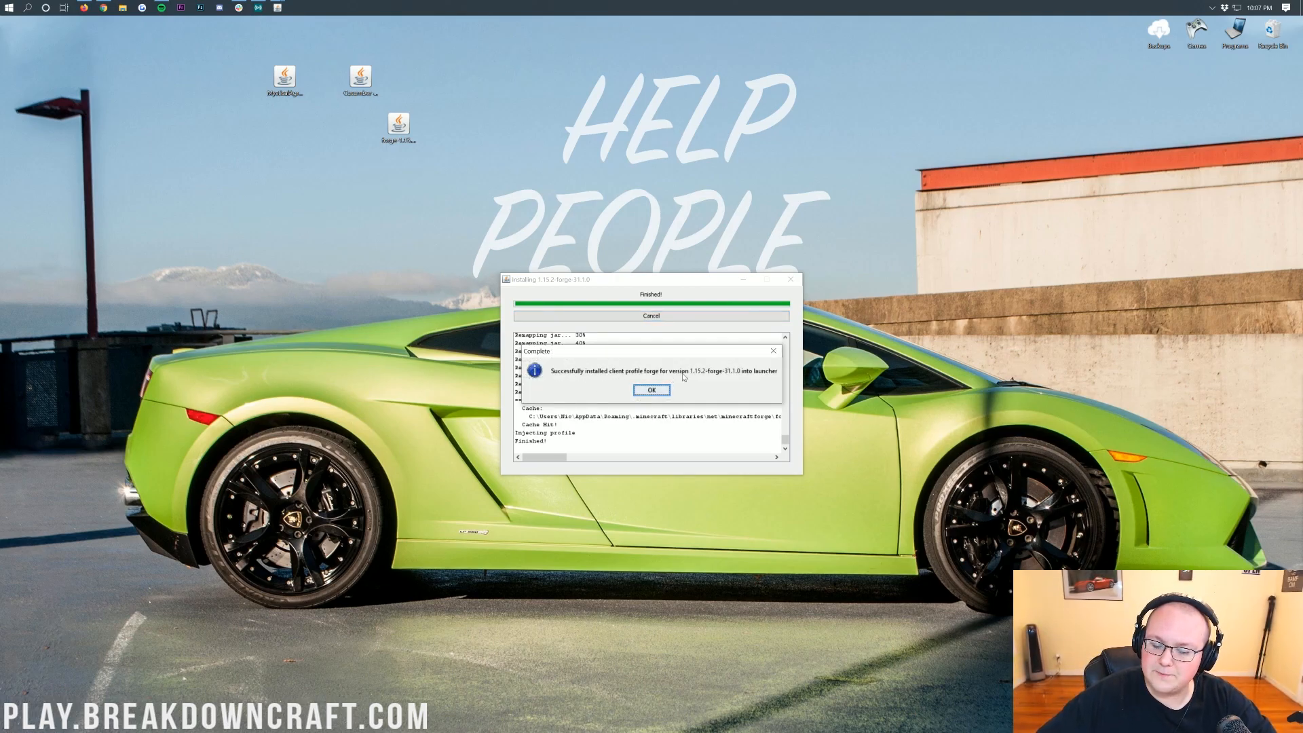
{"action": "left_click", "coordinate": [652, 391]}
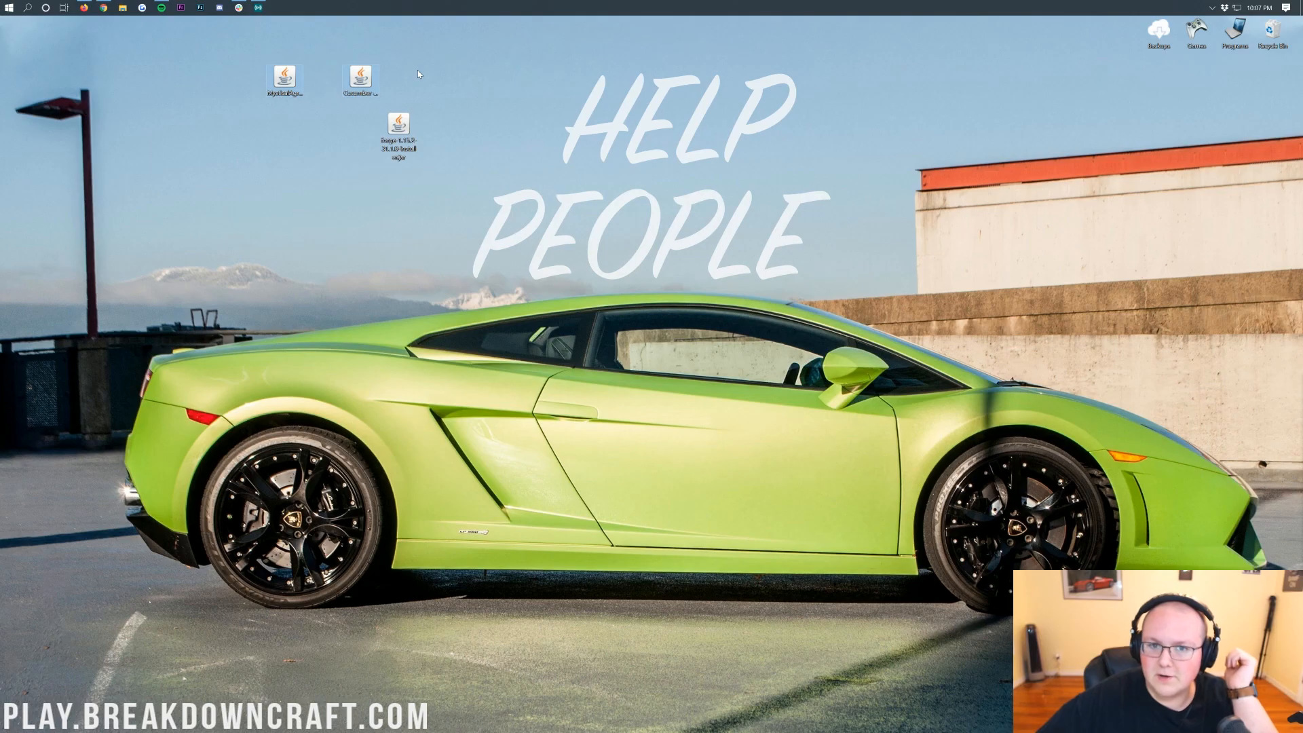
Launch the Minecraft Launcher from Start search and select the forge profile to play
{"action": "type", "text": "min"}
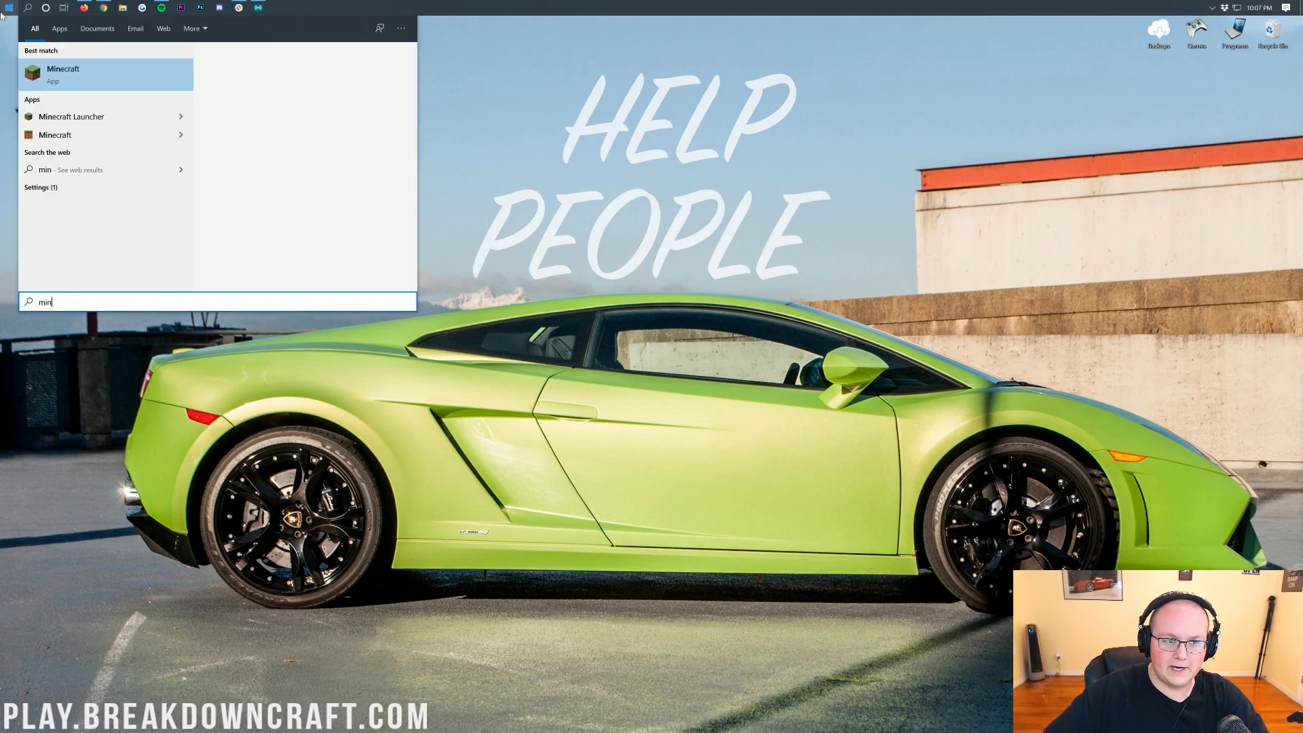
{"action": "left_click", "coordinate": [63, 74]}
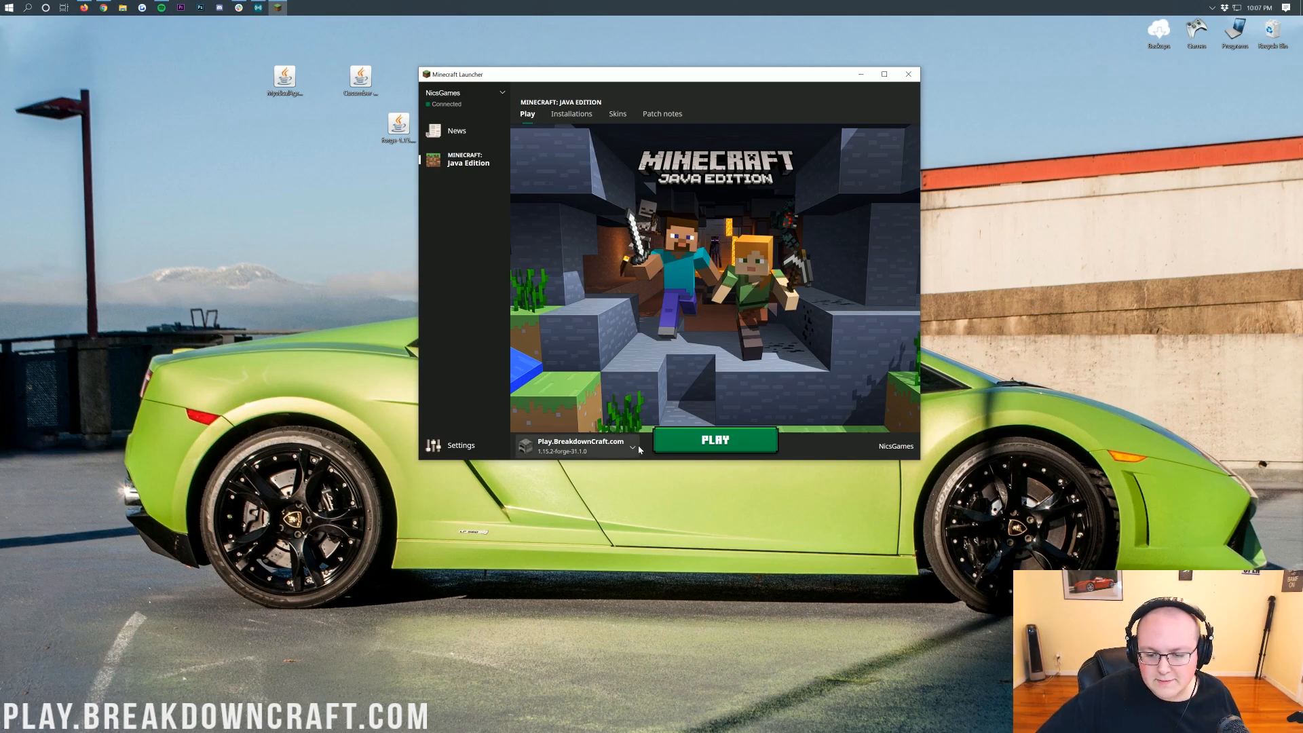
{"action": "left_click", "coordinate": [633, 447]}
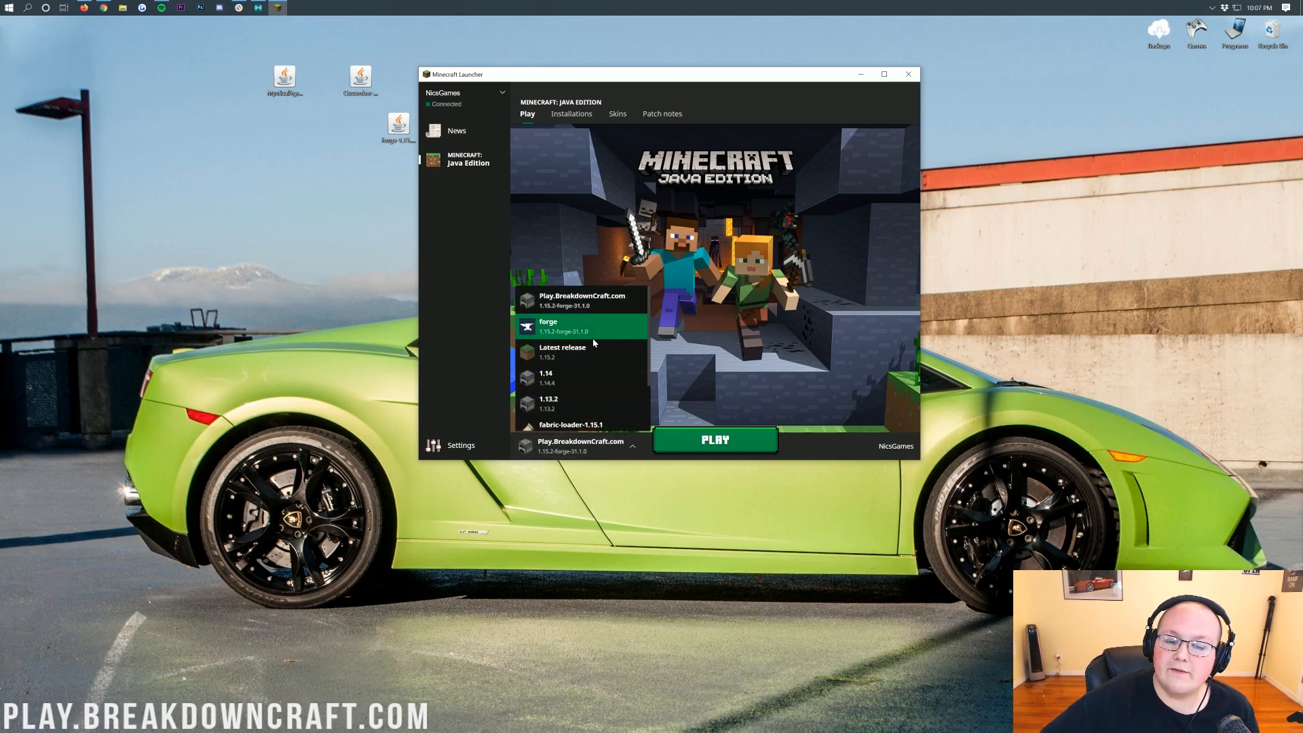
{"action": "left_click", "coordinate": [582, 326]}
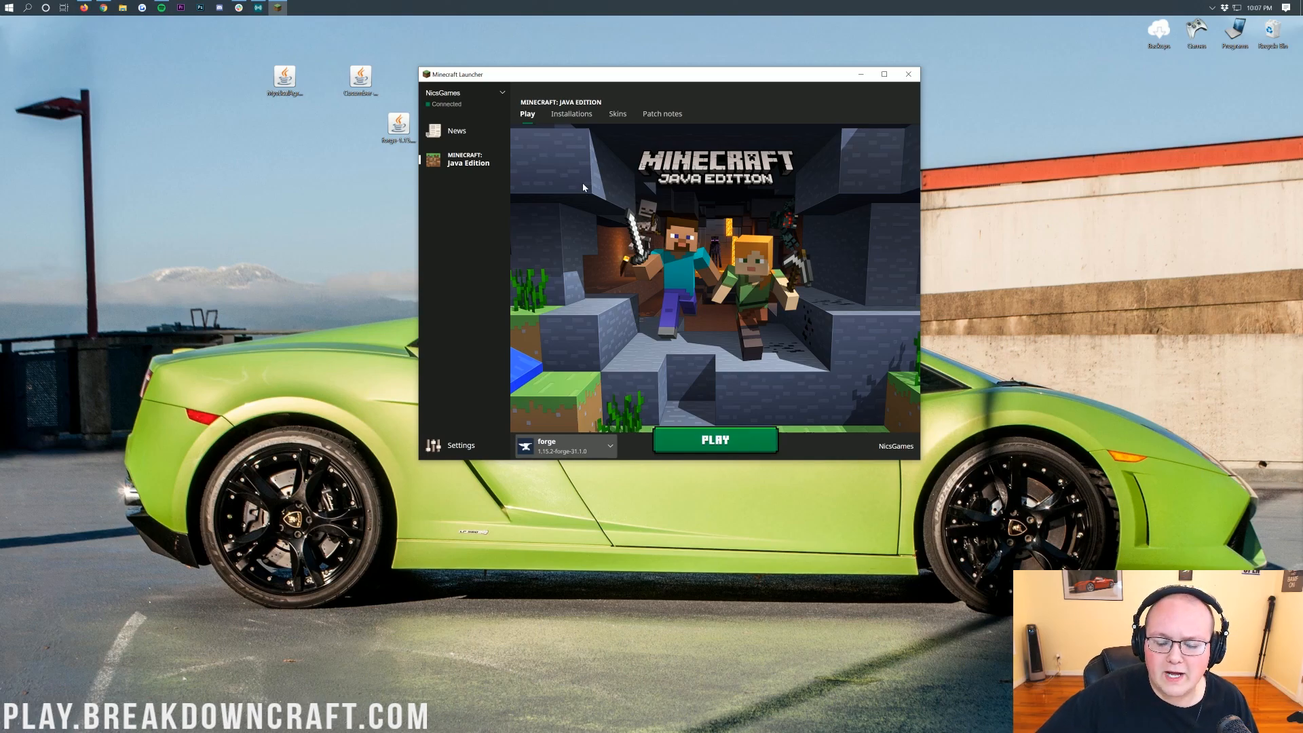
Delete the old Play.BreakdownCraft.com installation and begin a new installation
{"action": "left_click", "coordinate": [572, 114]}
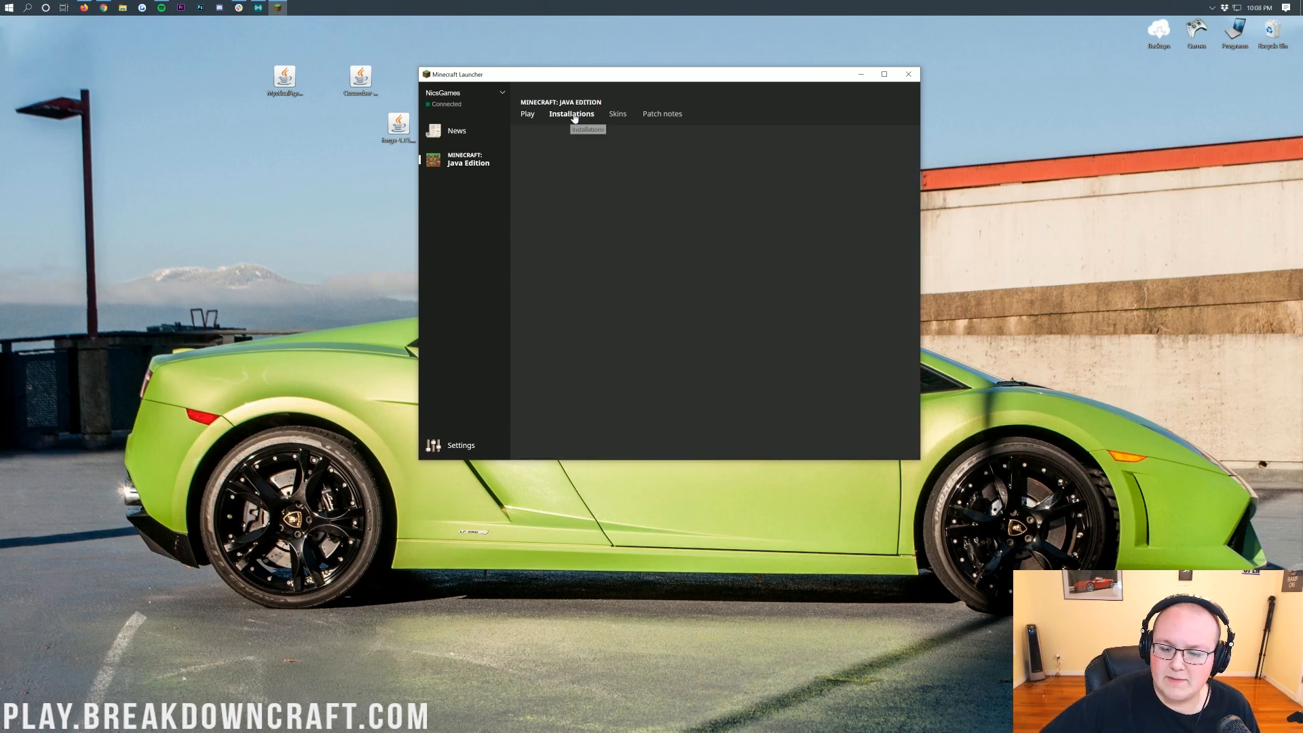
{"action": "left_click", "coordinate": [902, 203]}
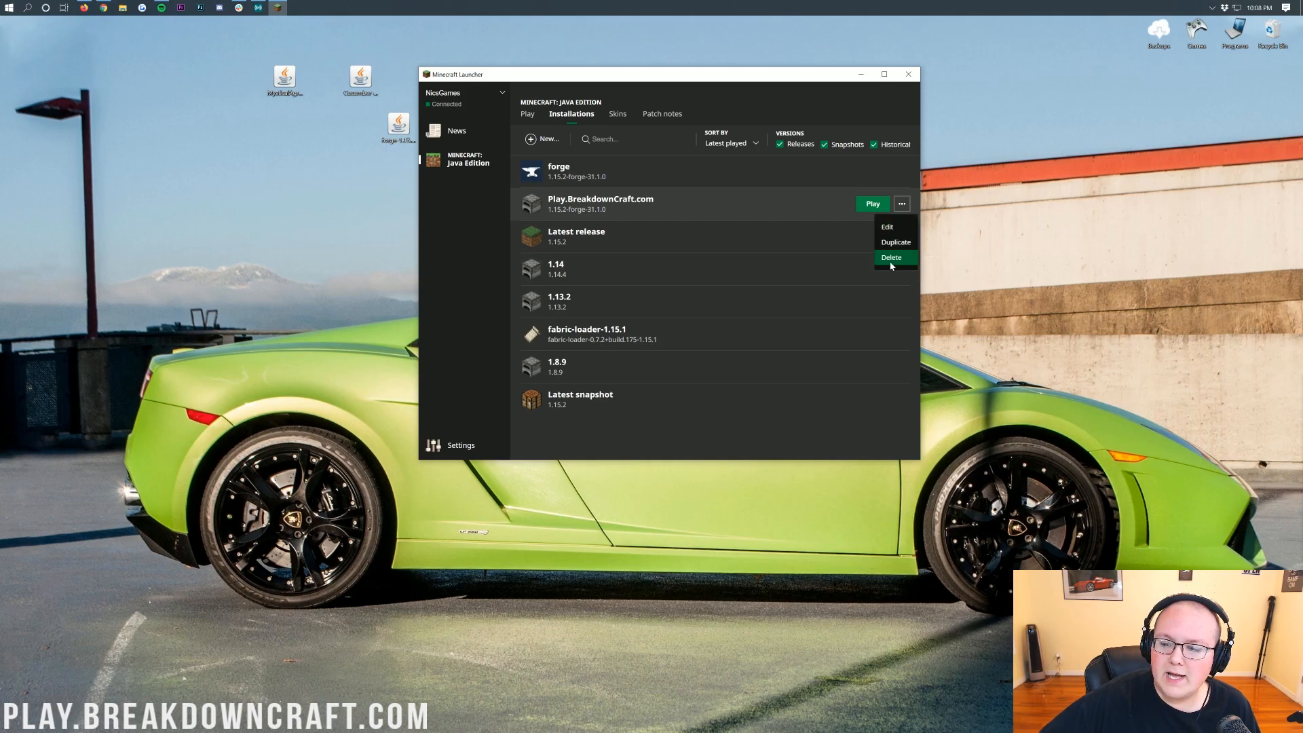
{"action": "left_click", "coordinate": [892, 256]}
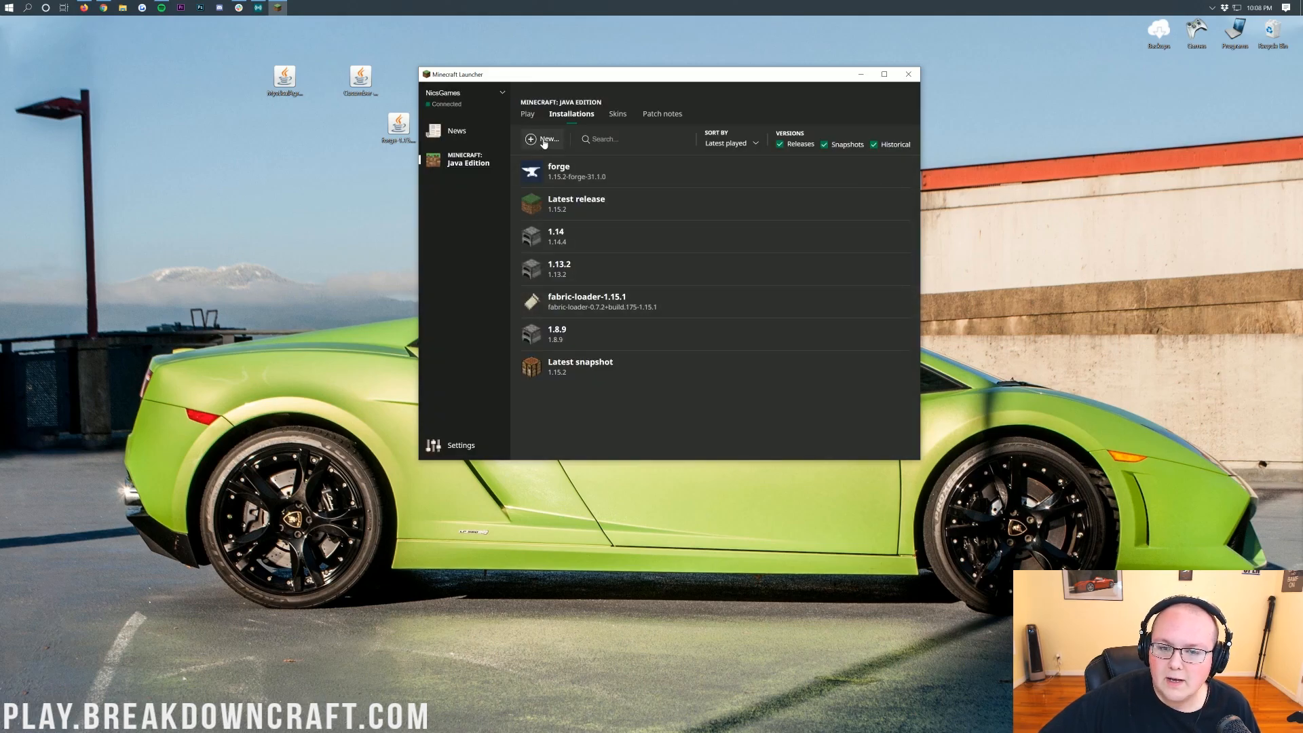
{"action": "left_click", "coordinate": [542, 138]}
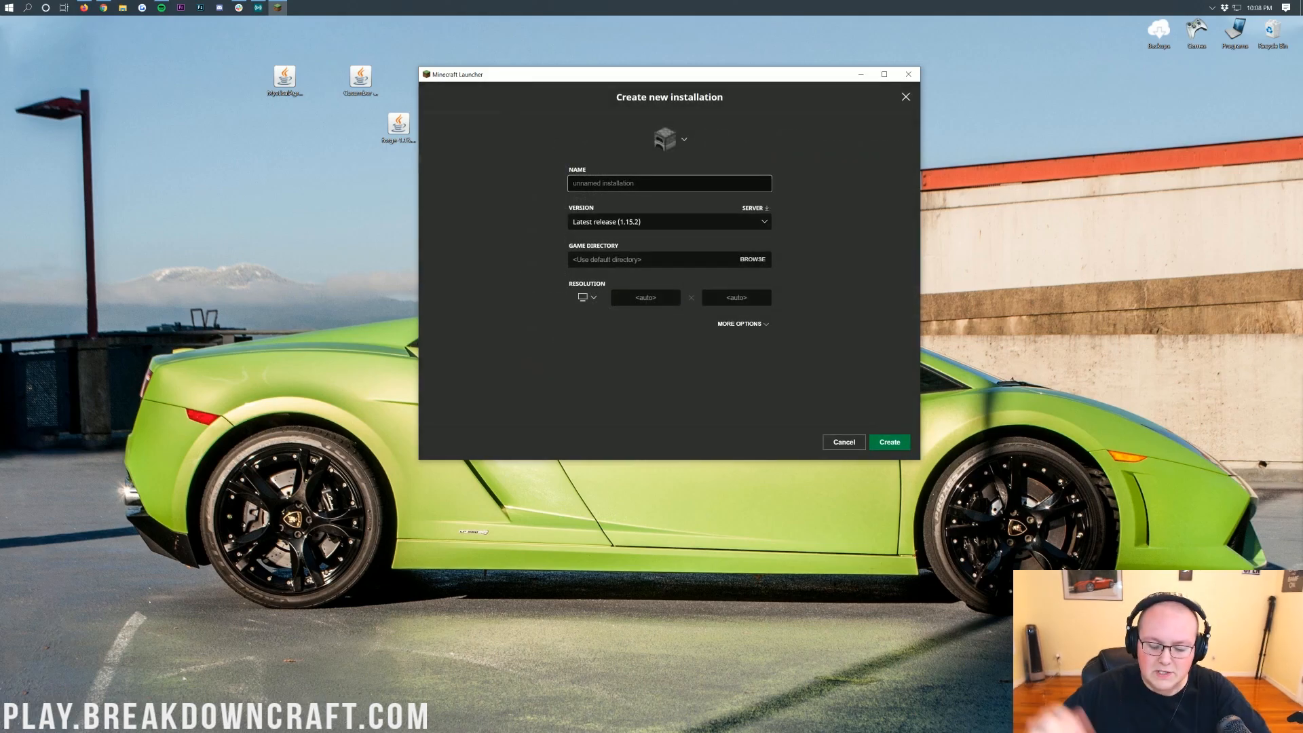
Create installation Play.BreakdownCraft.com on release 1.15.2-forge-31.1.0 at 1920x1080 resolution
{"action": "type", "text": "Play"}
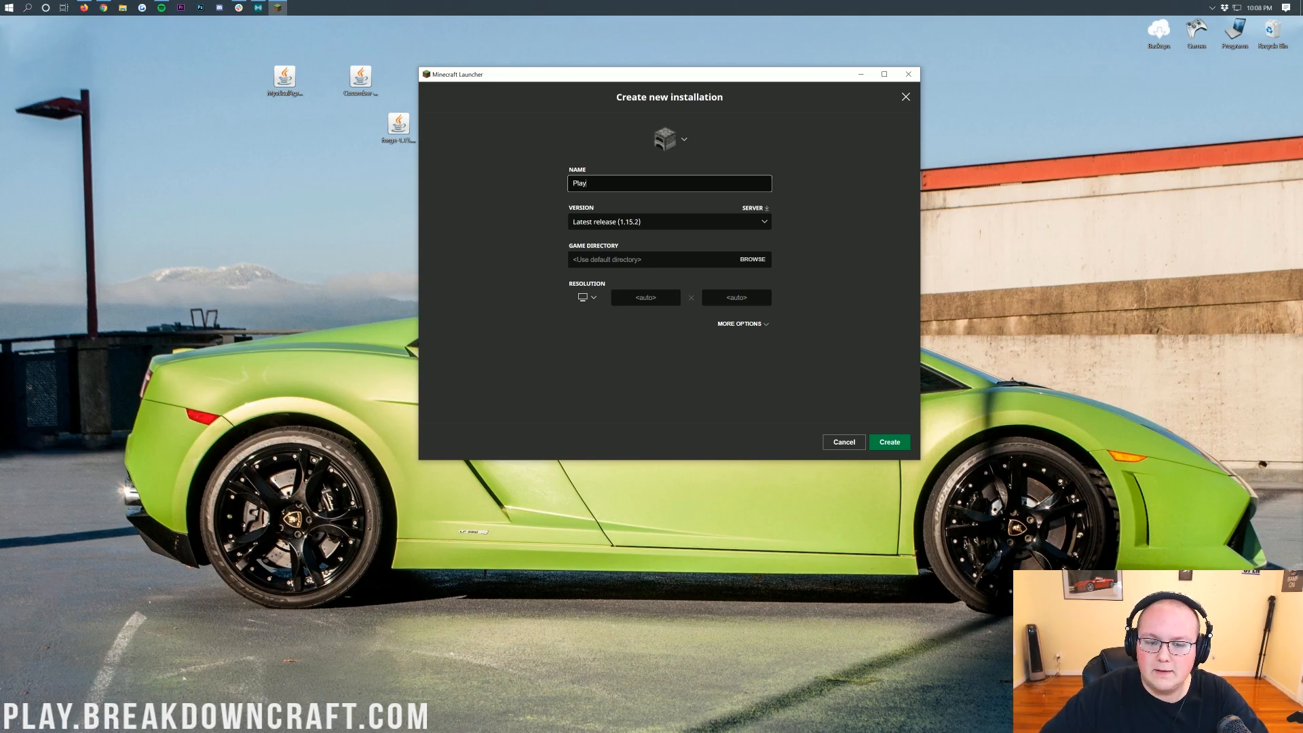
{"action": "type", "text": ".BreakdownCraft.com"}
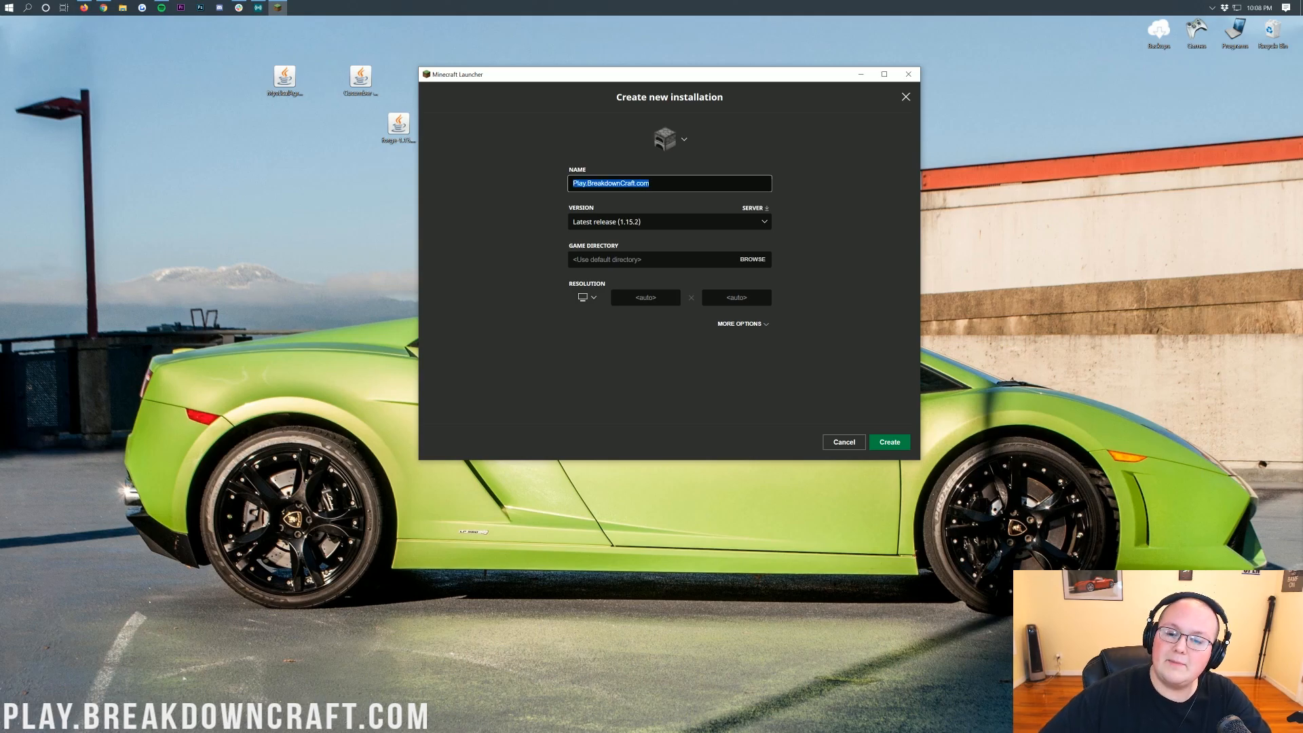
{"action": "mouse_move", "coordinate": [821, 201]}
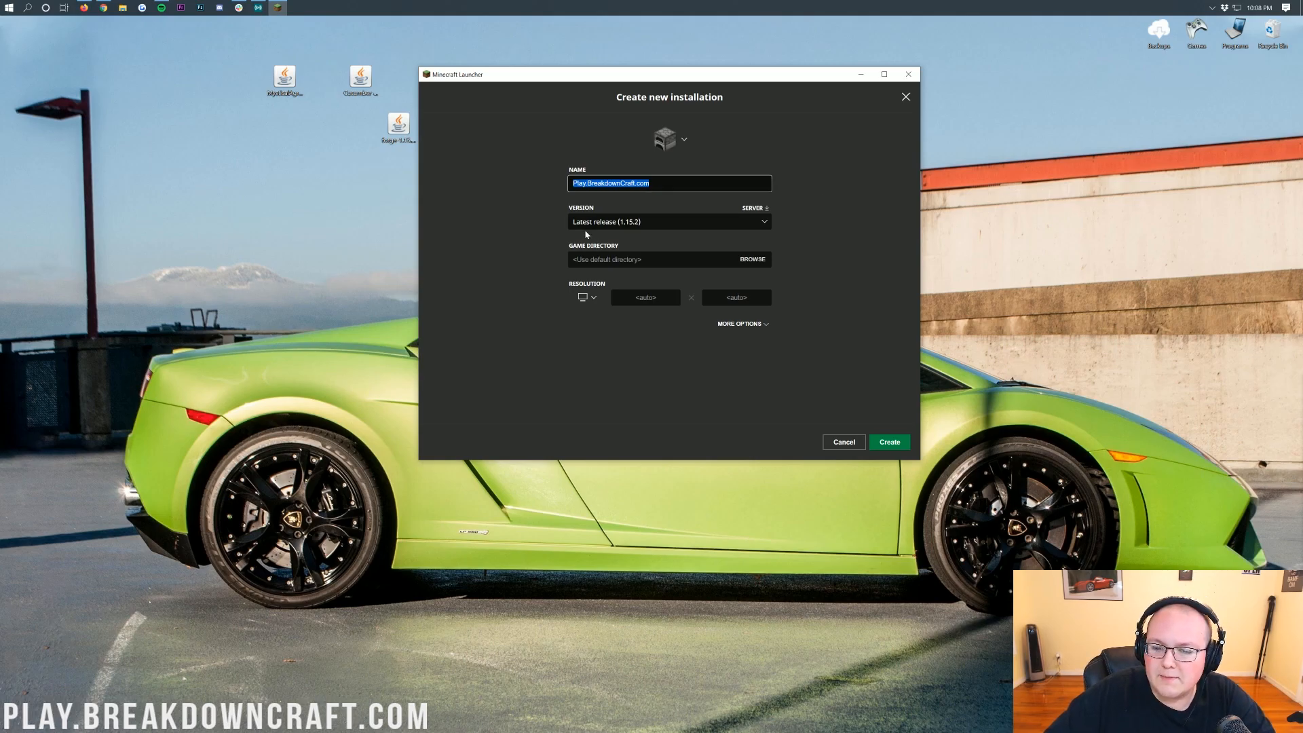
{"action": "left_click", "coordinate": [668, 222]}
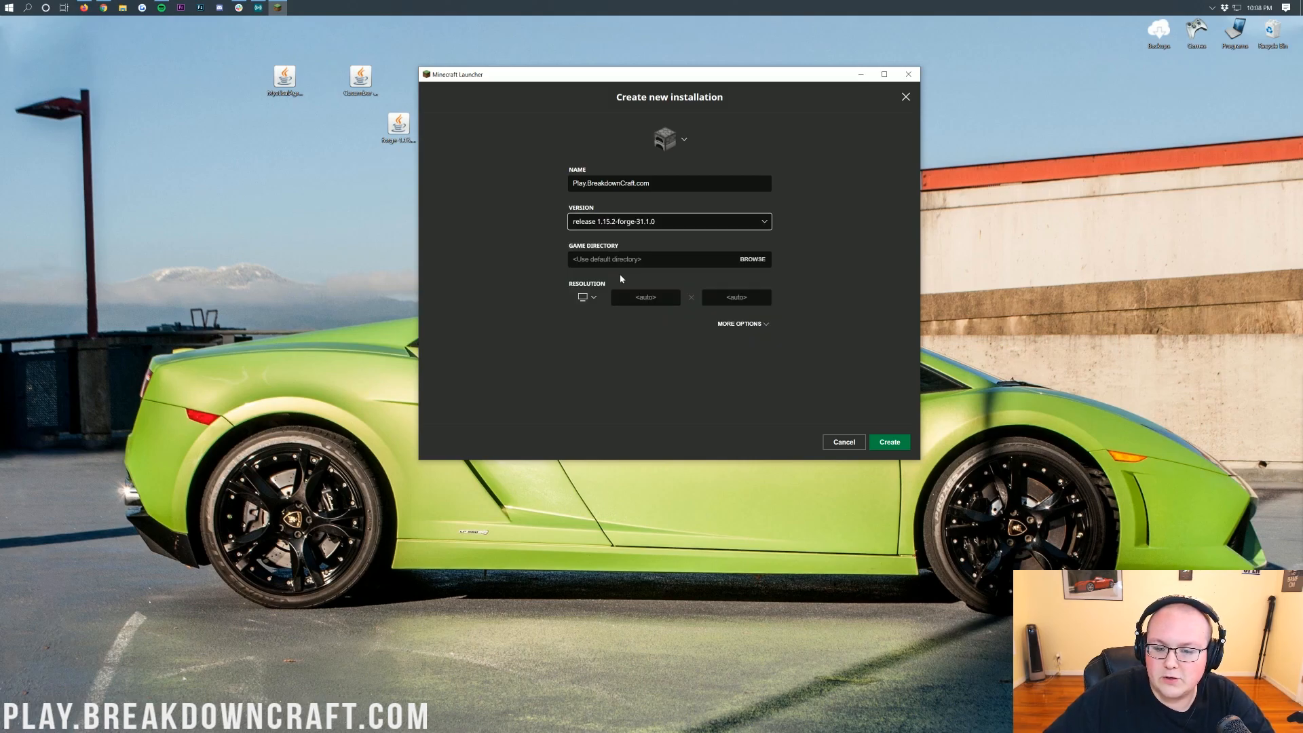
{"action": "left_click", "coordinate": [586, 297]}
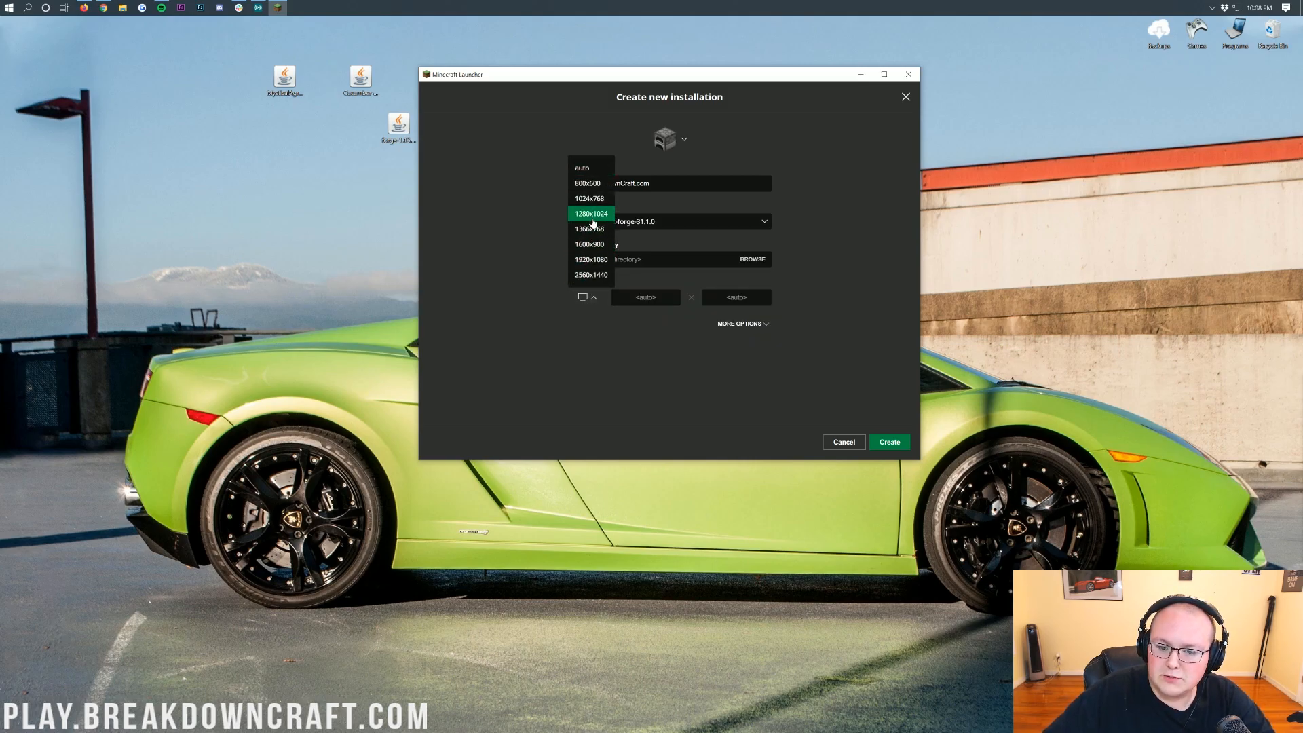
{"action": "left_click", "coordinate": [591, 259]}
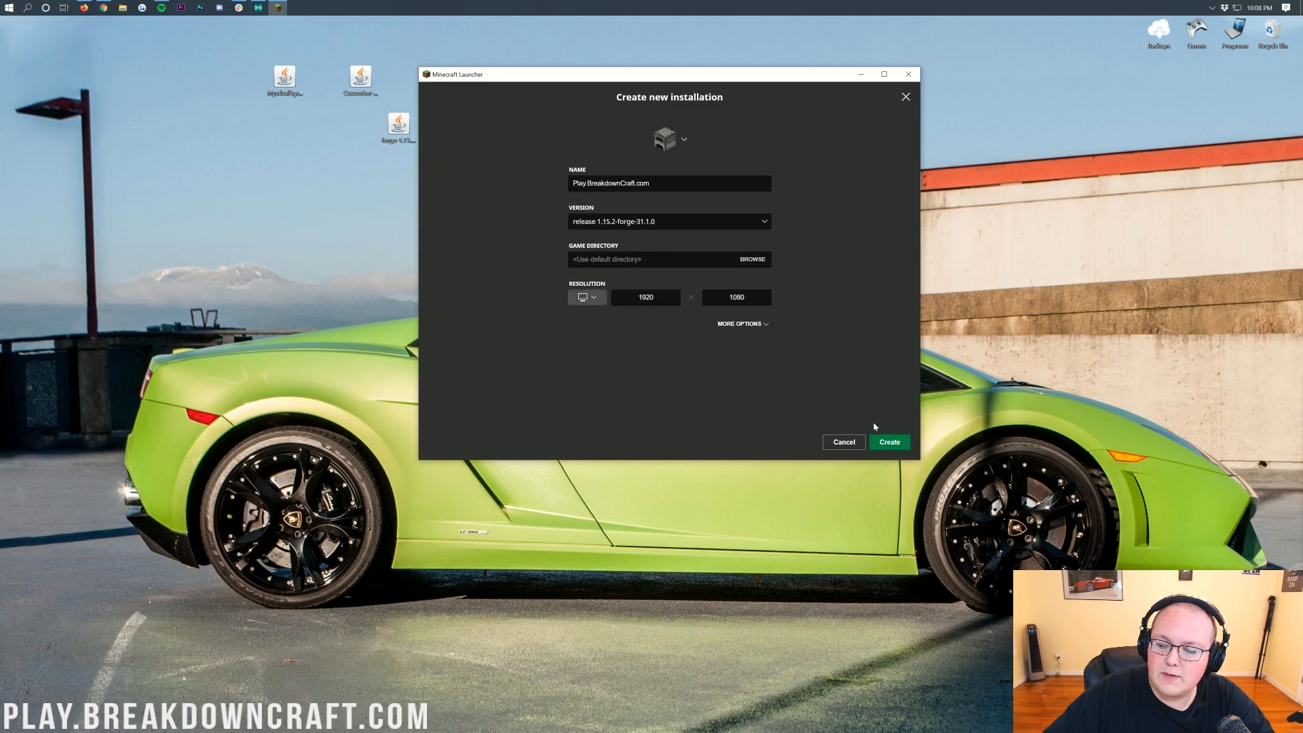
{"action": "left_click", "coordinate": [889, 441]}
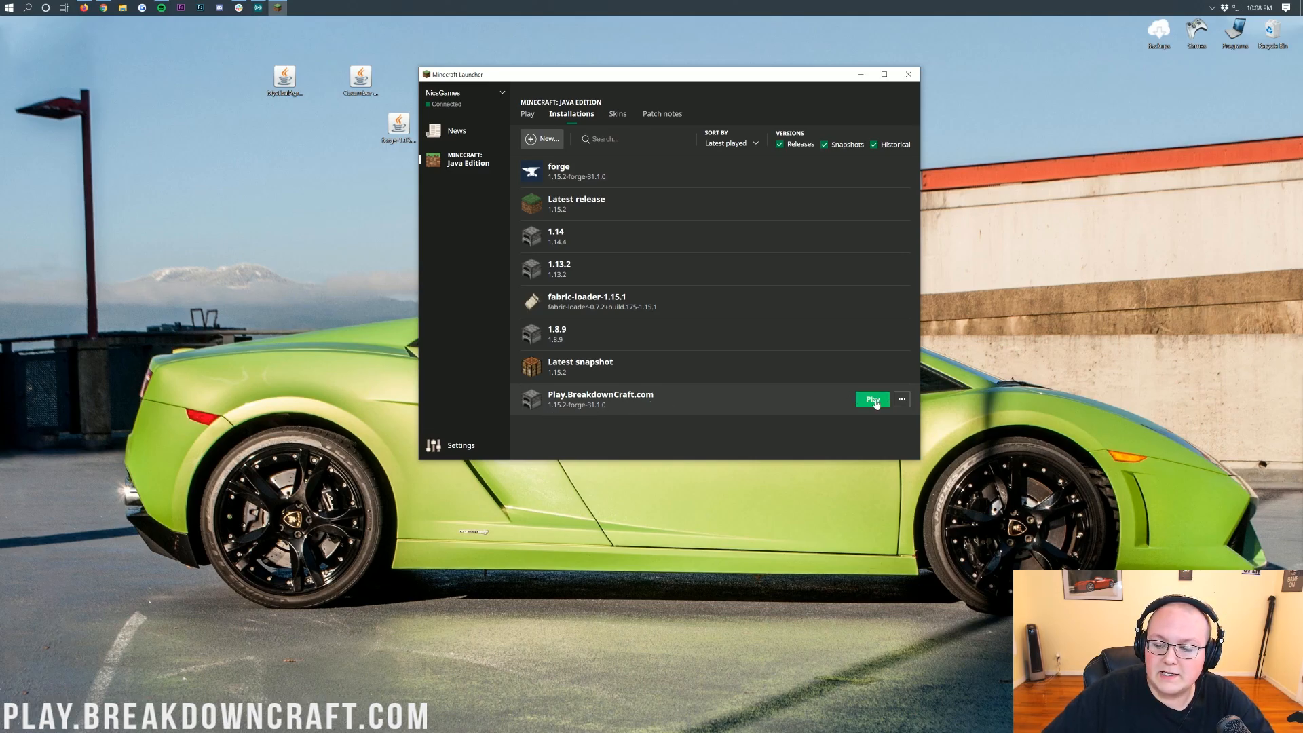
Launch the Play.BreakdownCraft.com installation so Forge 1.15.2 reaches the title screen
{"action": "left_click", "coordinate": [872, 400]}
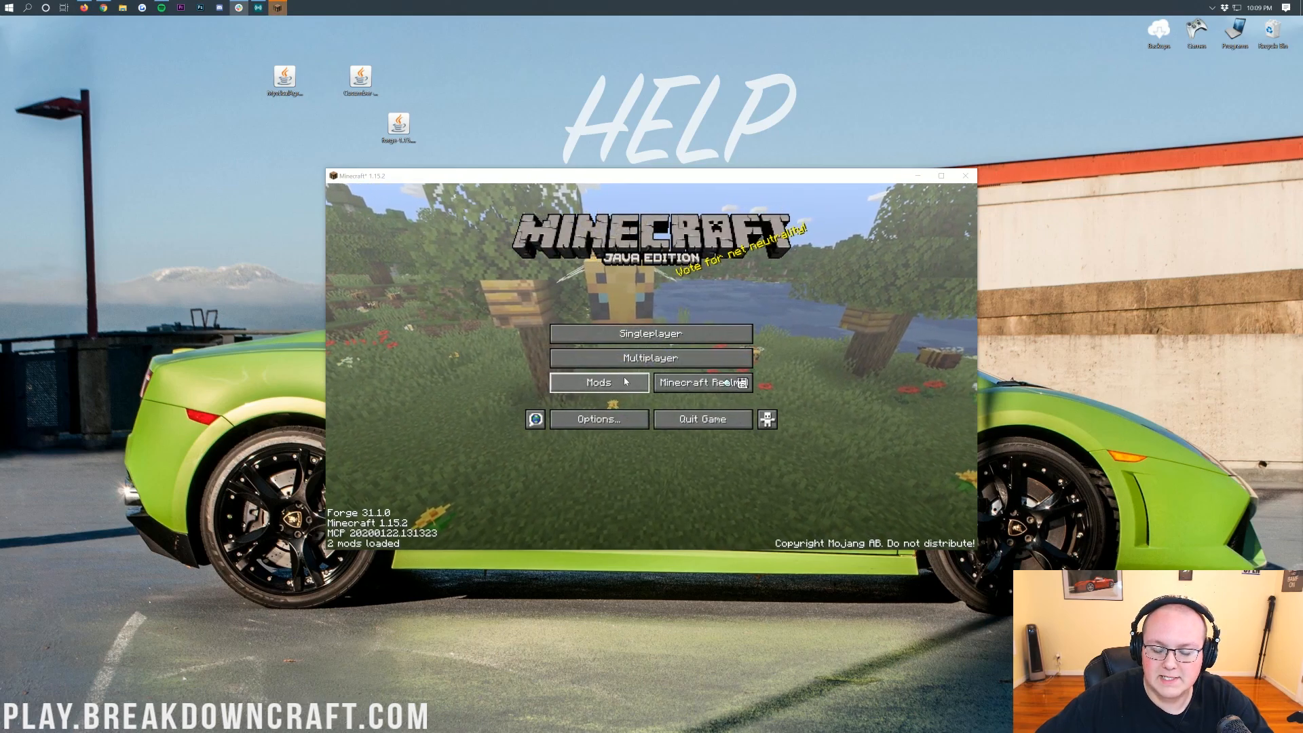
Open the mods folder from the Mods screen to hold the Cucumber and Mystical Agriculture jars, then close the game
{"action": "left_click", "coordinate": [597, 382]}
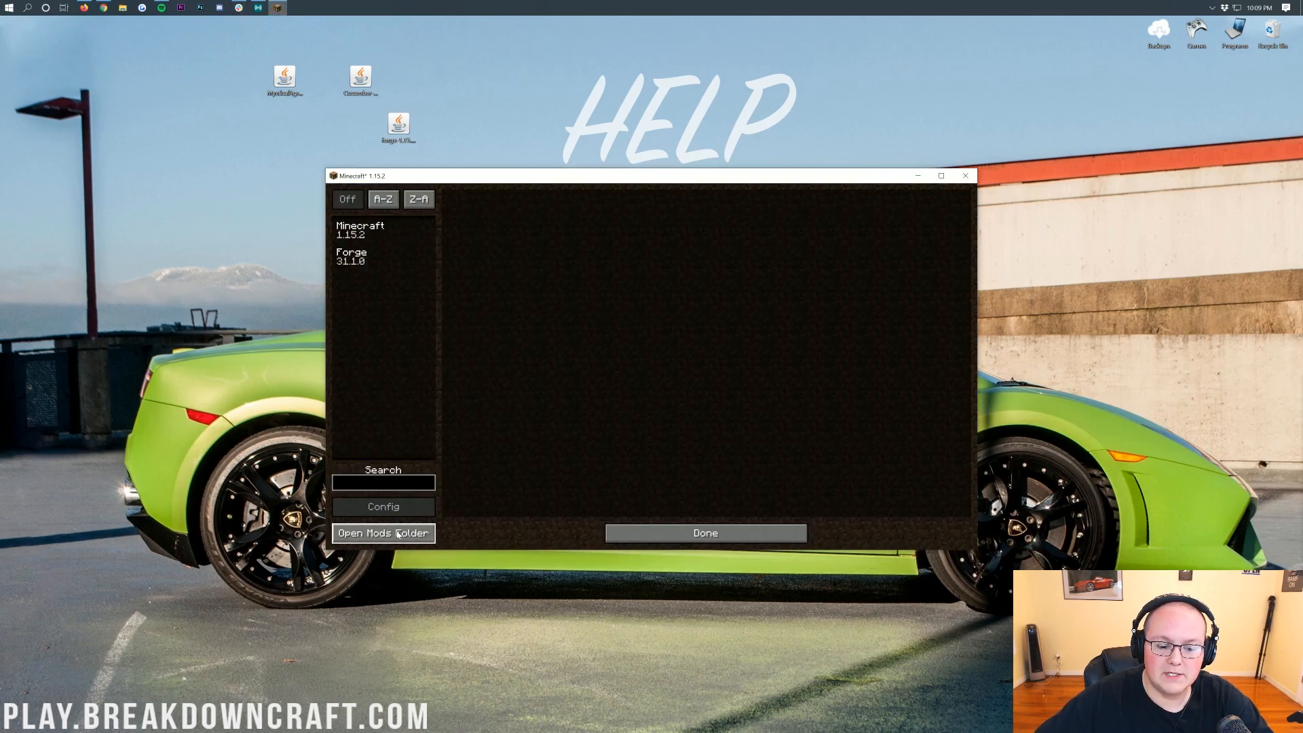
{"action": "left_click", "coordinate": [383, 533]}
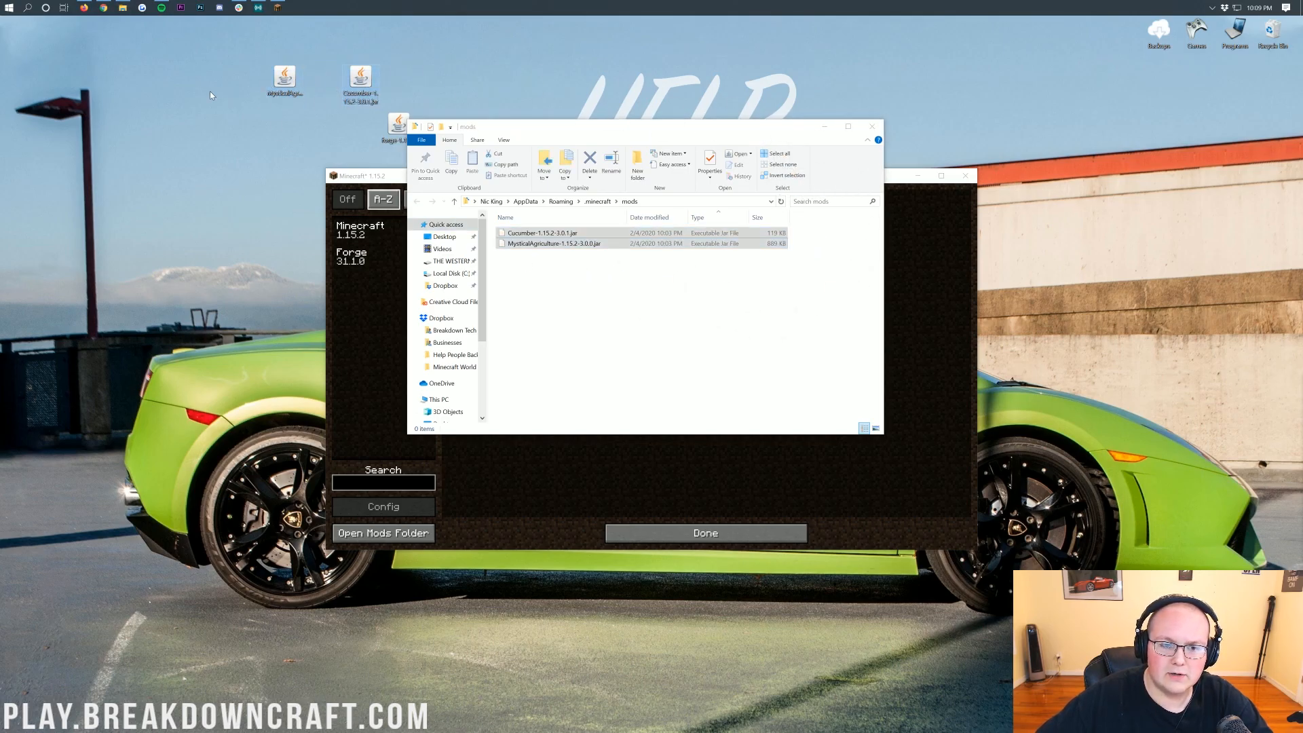
{"action": "left_click", "coordinate": [548, 304]}
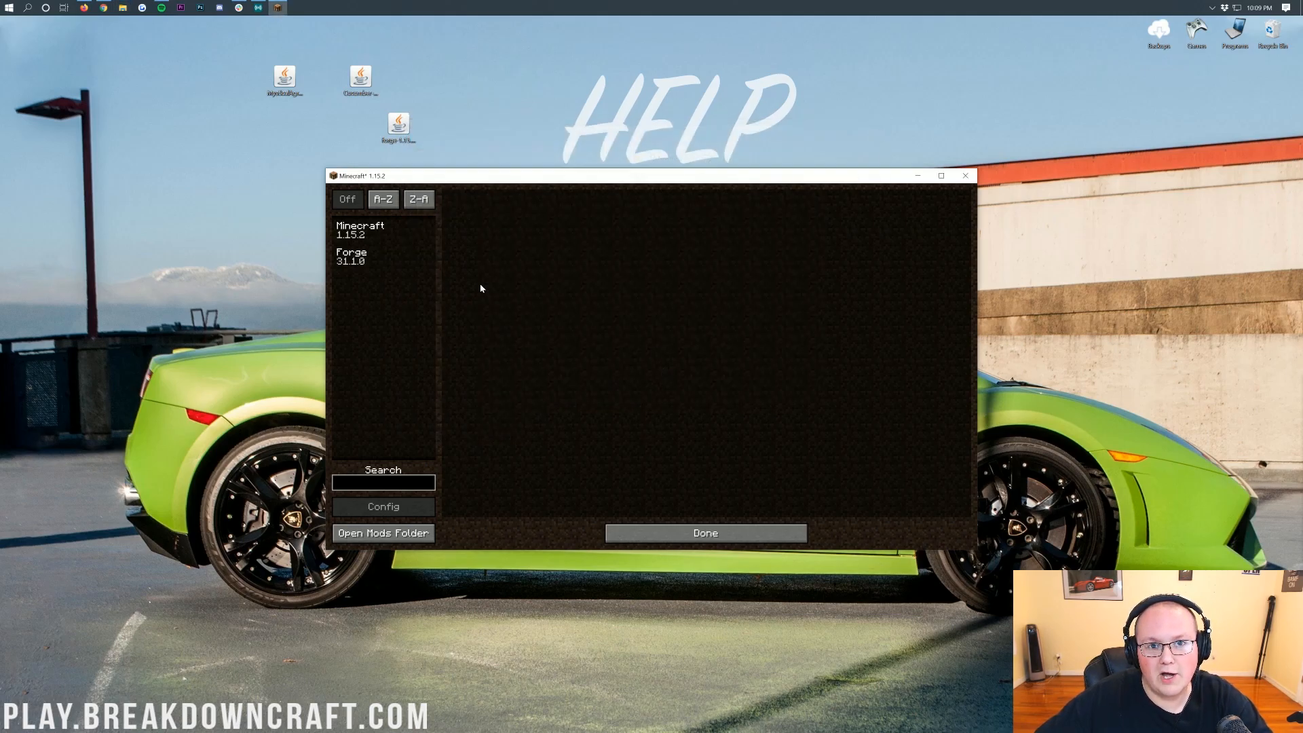
{"action": "mouse_move", "coordinate": [412, 247]}
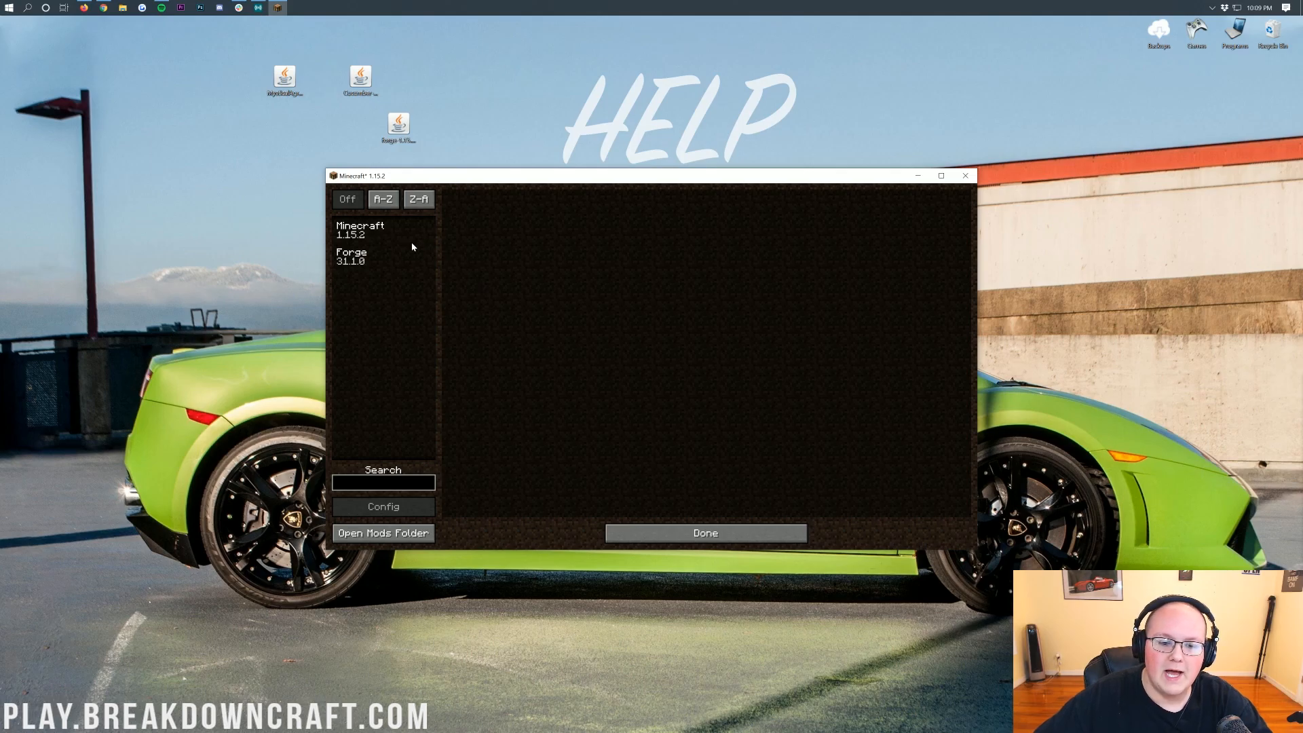
{"action": "left_click", "coordinate": [704, 533]}
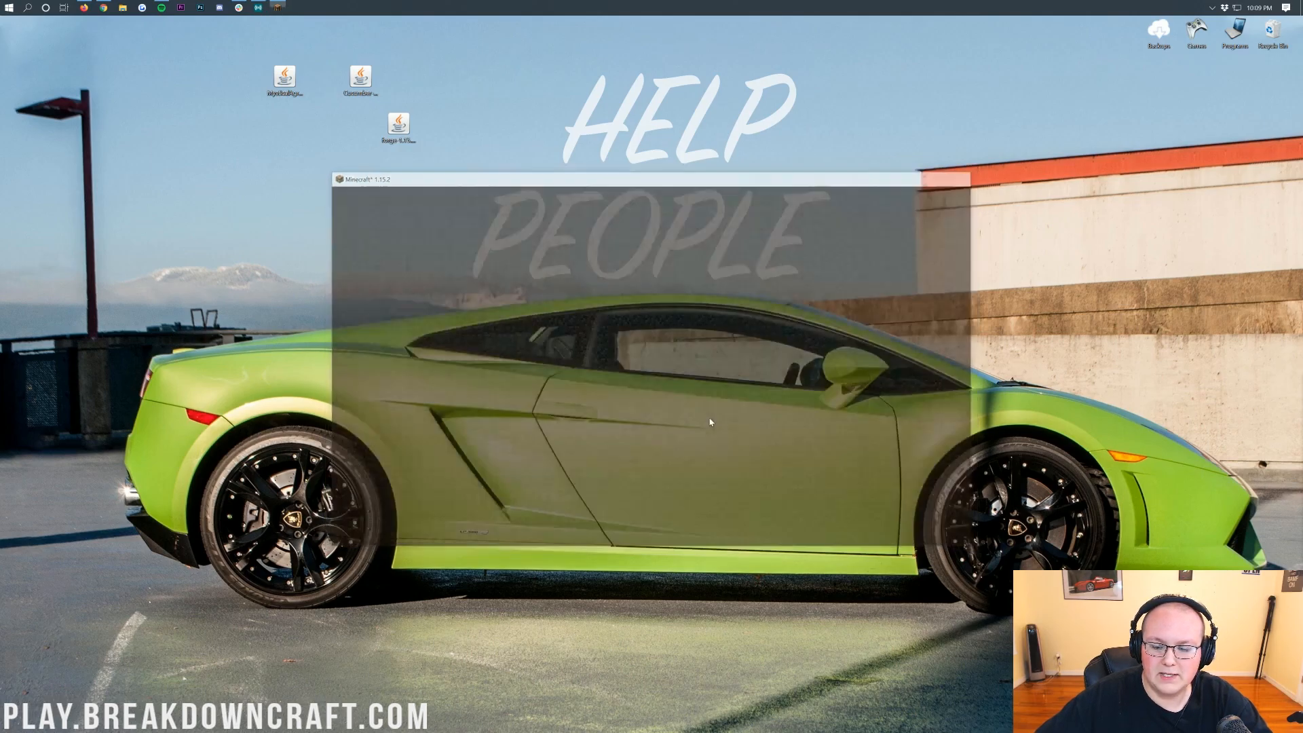
Relaunch Minecraft from the Start menu and head to Singleplayer's Create New World screen
{"action": "type", "text": "mine"}
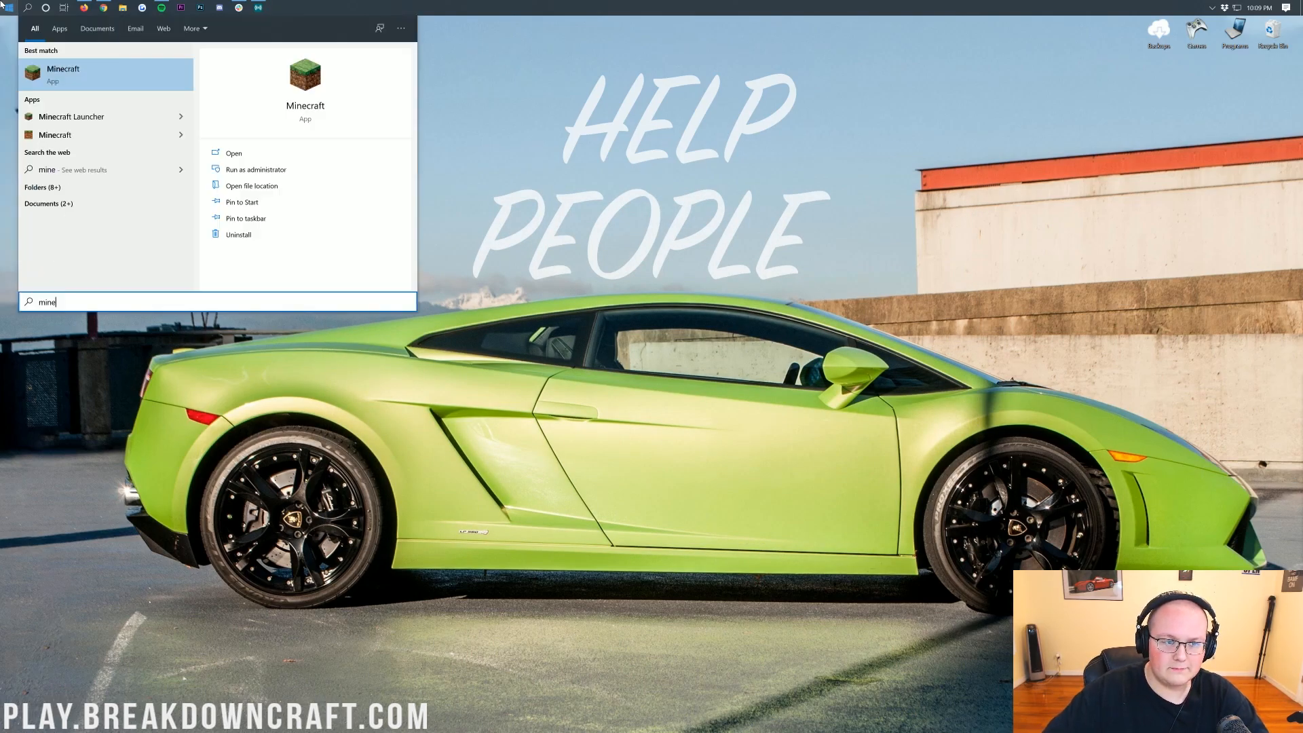
{"action": "left_click", "coordinate": [63, 74]}
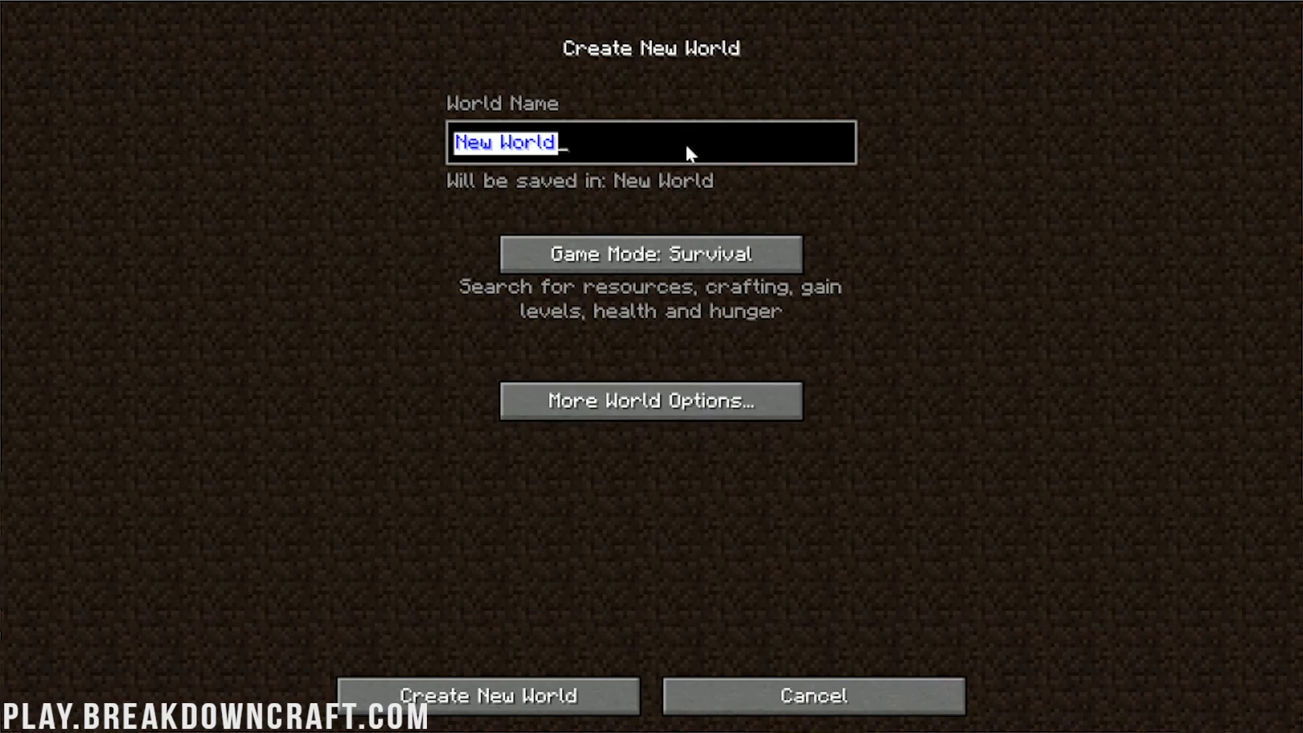
Name the world Mystical Agriculture, set Hardcore mode and create it
{"action": "type", "text": "Mystical A"}
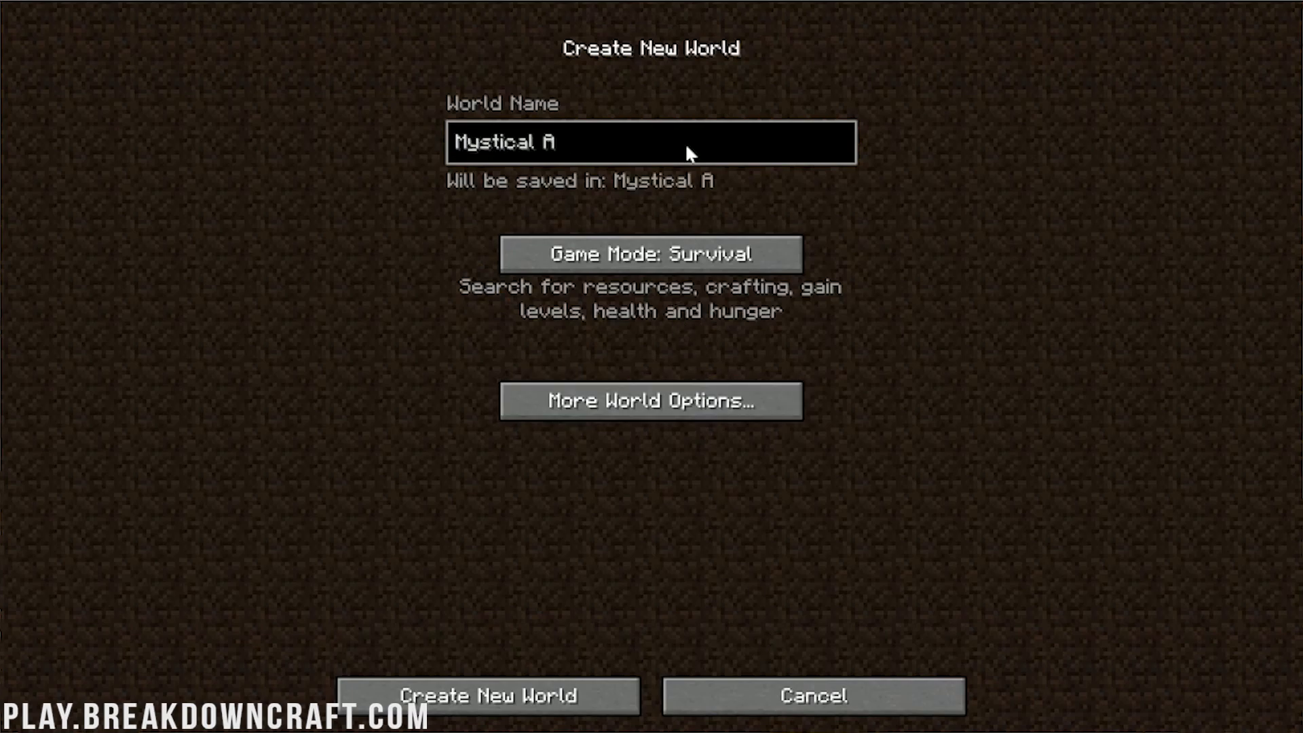
{"action": "type", "text": "gricul"}
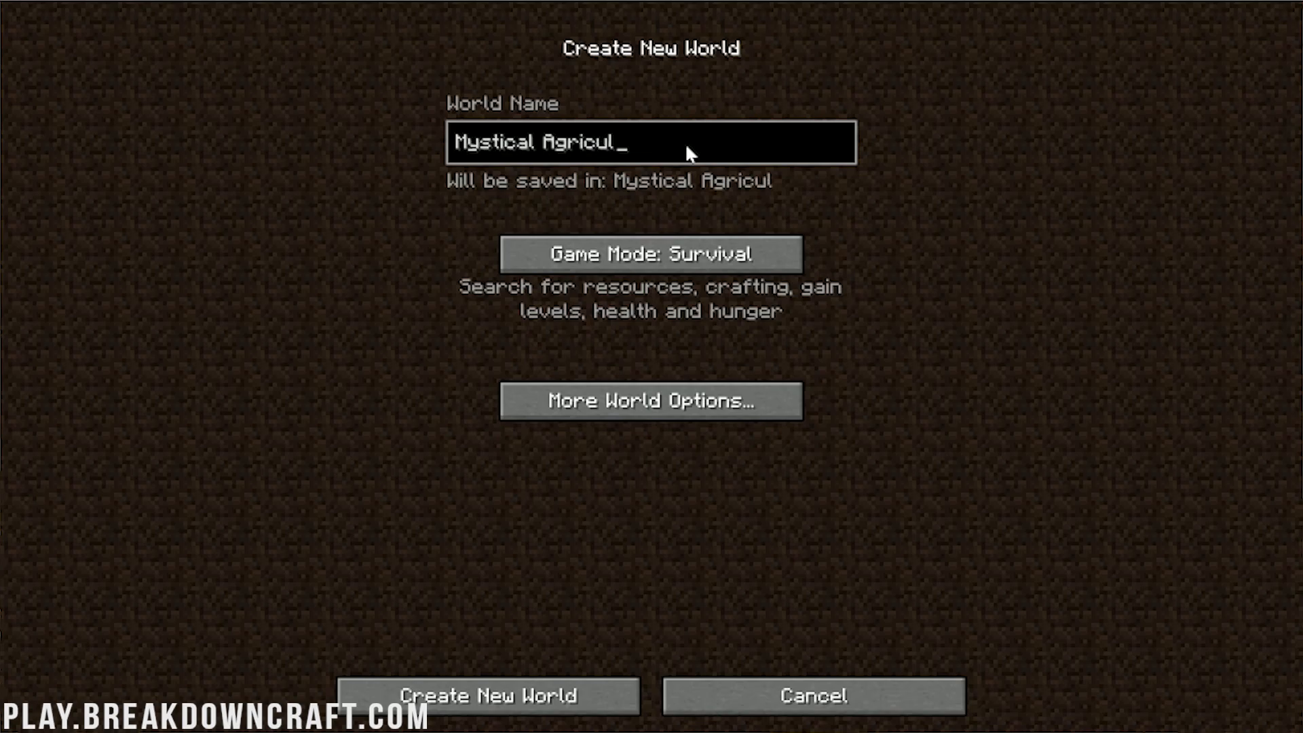
{"action": "left_click", "coordinate": [651, 253]}
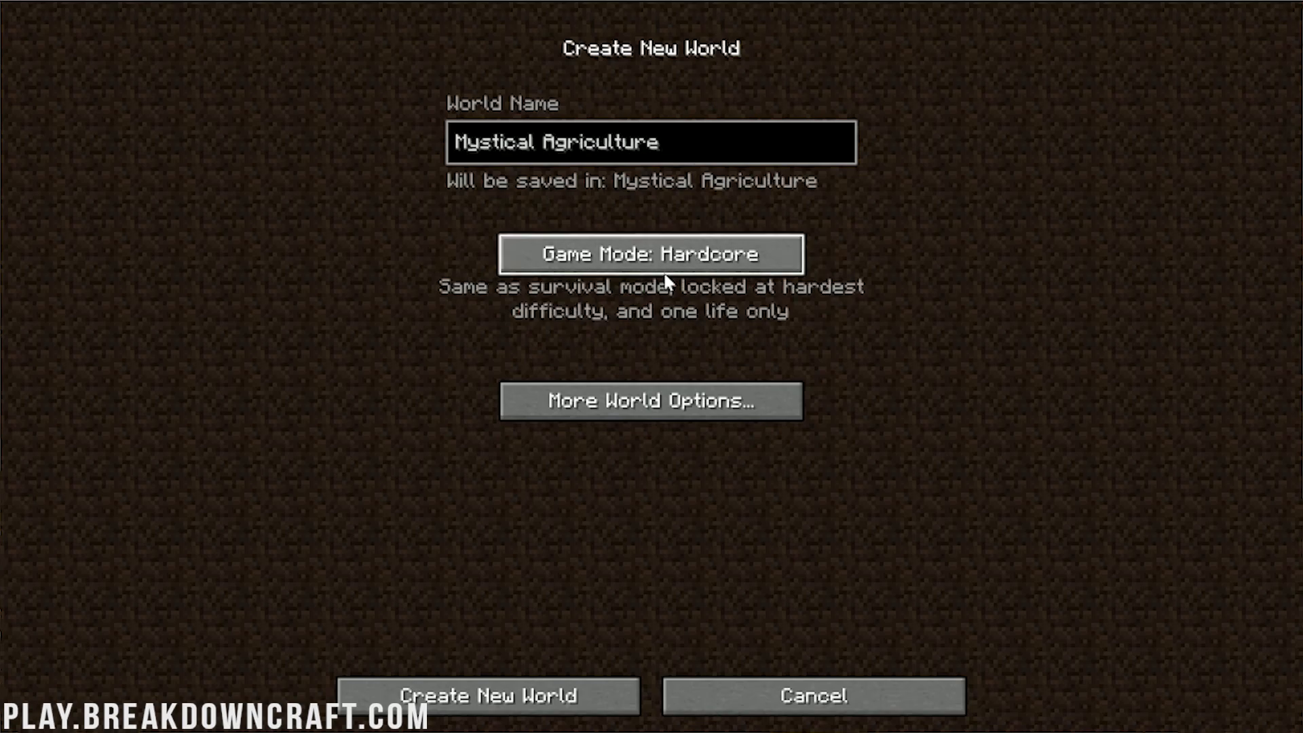
{"action": "left_click", "coordinate": [489, 696]}
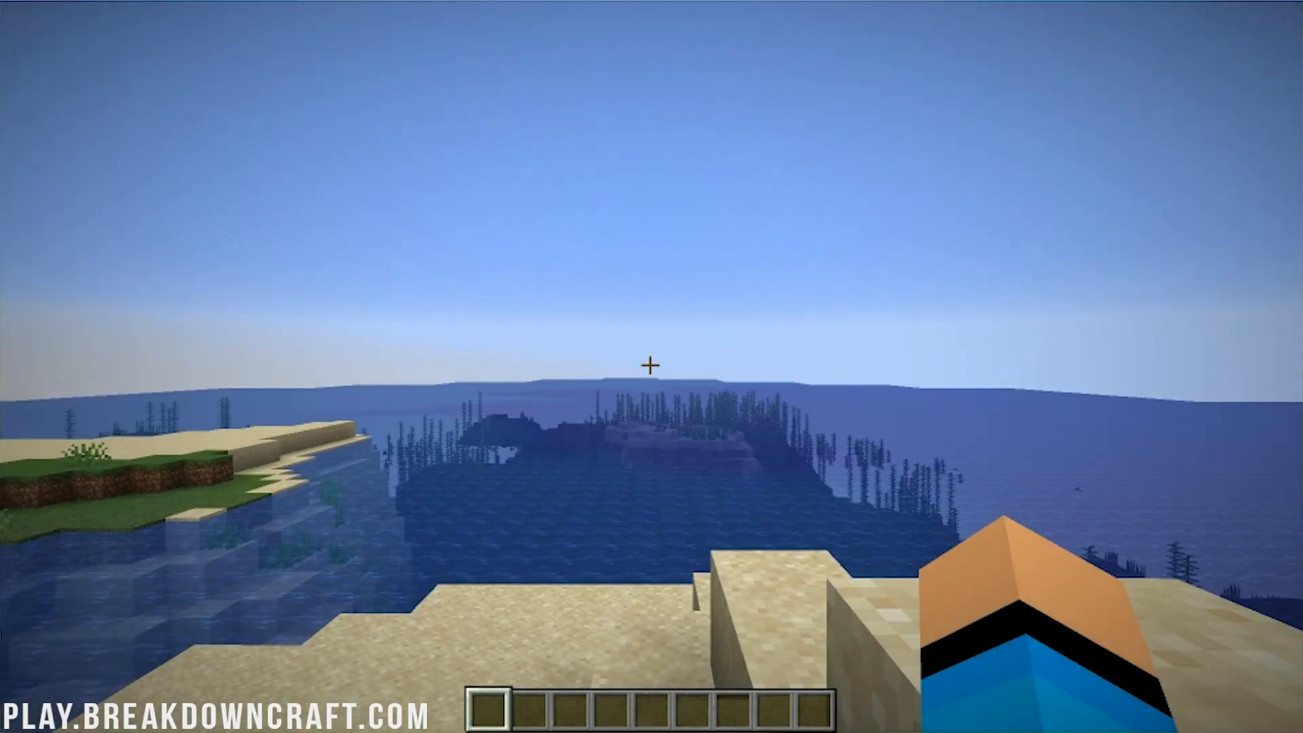
{"action": "mouse_move", "coordinate": [651, 364]}
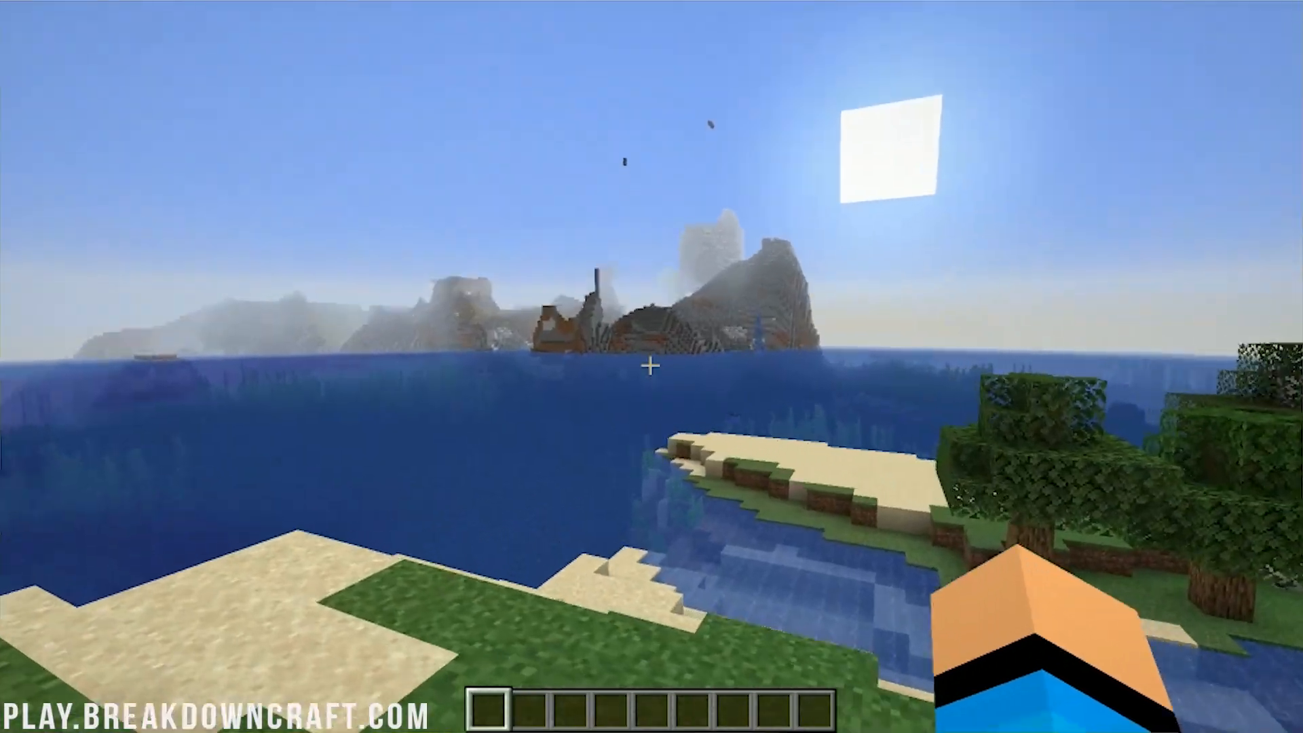
Take the Infusion Altar and another item from the Mystical Agriculture creative tab into the hotbar
{"action": "key", "text": "e"}
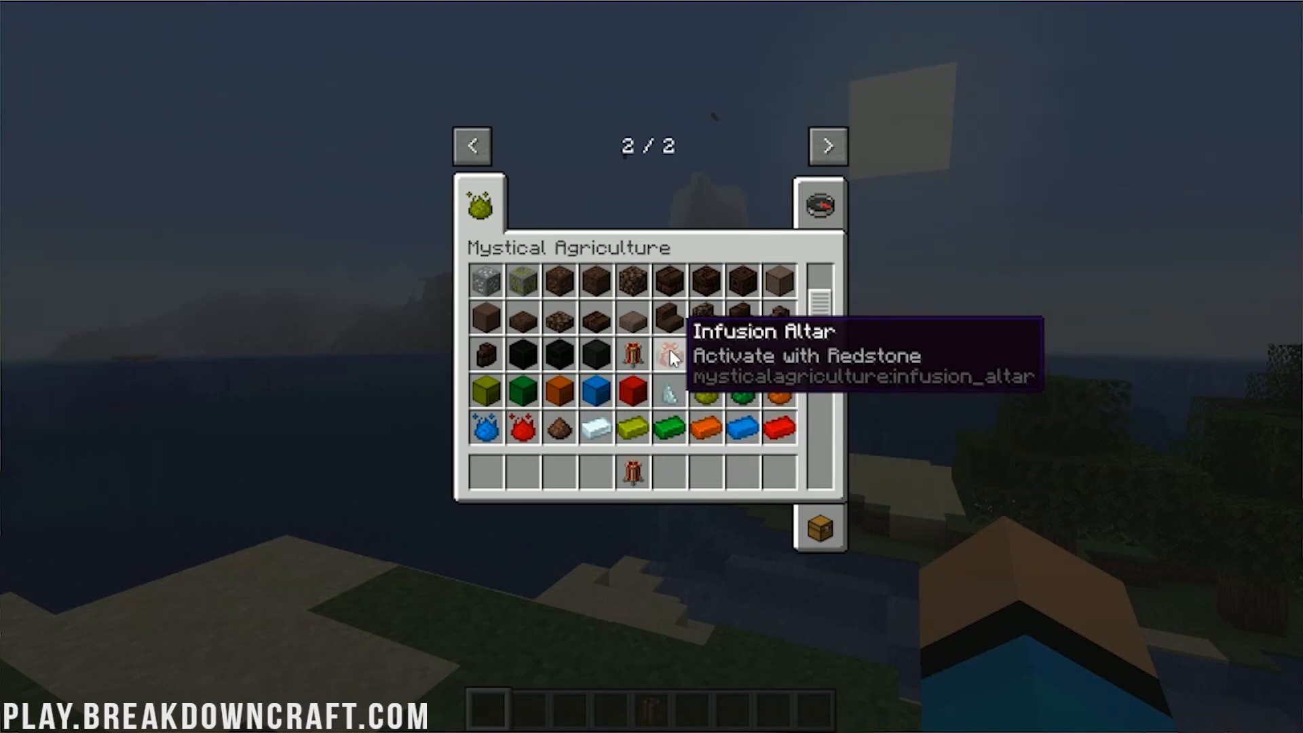
{"action": "scroll", "scroll_direction": "down", "scroll_amount": 3}
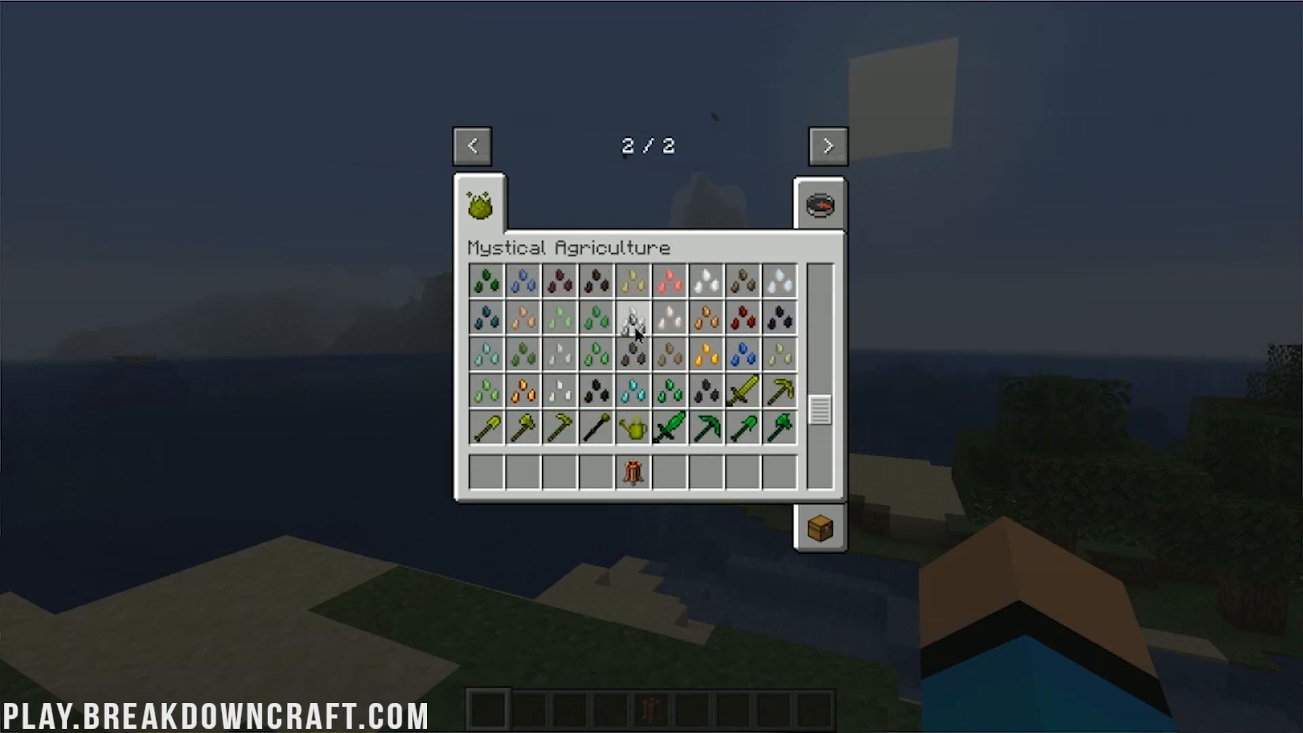
{"action": "key", "text": "Escape"}
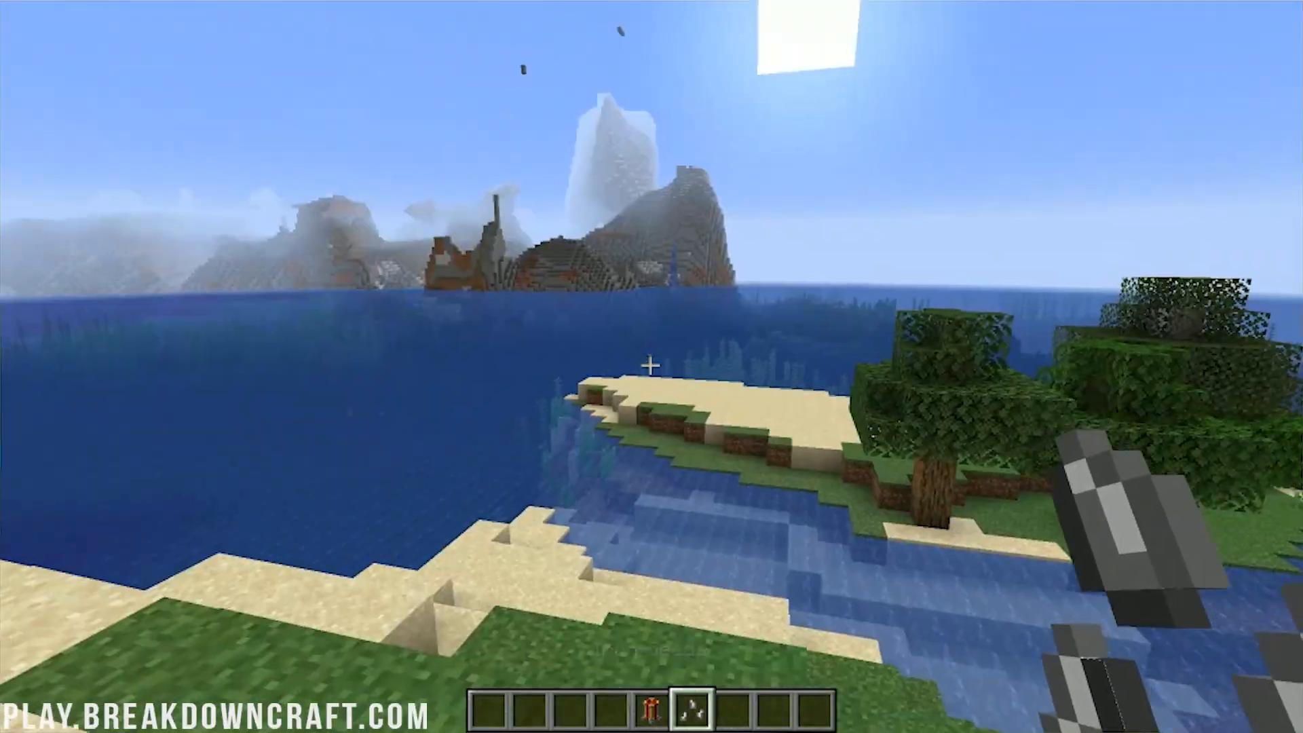
{"action": "mouse_move", "coordinate": [651, 367]}
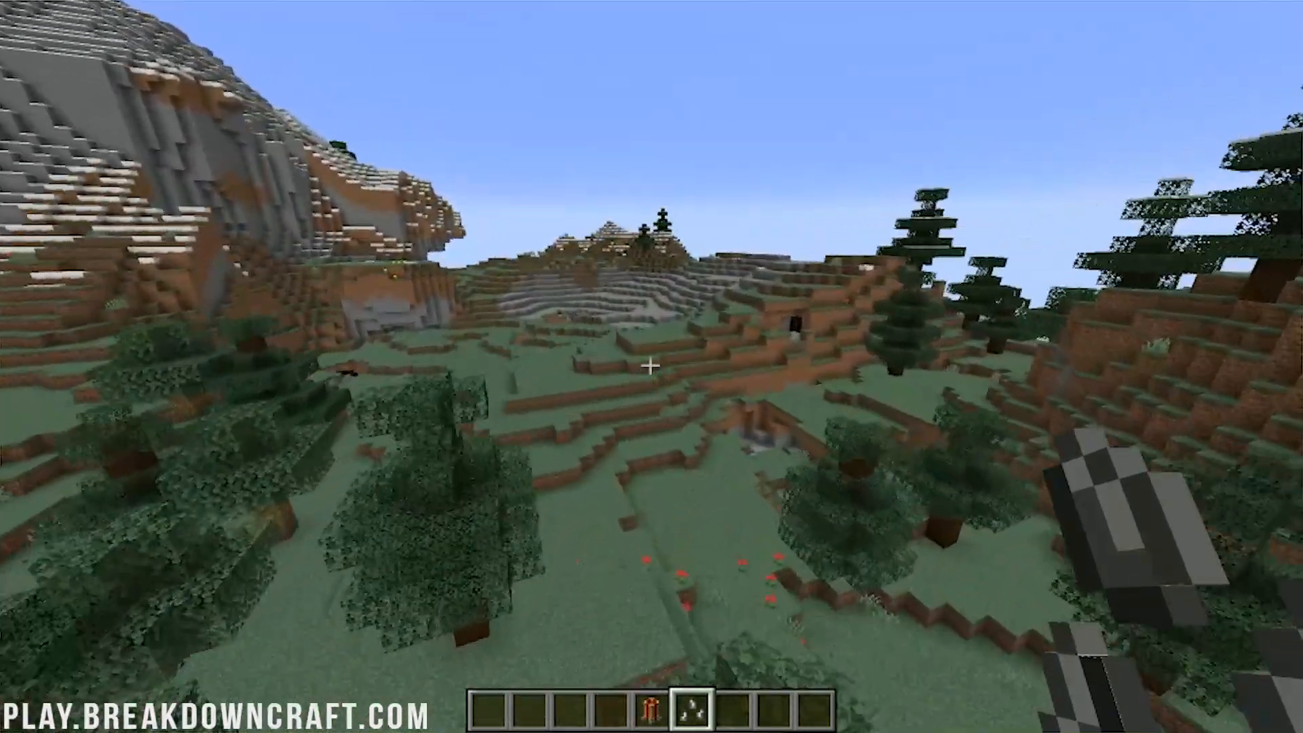
{"action": "mouse_move", "coordinate": [652, 367]}
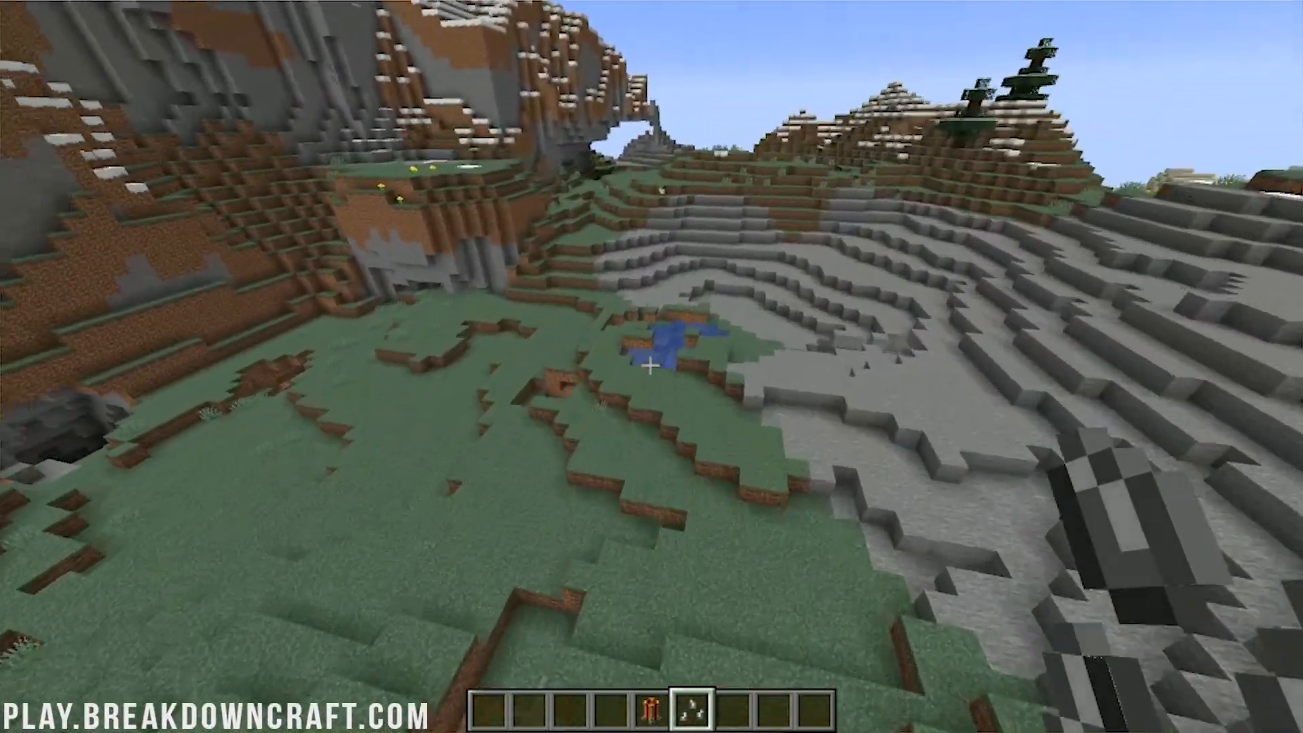
After flying to a mountainous grassland, bring up the creative inventory's Search Items tab
{"action": "key", "text": "e"}
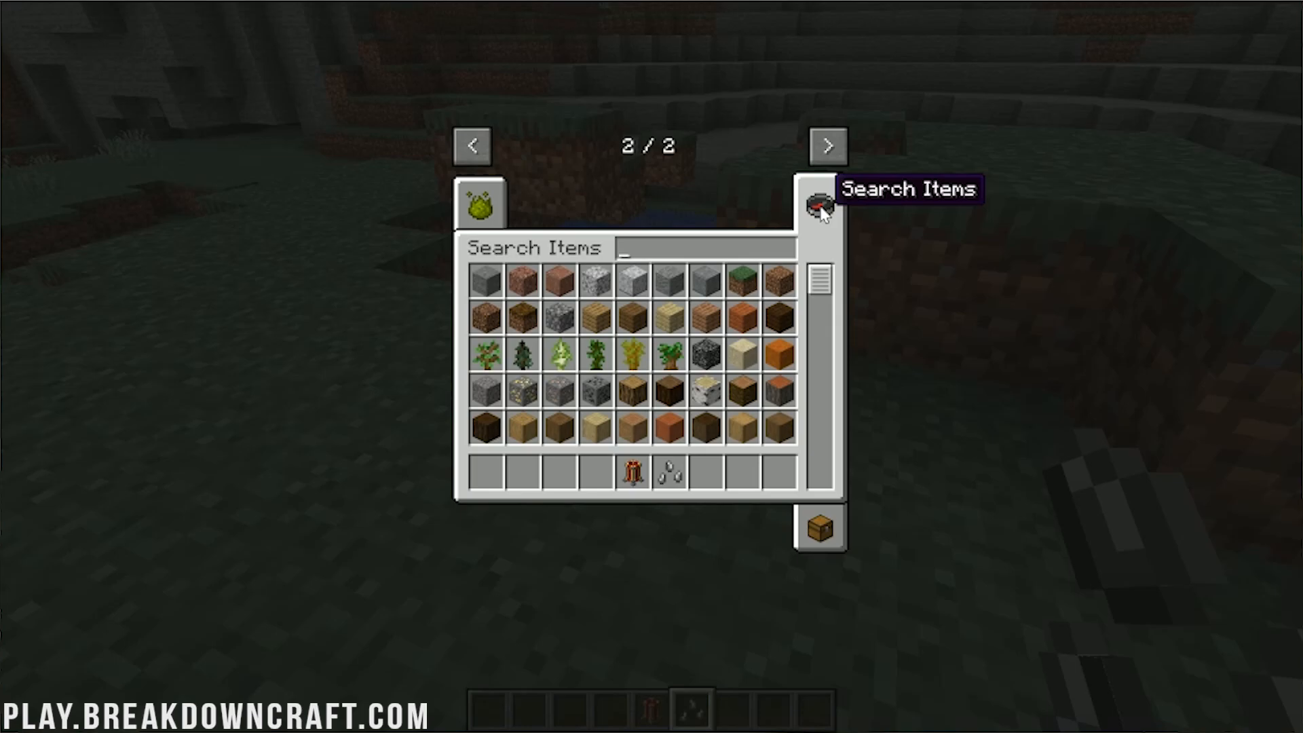
Search "hoe" to put a diamond hoe in the hotbar, then trim the search text with Backspace
{"action": "type", "text": "hoe"}
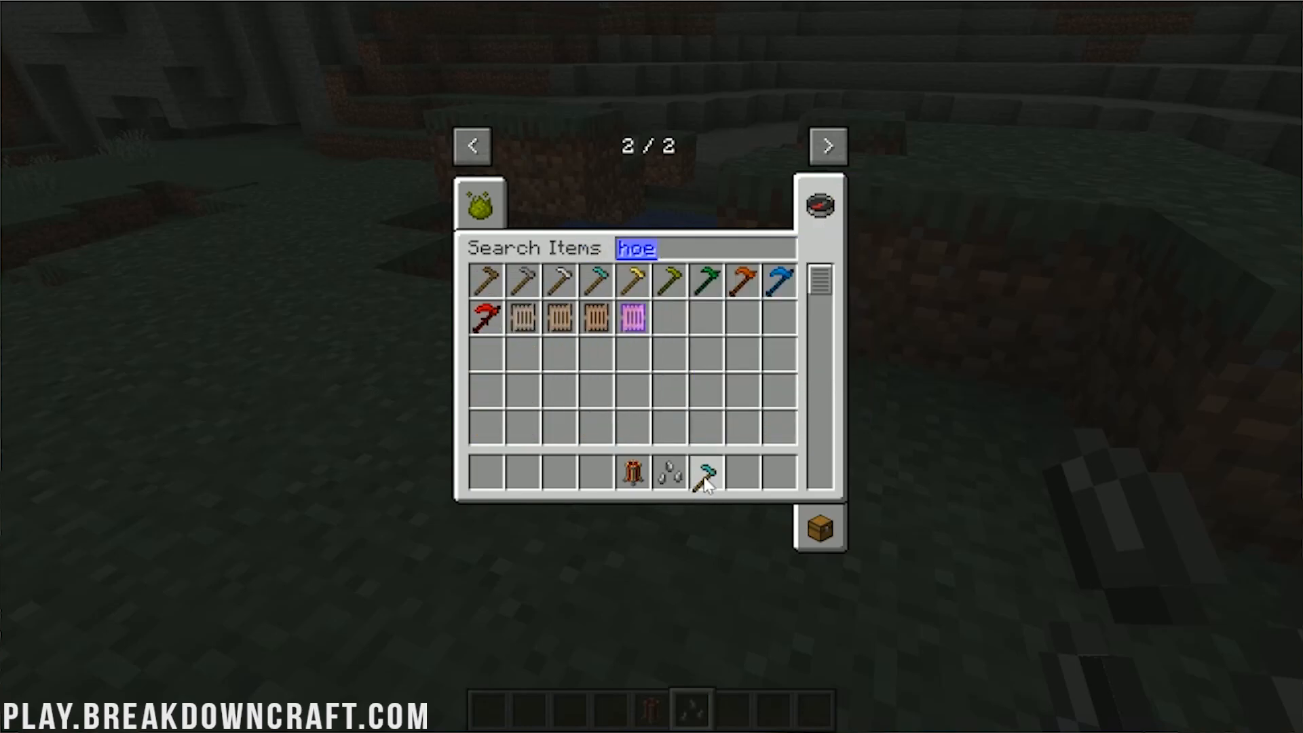
{"action": "mouse_move", "coordinate": [524, 320]}
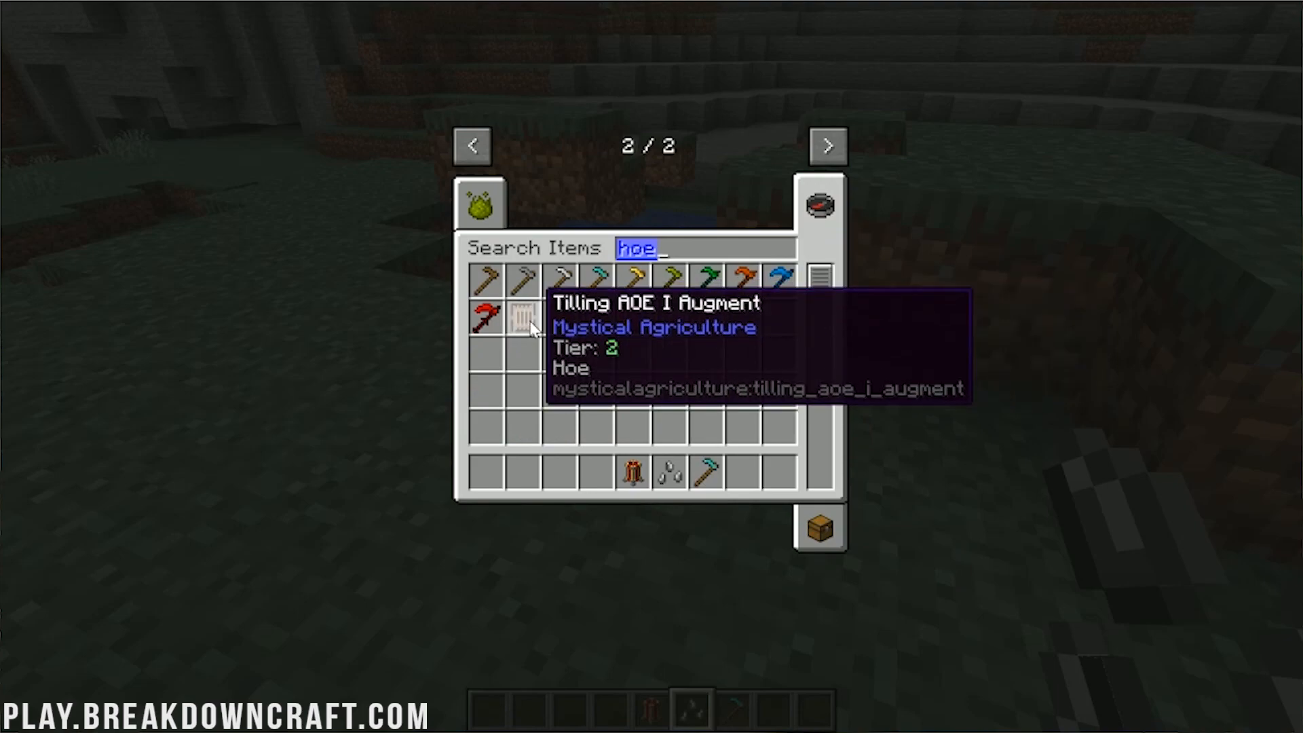
{"action": "key", "text": "Escape"}
{"action": "type", "text": "b"}
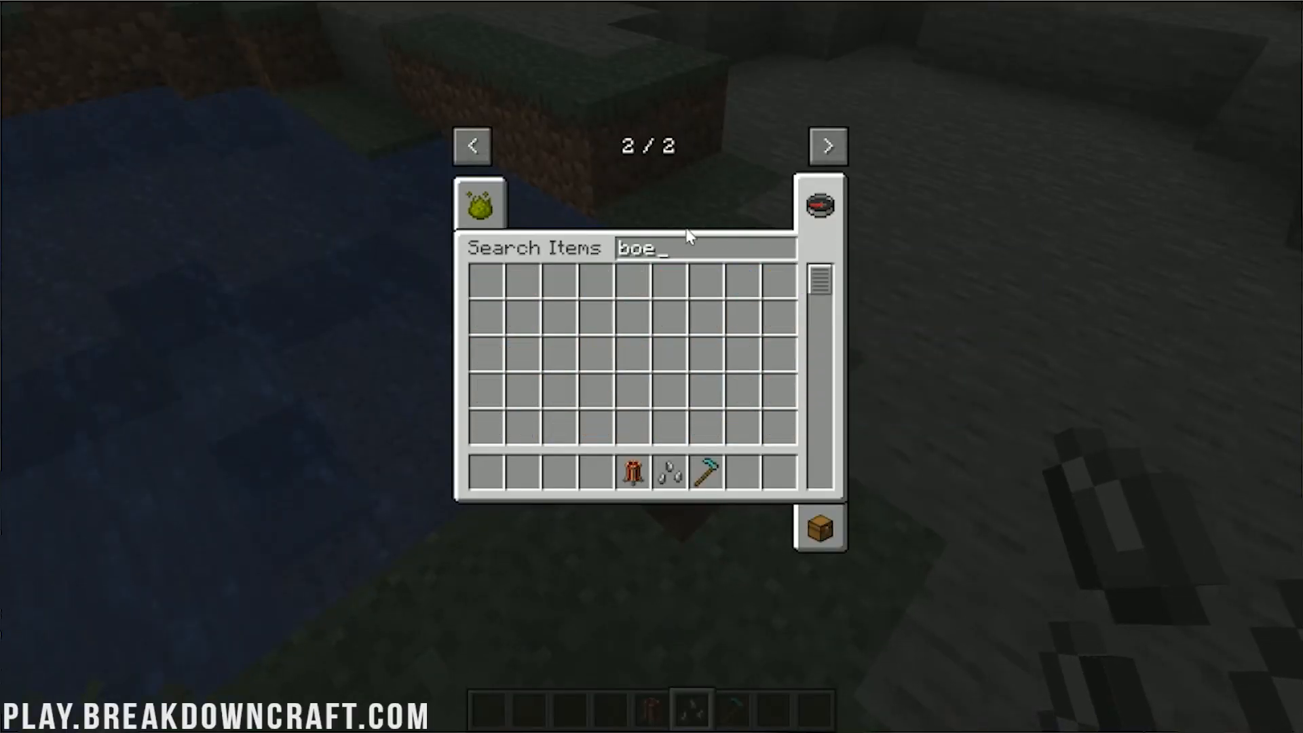
{"action": "key", "text": "Backspace"}
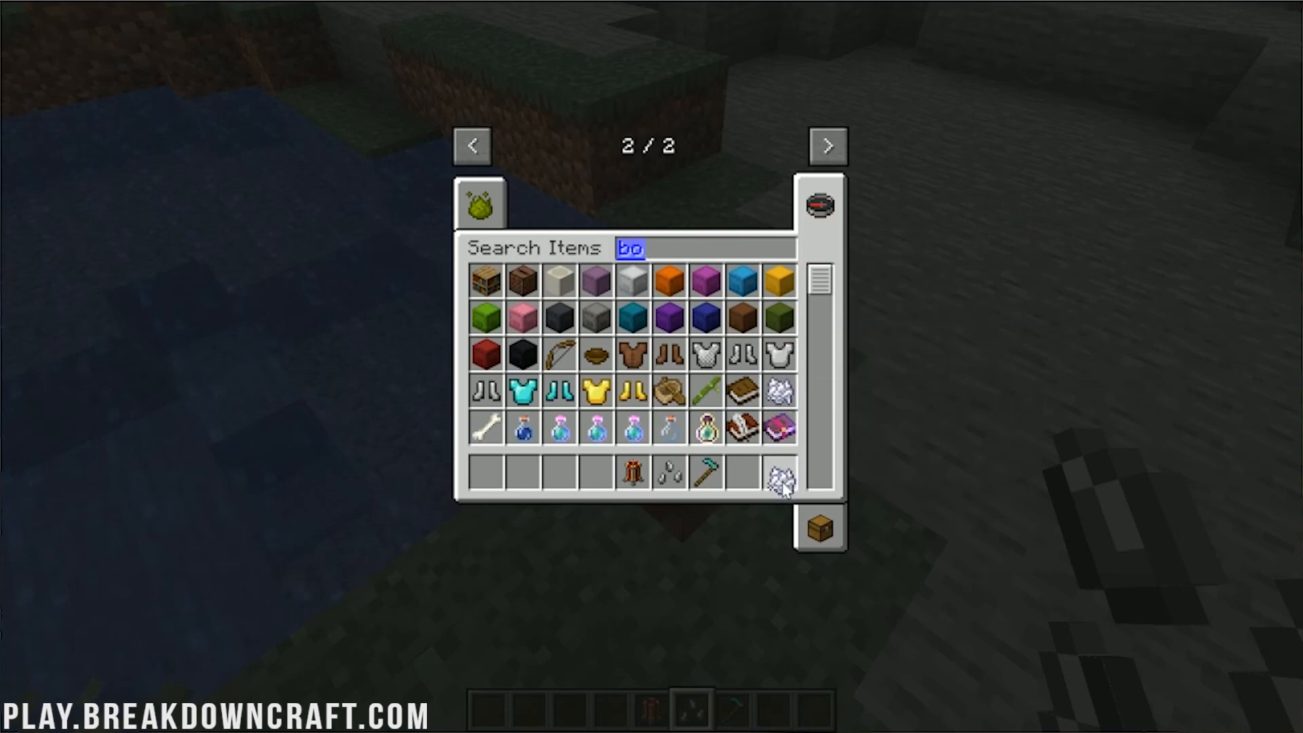